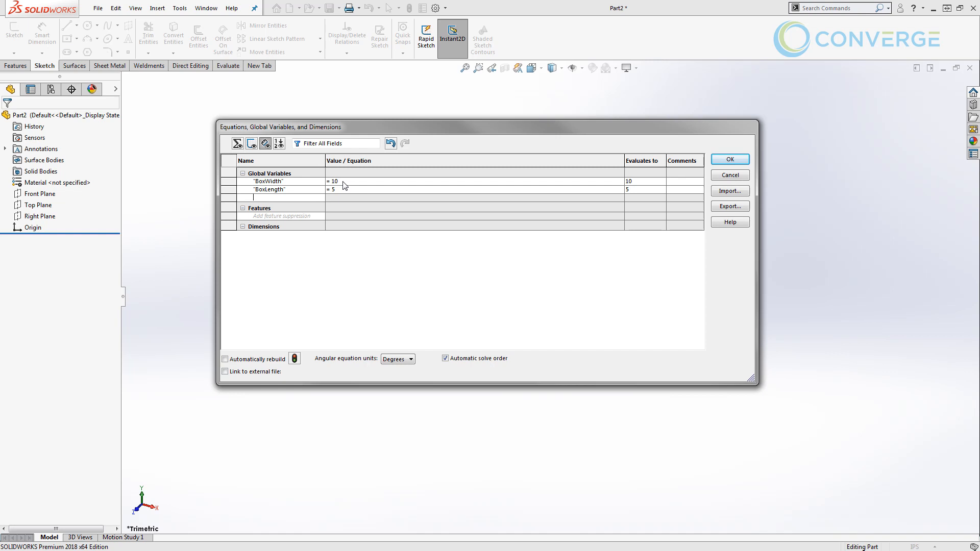
# Finish the BoxThickness reference and accept the five-instance equal-spacing hole pattern along Line3@Sketch2
pyautogui.write('BoxThicknes')
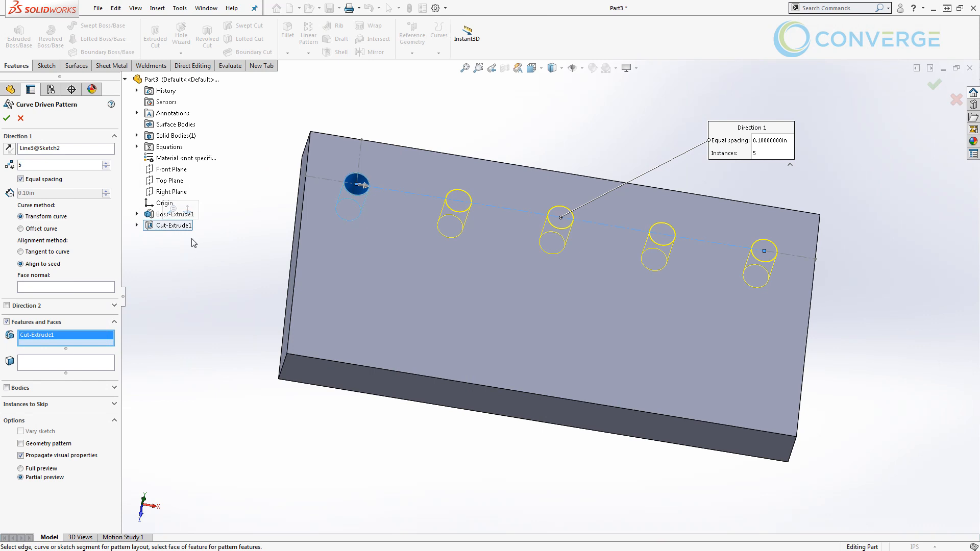
pyautogui.moveTo(167, 244)
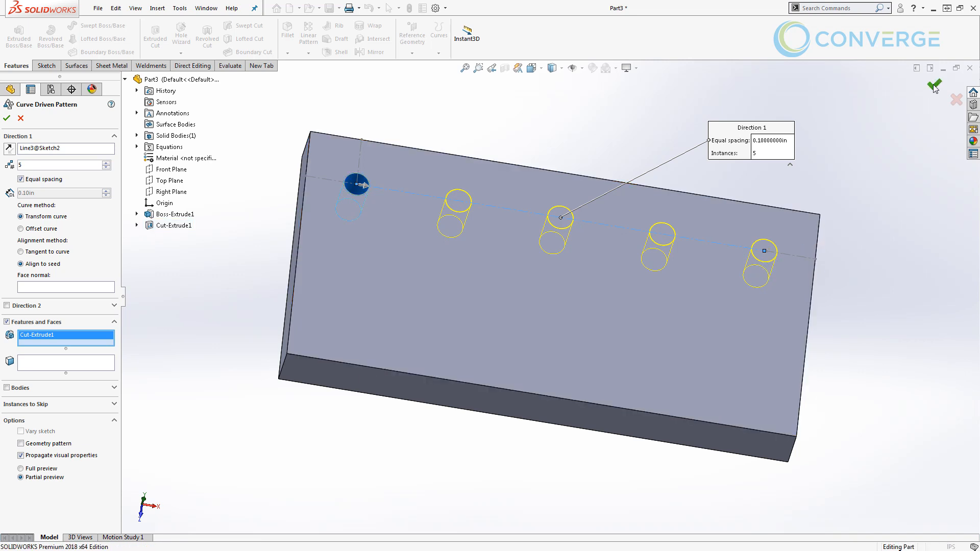
pyautogui.click(6, 118)
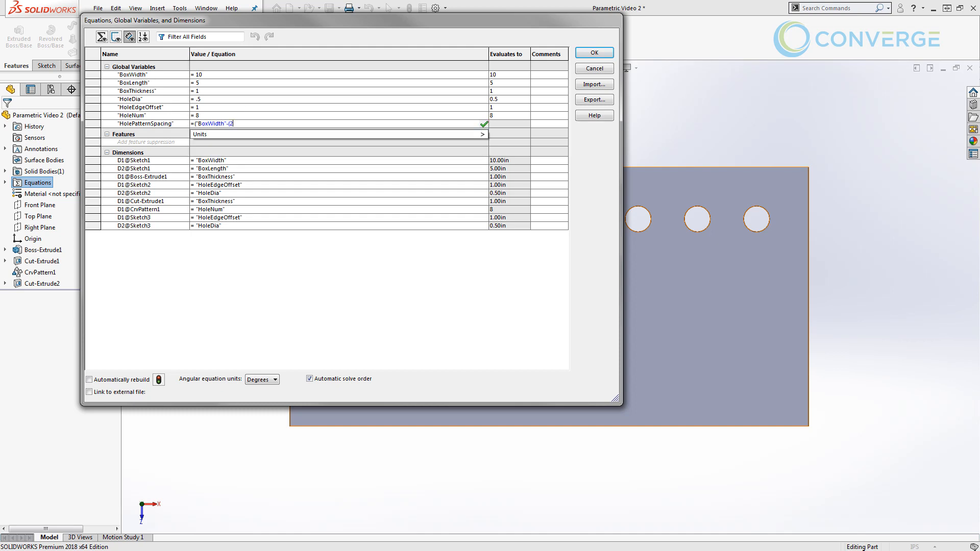
# Continue the HolePatternSpacing equation with a multiplication driven by BoxWidth
pyautogui.write('*')
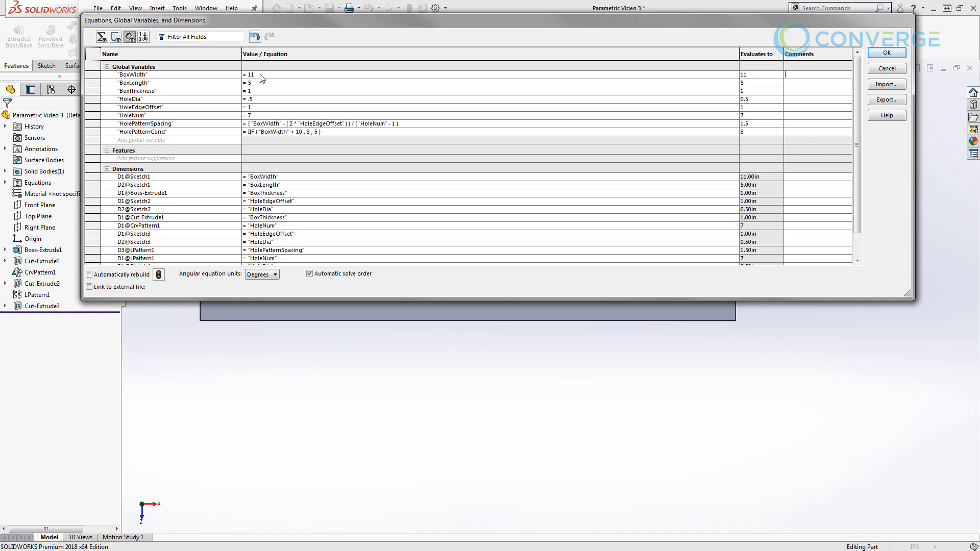
# Edit HolePatternCond to IIF("BoxWidth">10, IIF("BoxWidth"<20, 8, 12), 5)
pyautogui.click(306, 132)
pyautogui.write('IIF ( "BoxWidth" < 20 , 8 , 12')
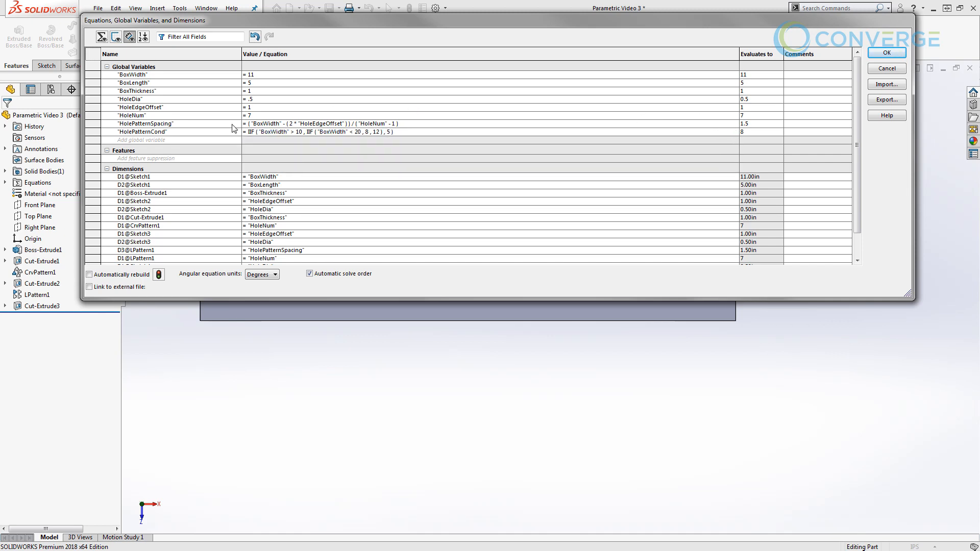
pyautogui.click(282, 132)
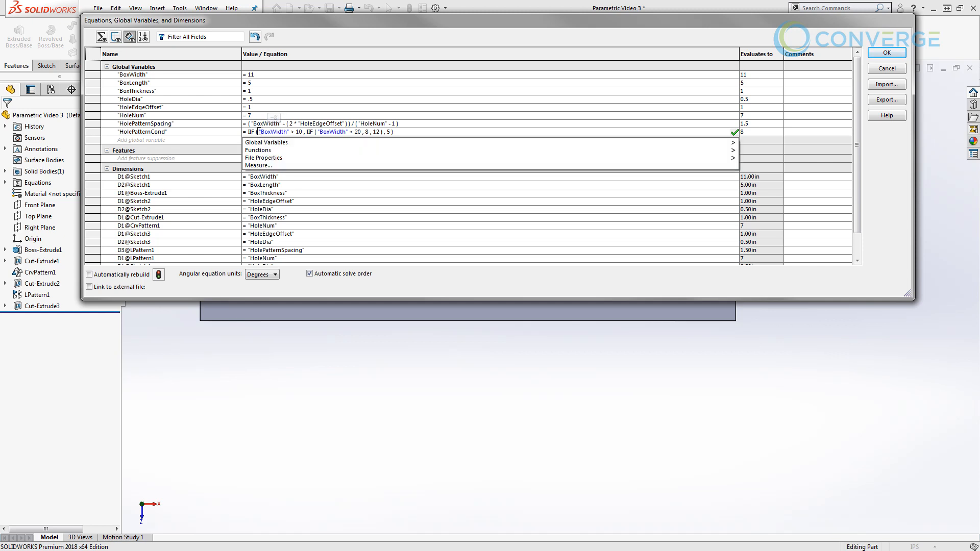
pyautogui.moveTo(323, 165)
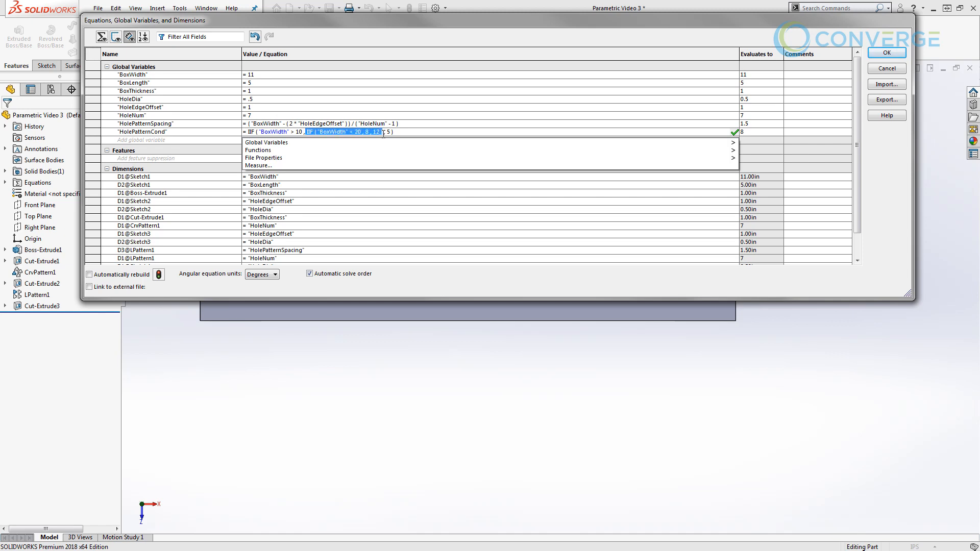
pyautogui.moveTo(397, 106)
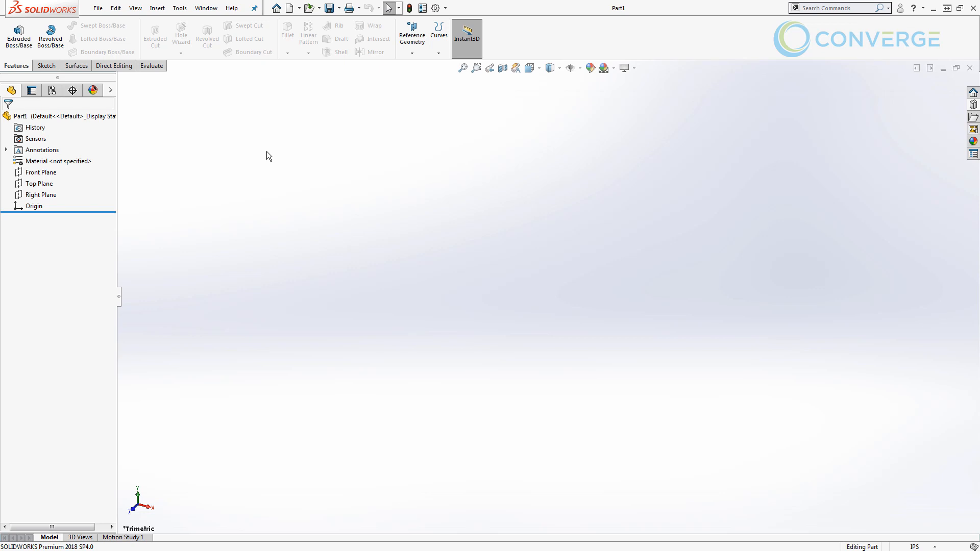
pyautogui.moveTo(286, 156)
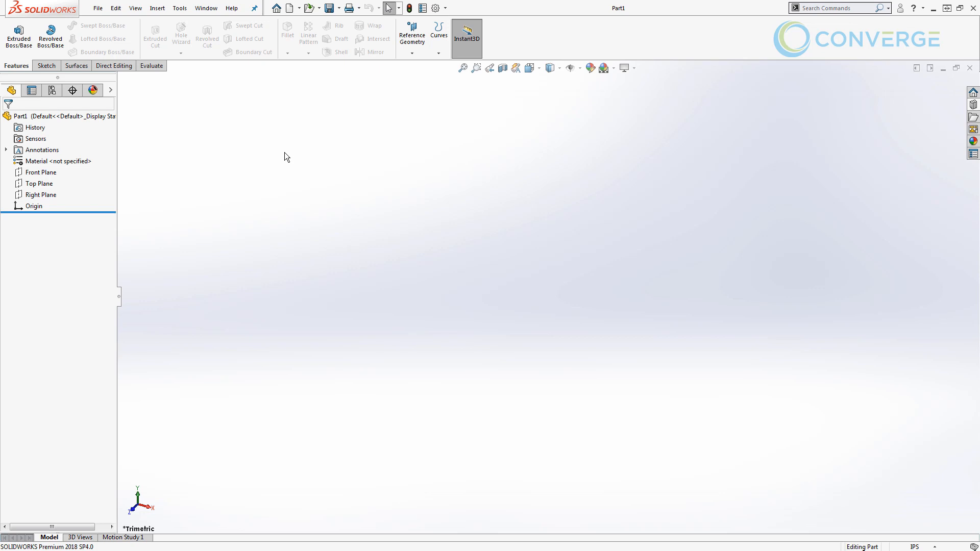
pyautogui.moveTo(321, 170)
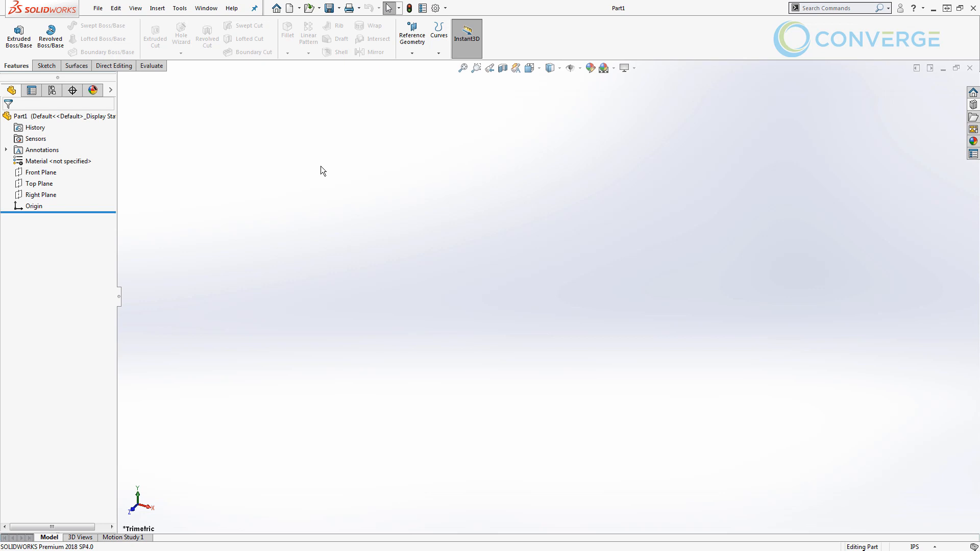
pyautogui.moveTo(314, 170)
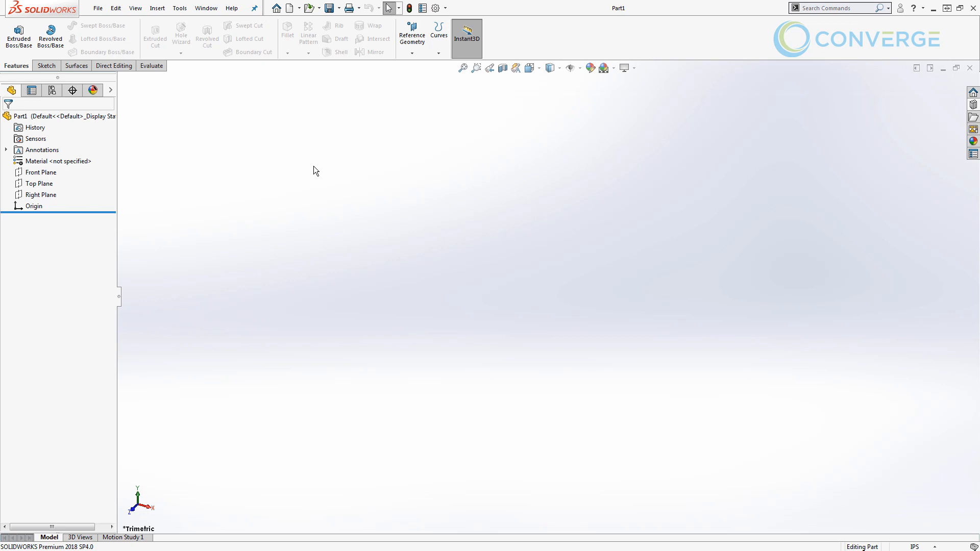
pyautogui.moveTo(651, 196)
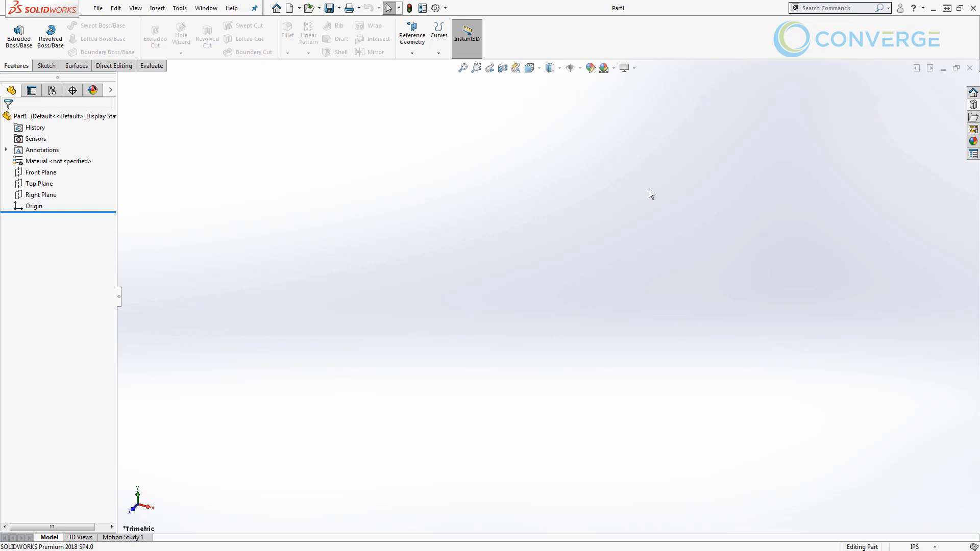
pyautogui.moveTo(959, 111)
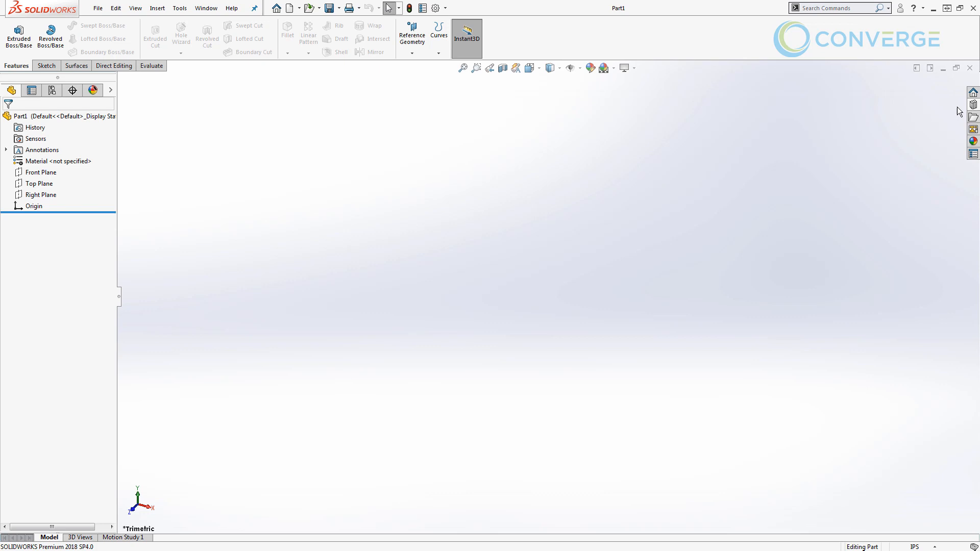
pyautogui.moveTo(972, 105)
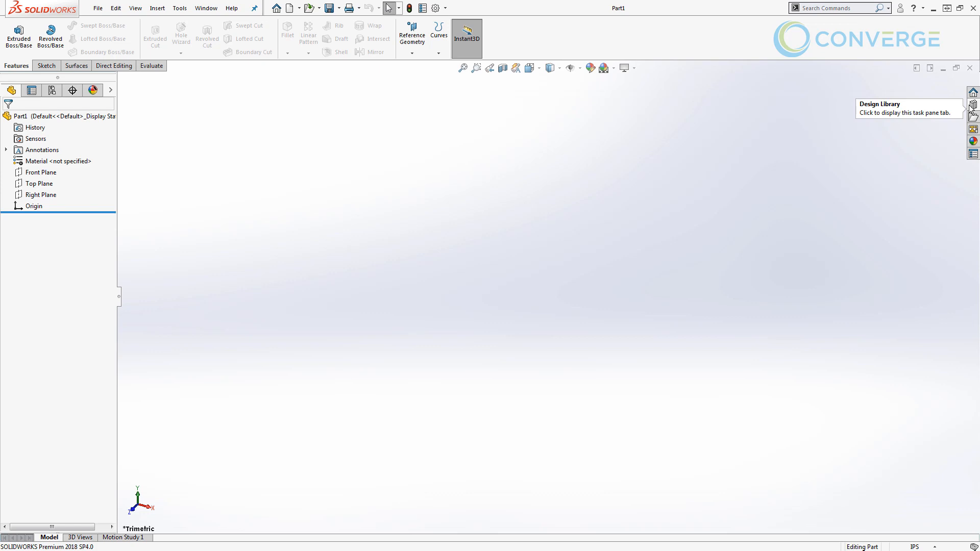
# Show the Design Library task pane and keep it docked beside the model area
pyautogui.click(973, 117)
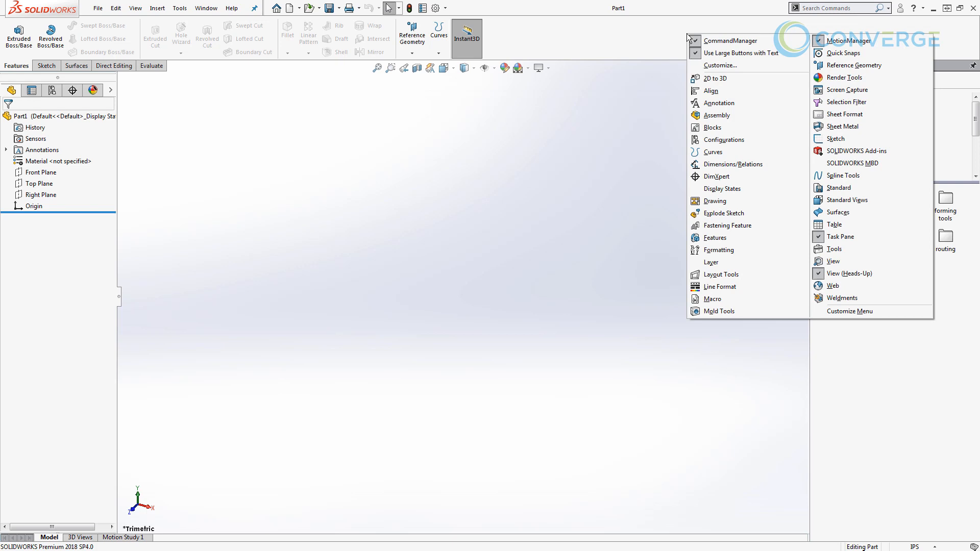
pyautogui.moveTo(840, 236)
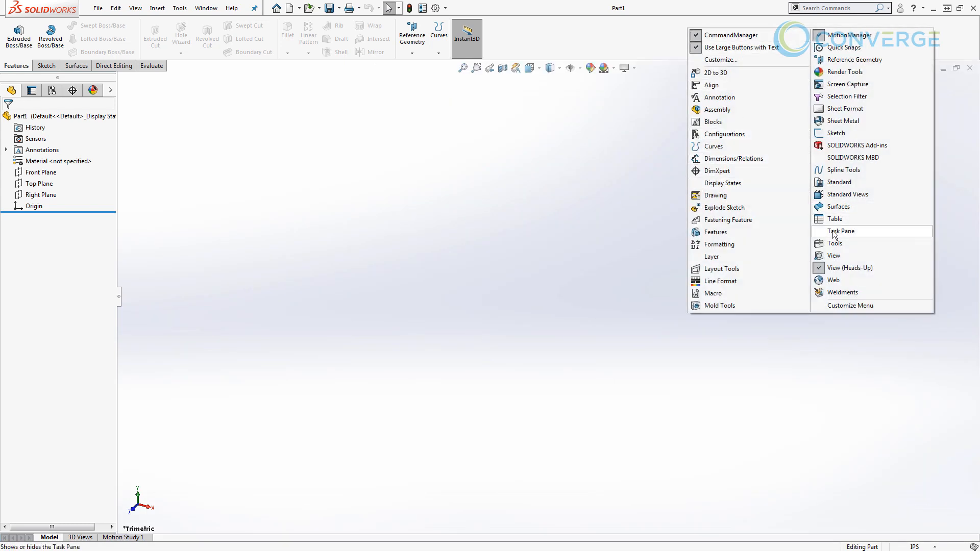
pyautogui.click(840, 230)
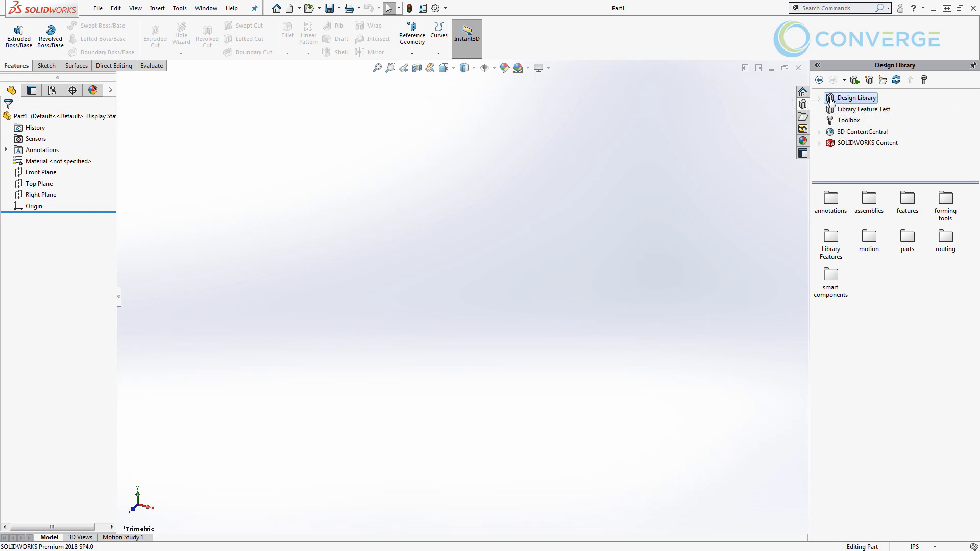
# Create a new Design Library folder named Blog Pattern Test
pyautogui.click(820, 98)
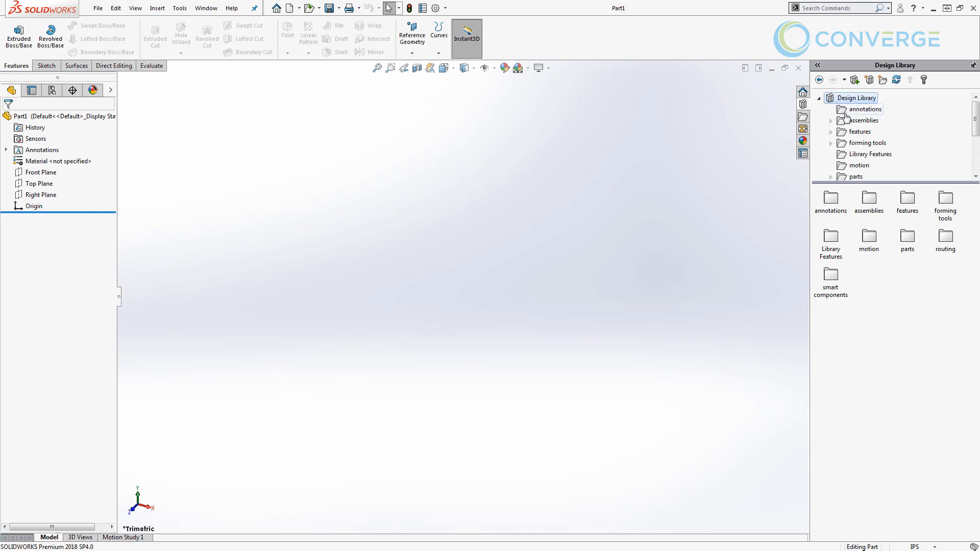
pyautogui.moveTo(894, 127)
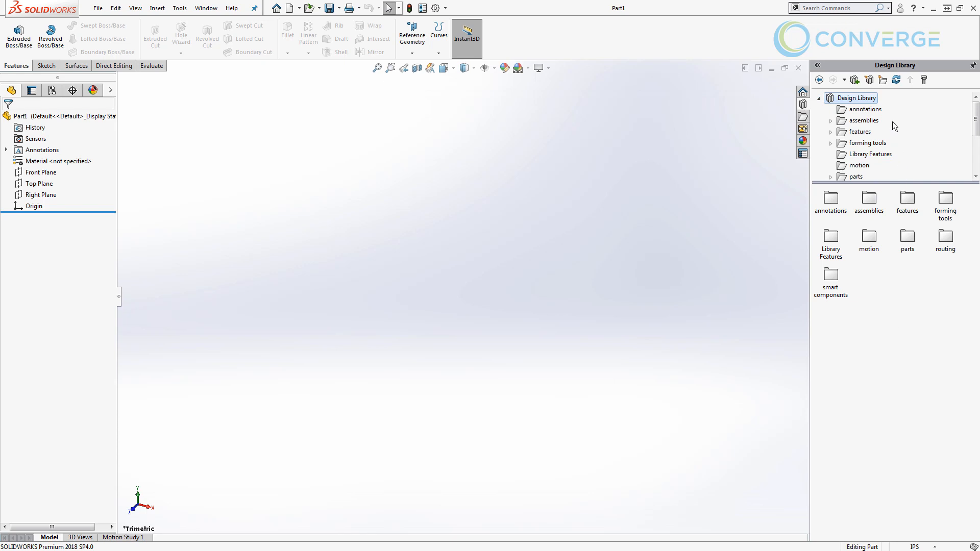
pyautogui.click(882, 80)
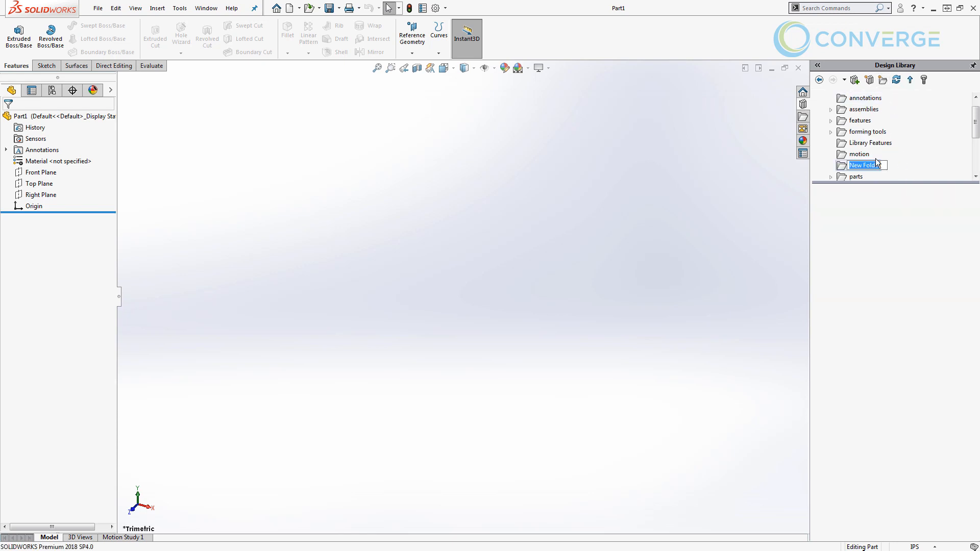
pyautogui.write('Blog Pattern Test')
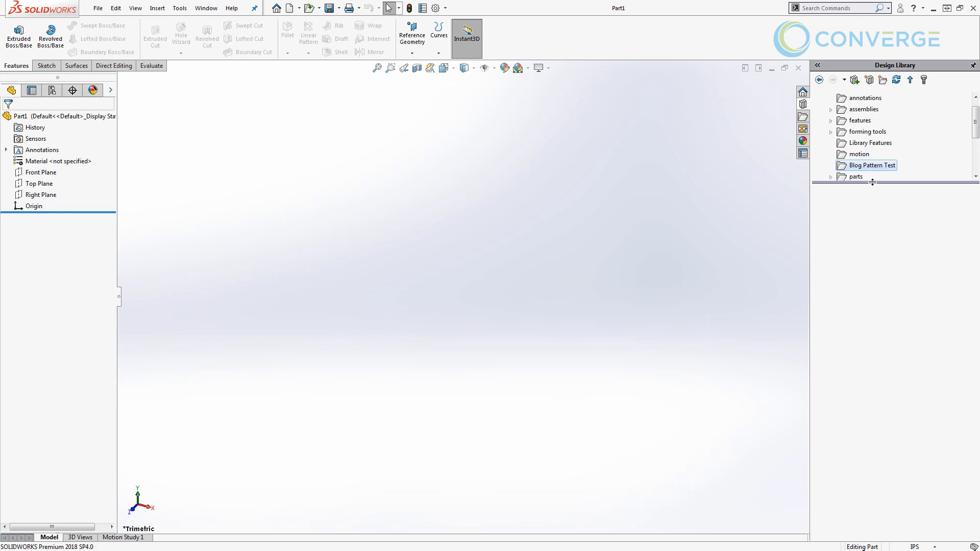
pyautogui.moveTo(887, 179)
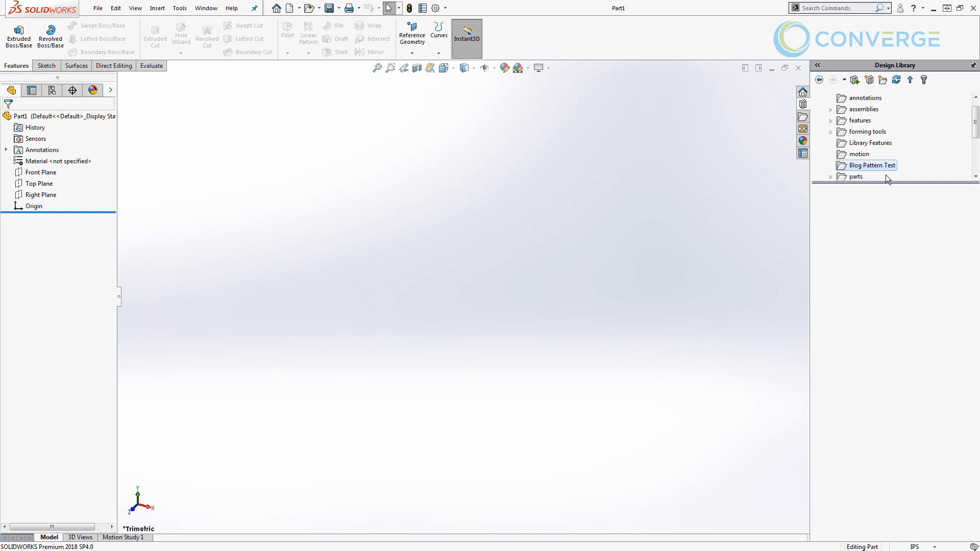
pyautogui.moveTo(855, 80)
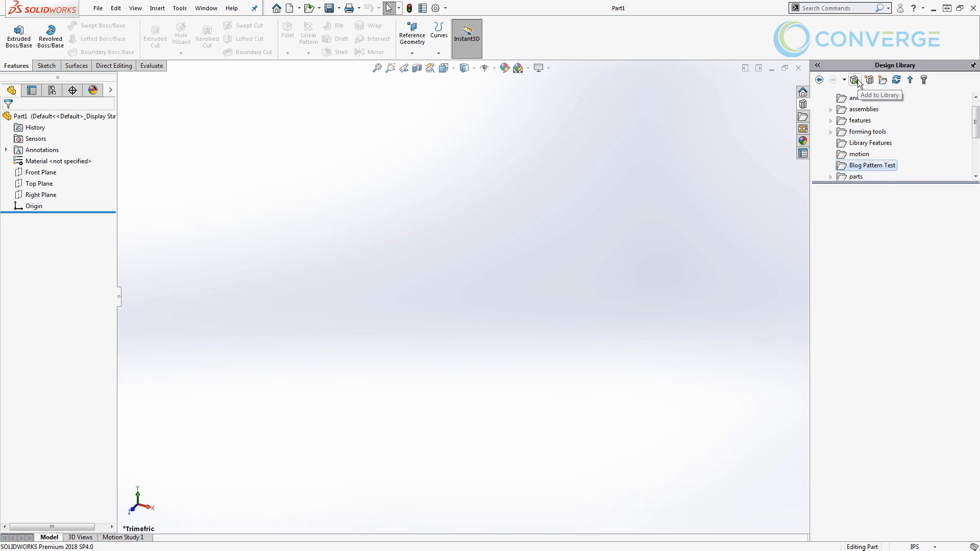
pyautogui.moveTo(845, 79)
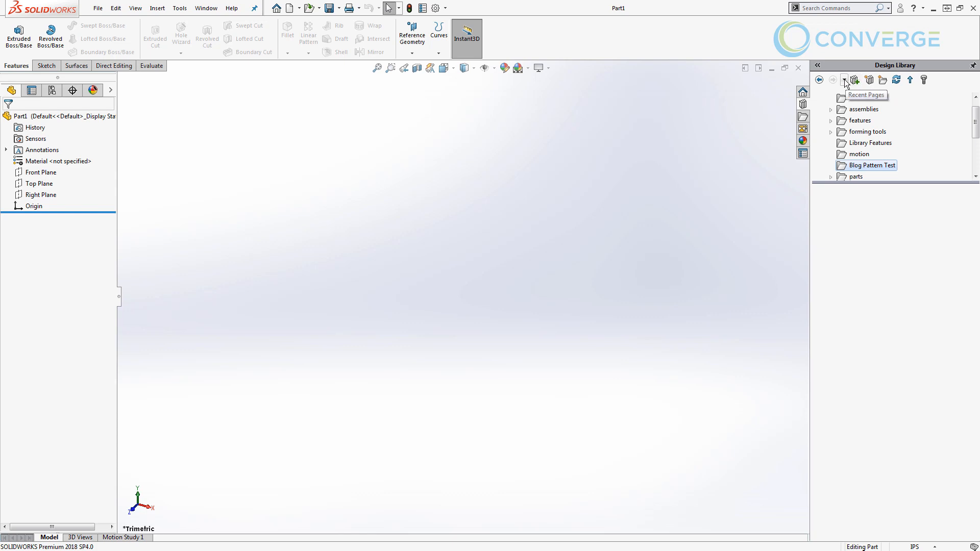
pyautogui.moveTo(853, 80)
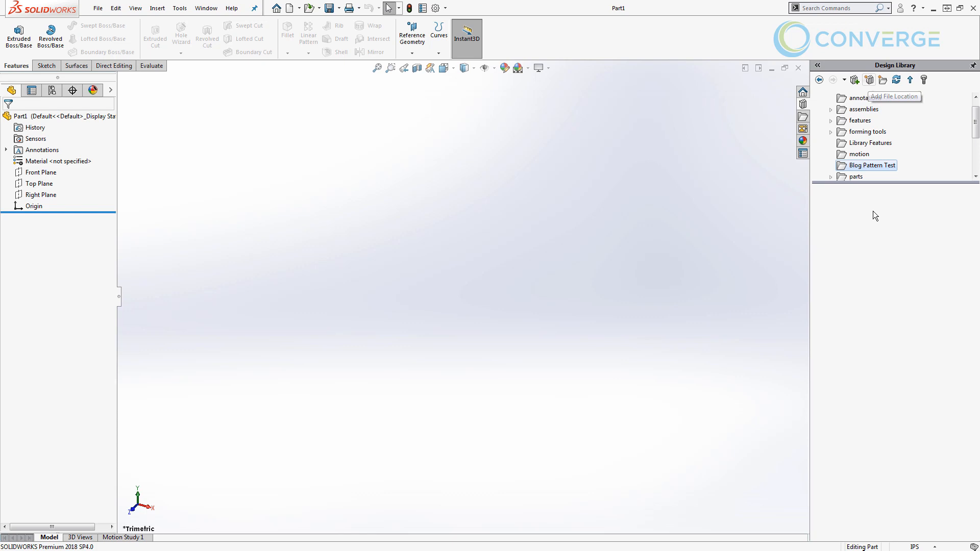
pyautogui.moveTo(875, 239)
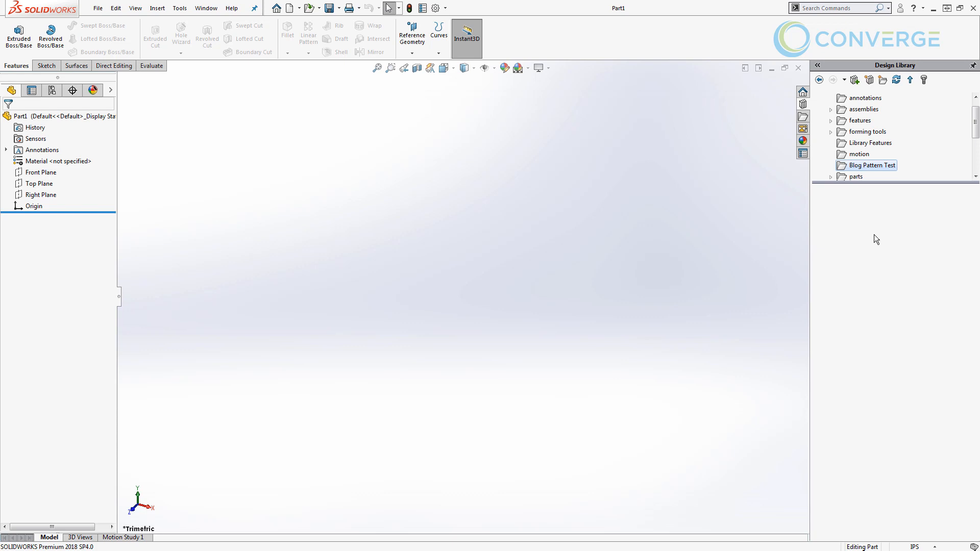
pyautogui.moveTo(322, 192)
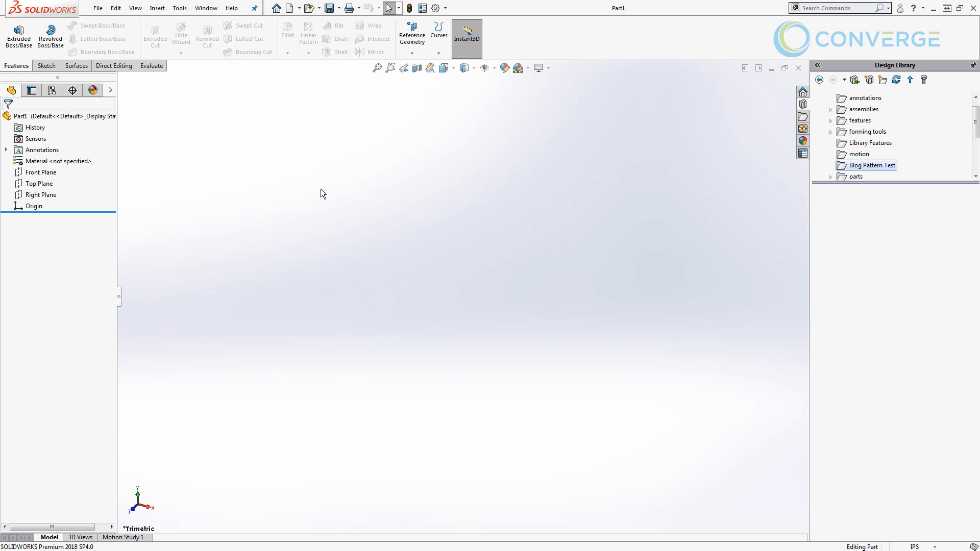
pyautogui.moveTo(314, 194)
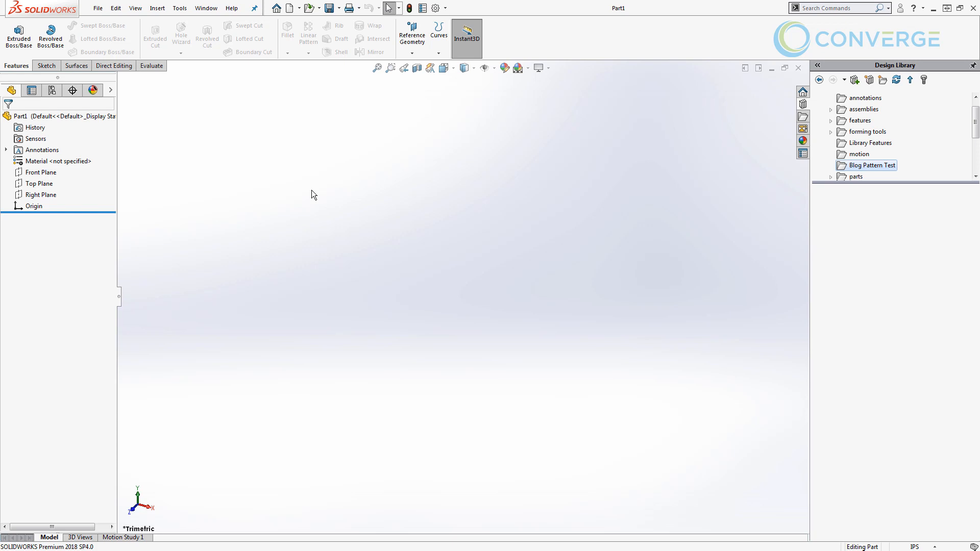
pyautogui.moveTo(49, 189)
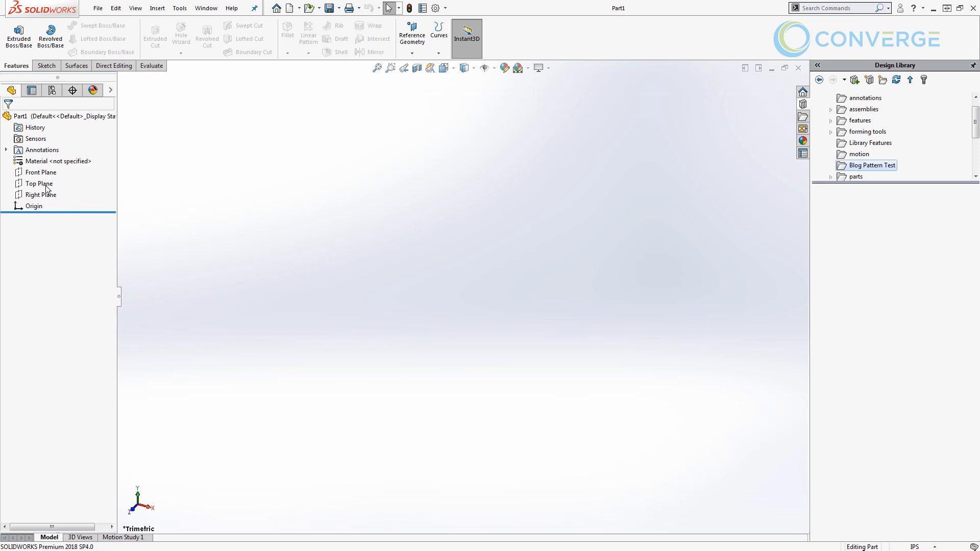
# Extrude the centred rectangle on the Top Plane into the solid plate Boss-Extrude1
pyautogui.click(40, 183)
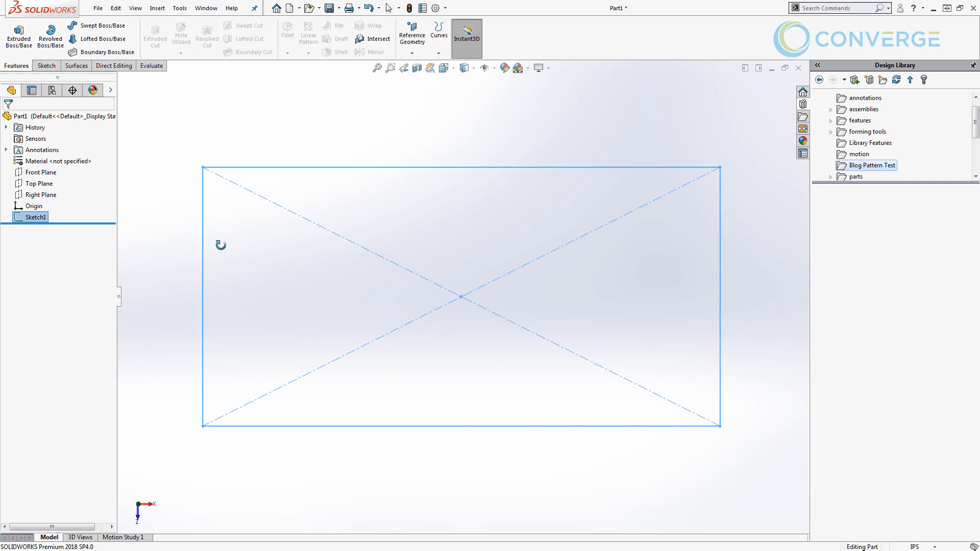
pyautogui.click(18, 36)
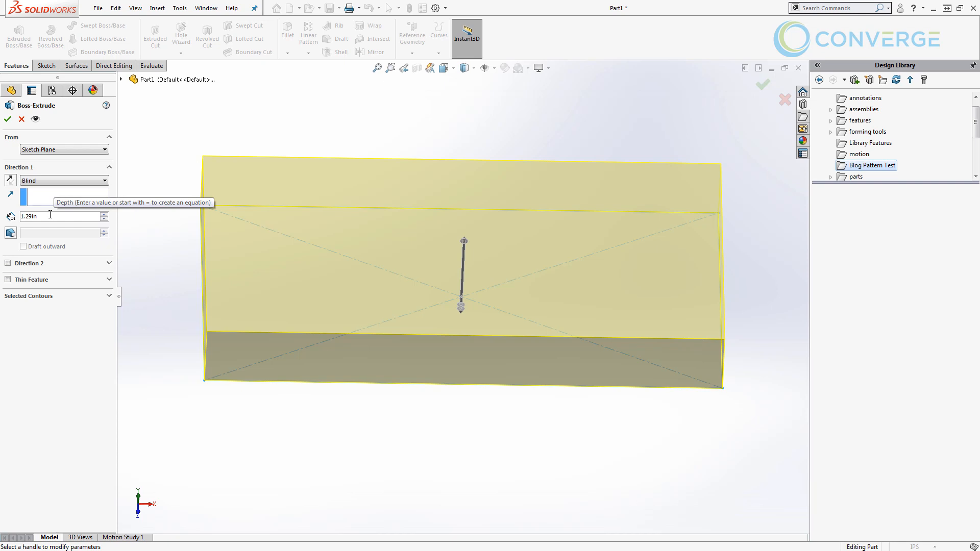
pyautogui.click(7, 119)
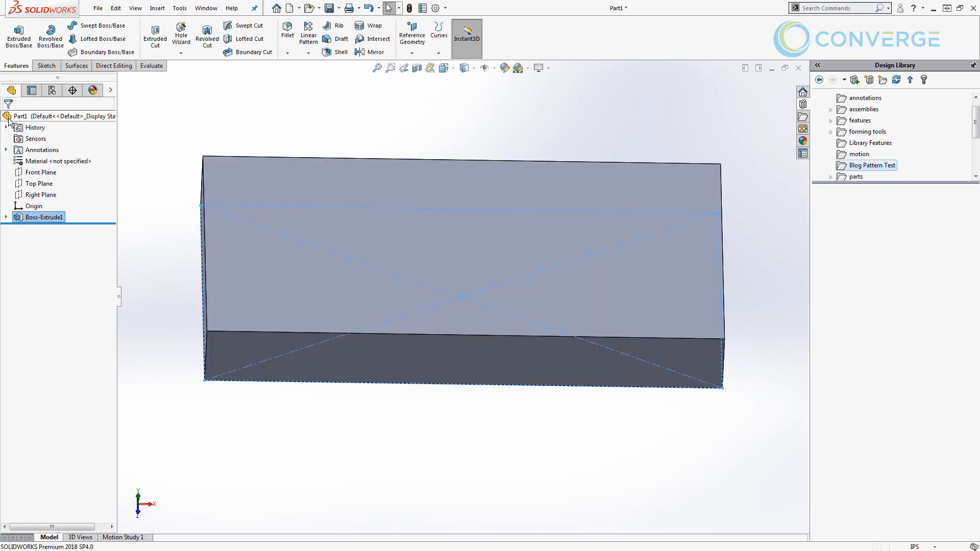
pyautogui.click(166, 120)
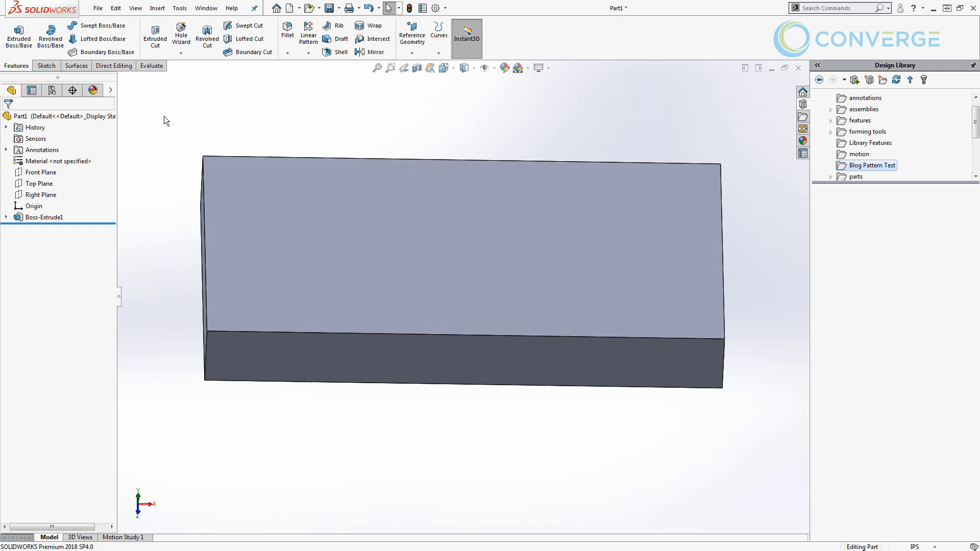
pyautogui.moveTo(271, 210)
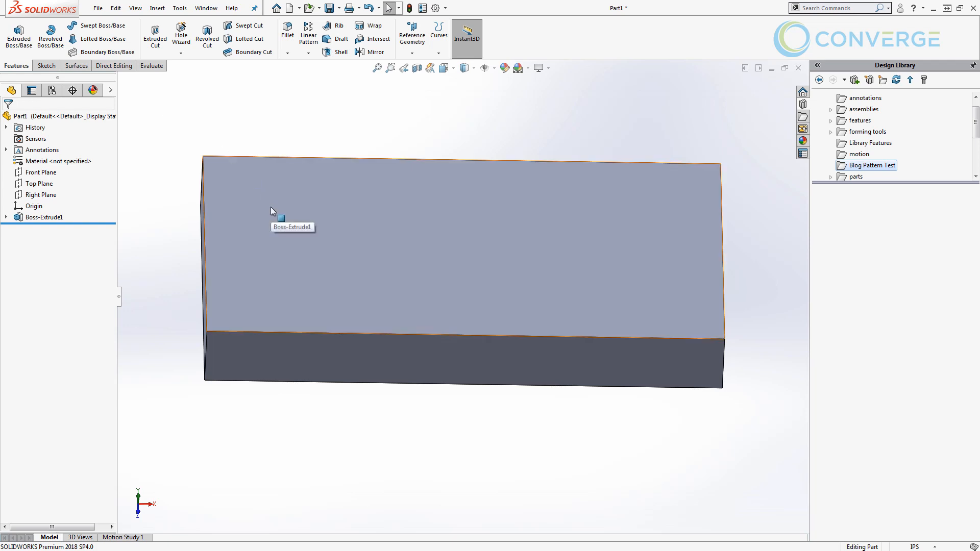
pyautogui.moveTo(276, 216)
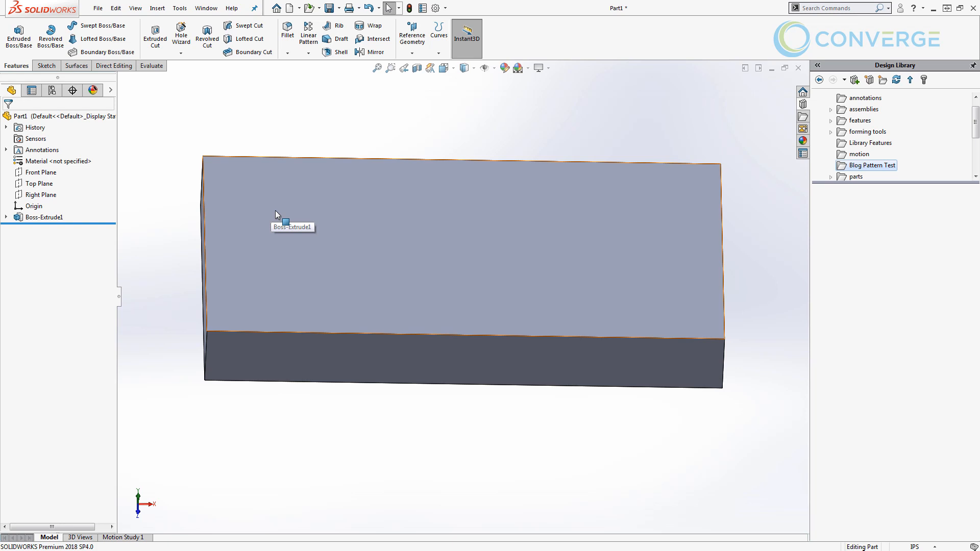
pyautogui.moveTo(279, 220)
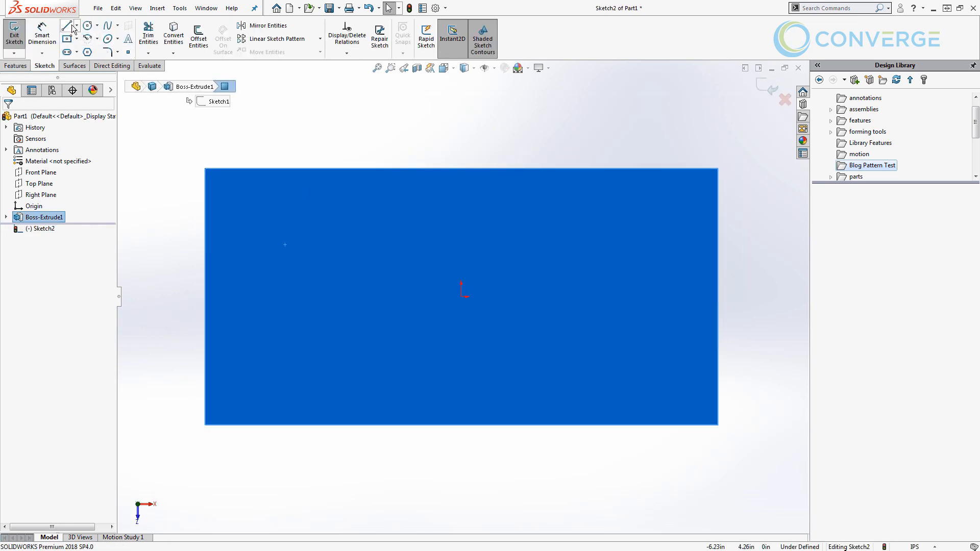
# Make the lines construction geometry, parallel to the top edge, with relation symbols hidden
pyautogui.click(68, 24)
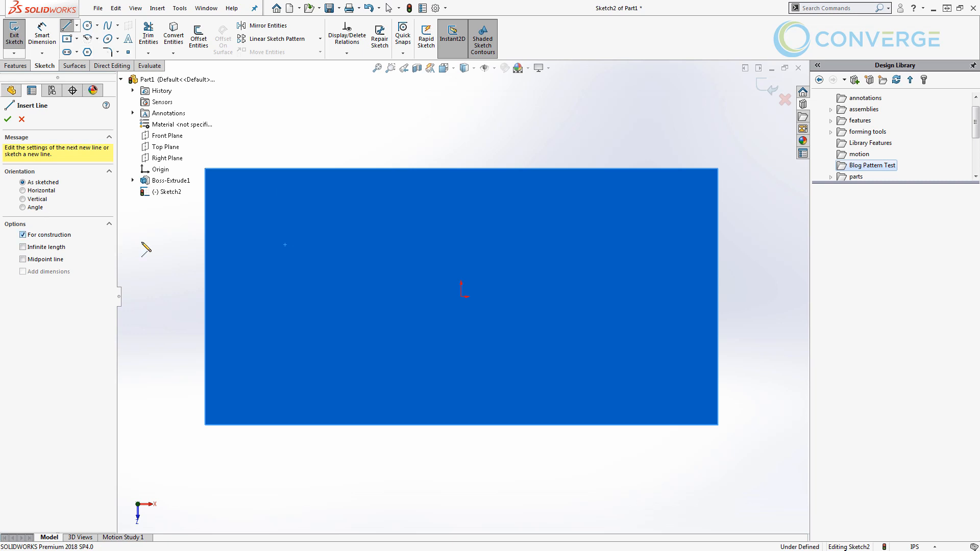
pyautogui.moveTo(210, 218)
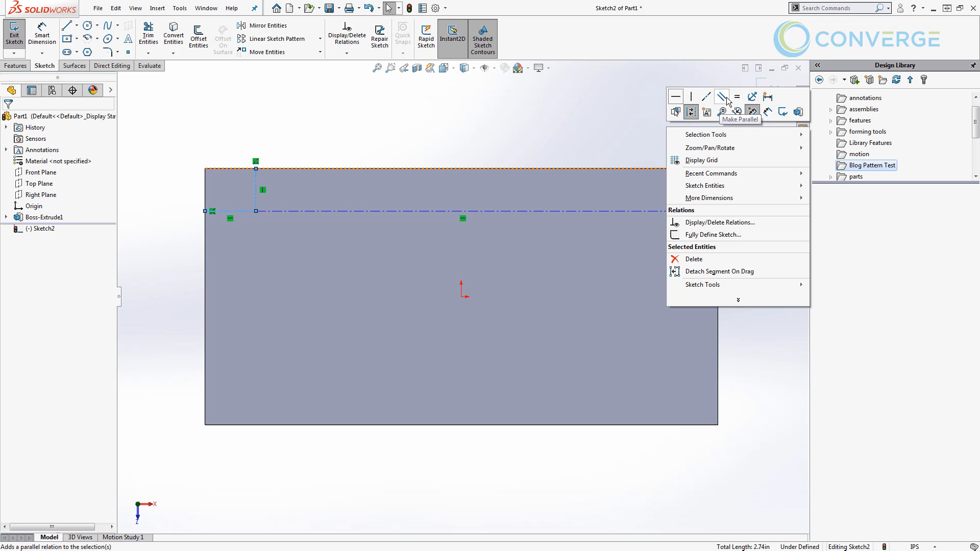
pyautogui.click(722, 96)
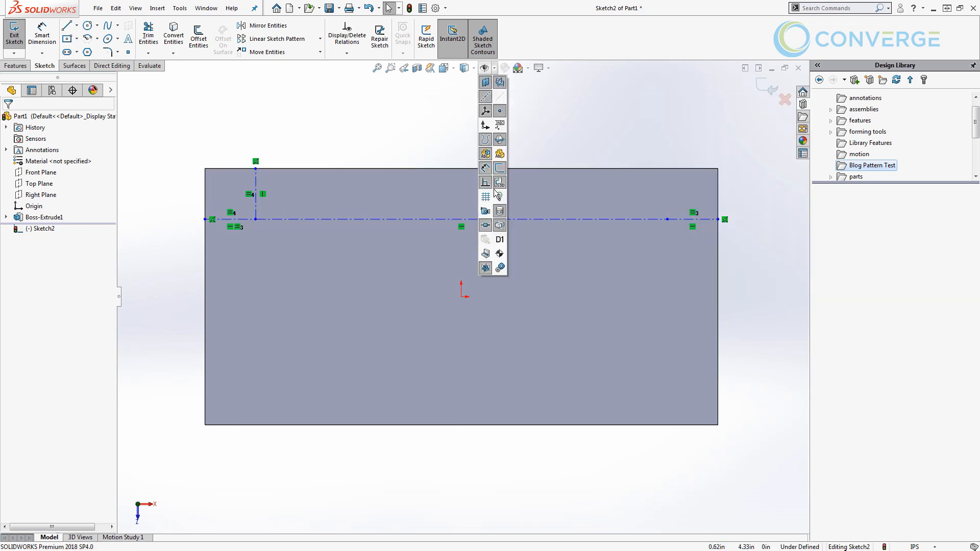
pyautogui.click(435, 154)
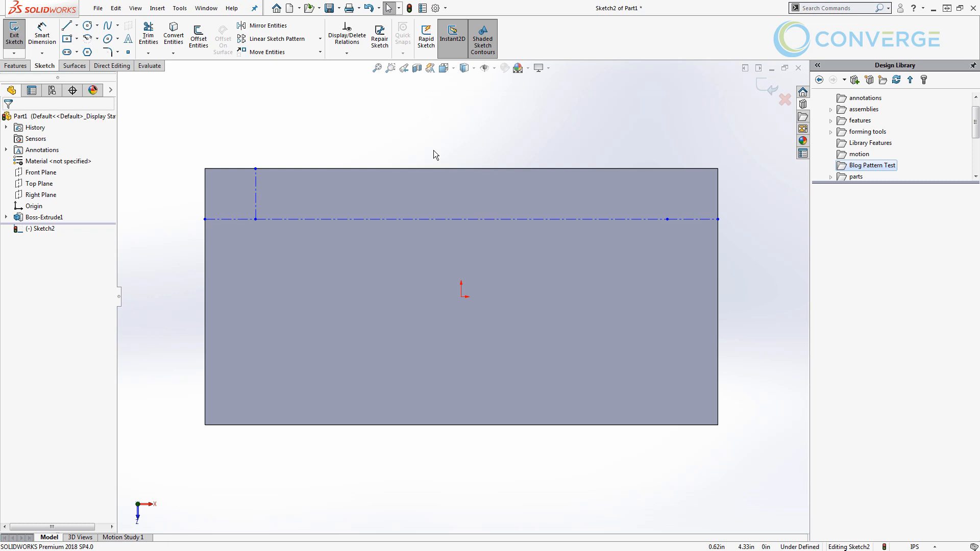
pyautogui.moveTo(378, 155)
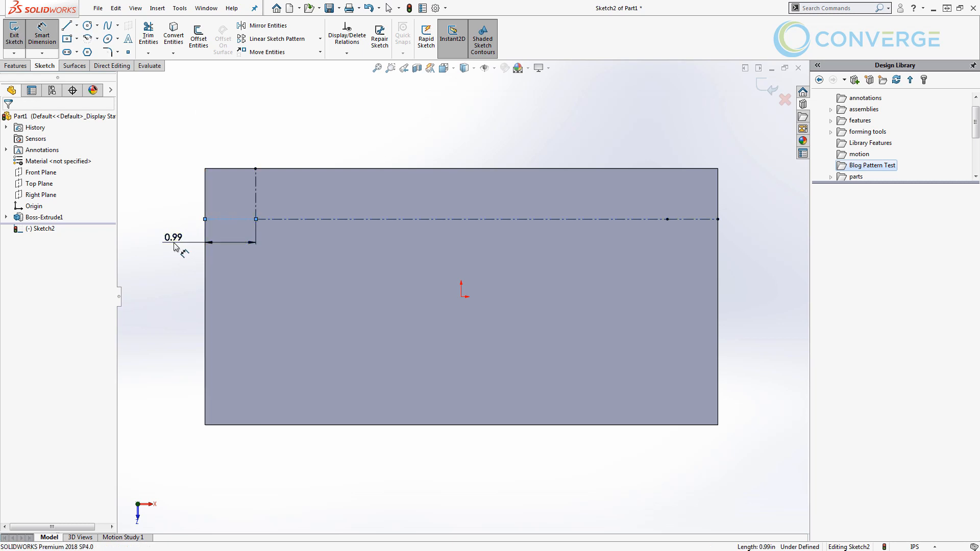
# Dimension the vertical line 1.00 in from the left edge and name it Edge Offset
pyautogui.doubleClick(174, 236)
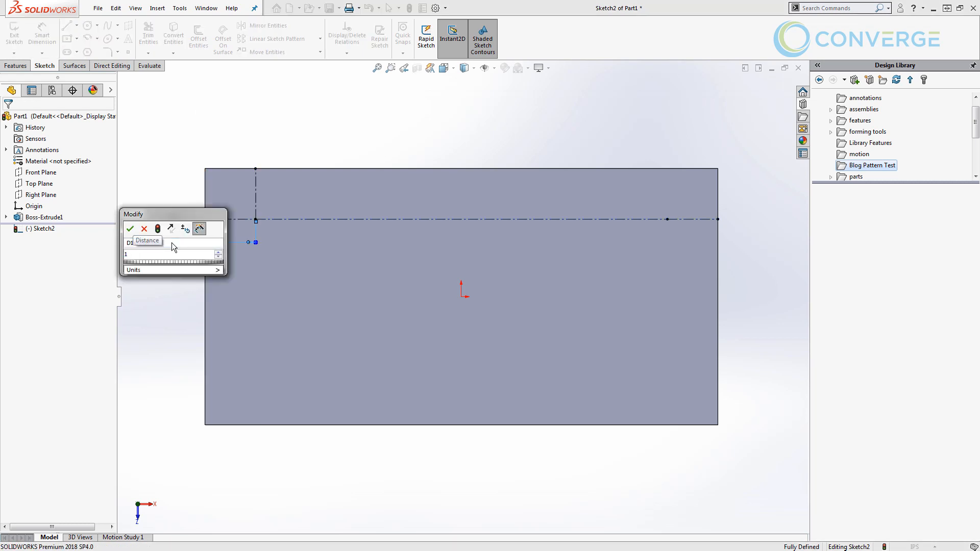
pyautogui.click(172, 243)
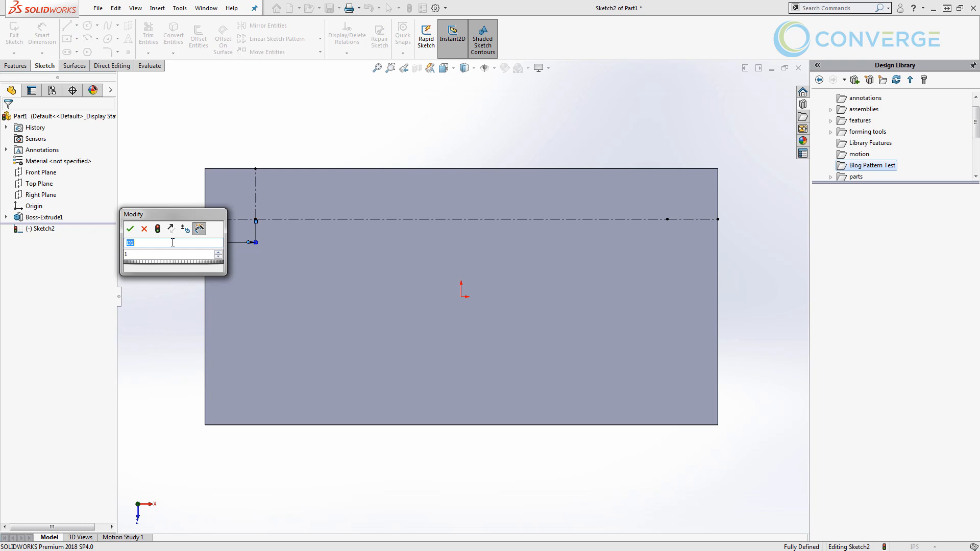
pyautogui.write('Edge Off')
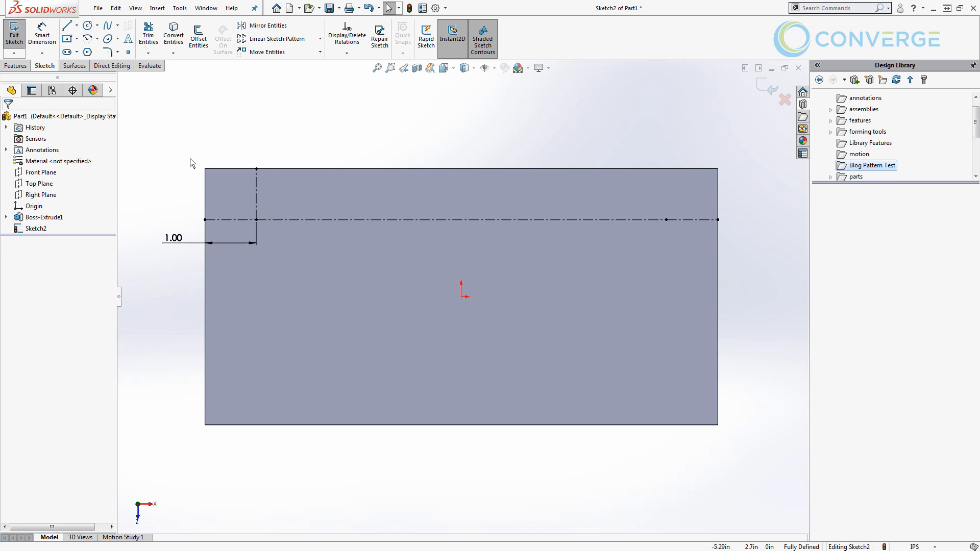
pyautogui.moveTo(251, 161)
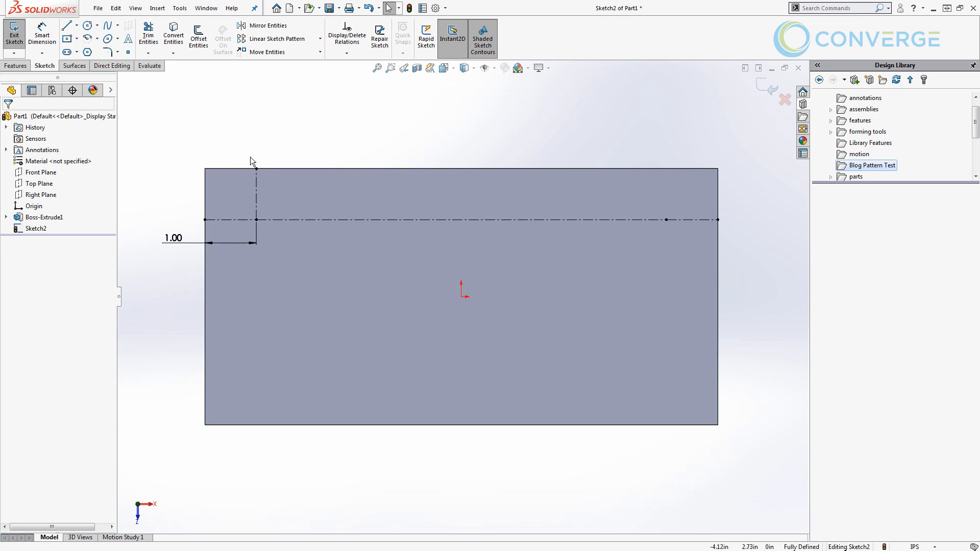
pyautogui.moveTo(253, 185)
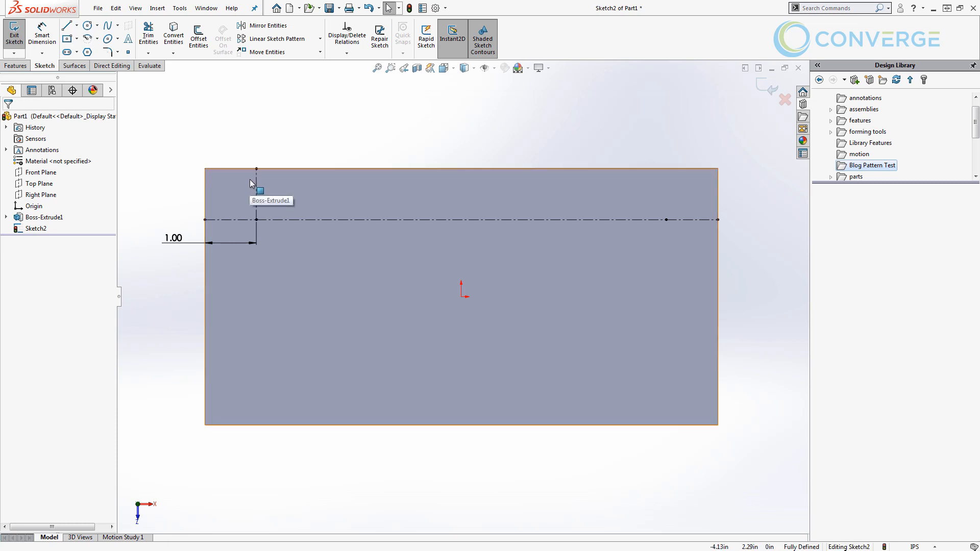
pyautogui.click(87, 24)
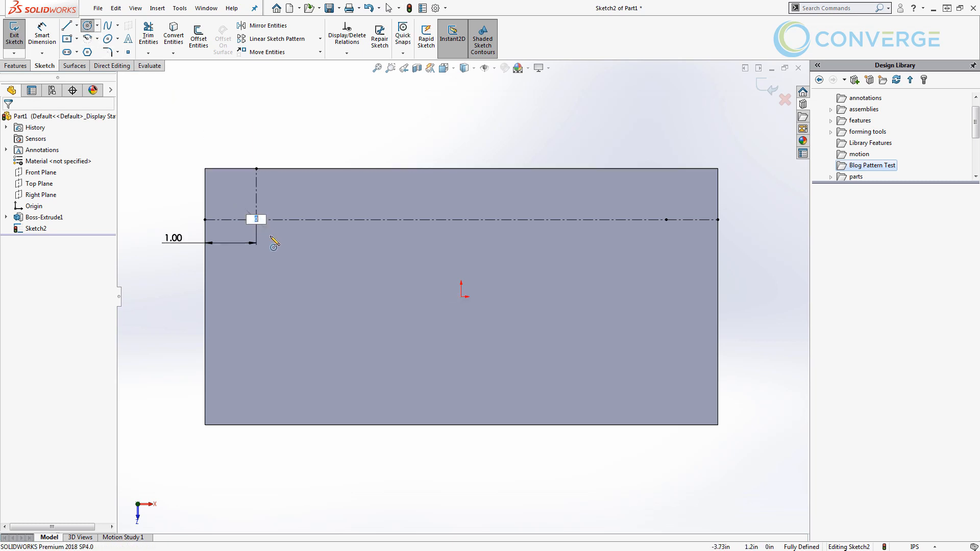
# Draw the hole circle at the construction-line intersection with its diameter dimension named HoleDia
pyautogui.click(255, 220)
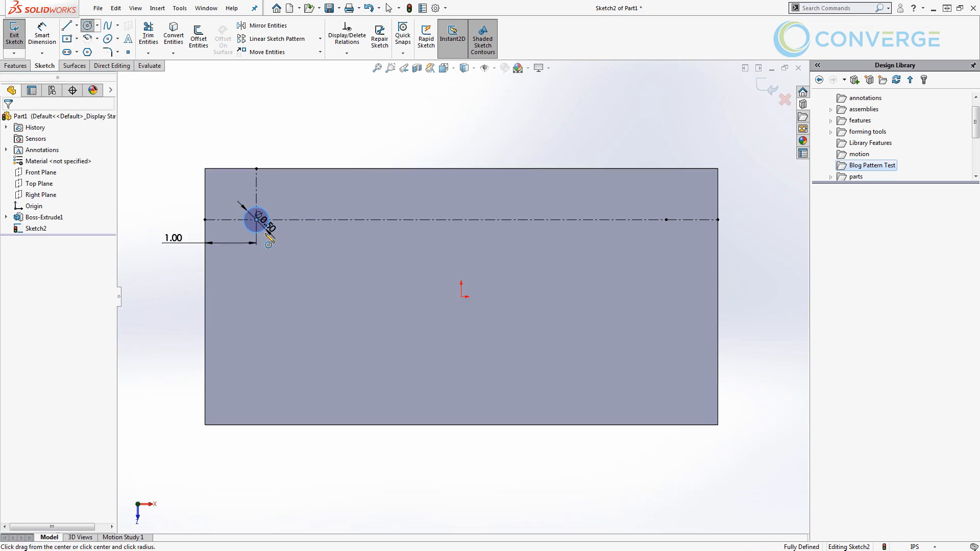
pyautogui.moveTo(294, 230)
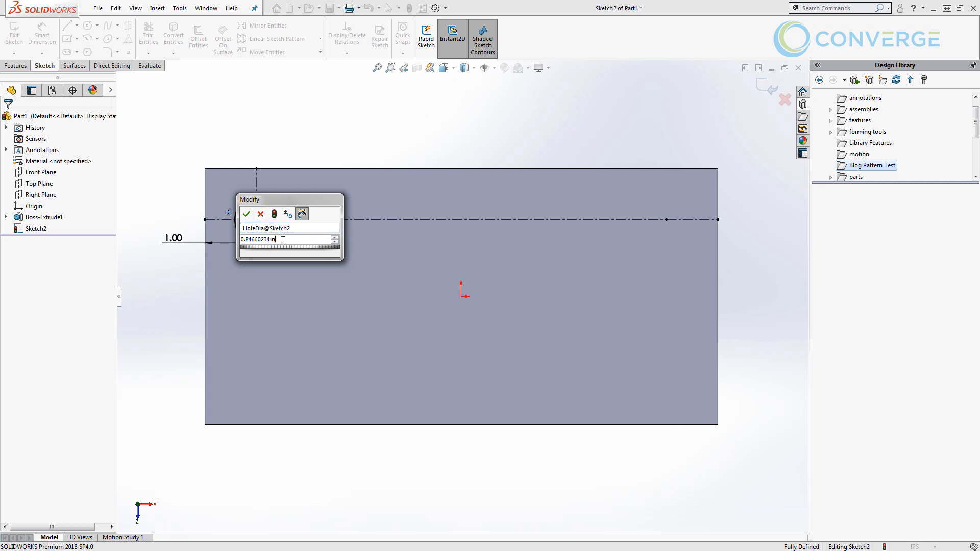
pyautogui.write('5')
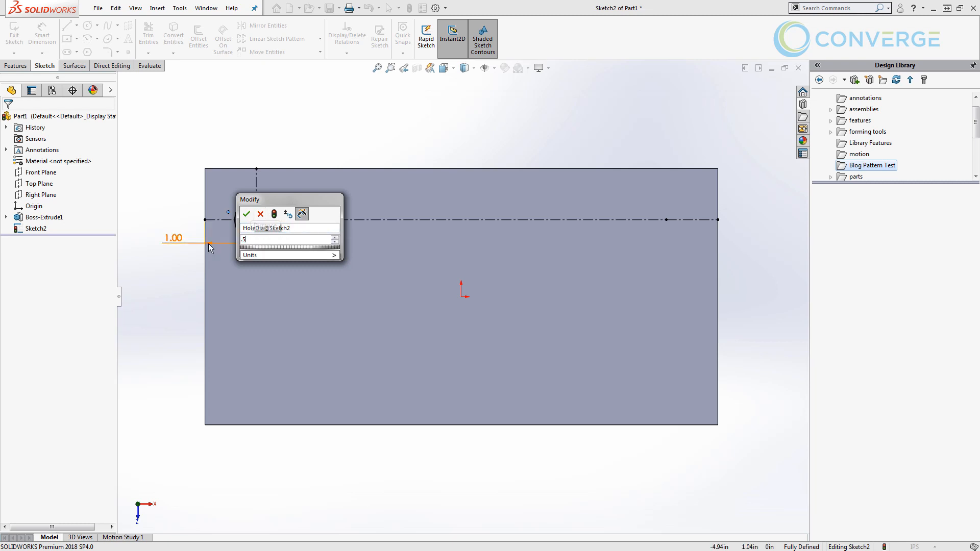
pyautogui.click(246, 213)
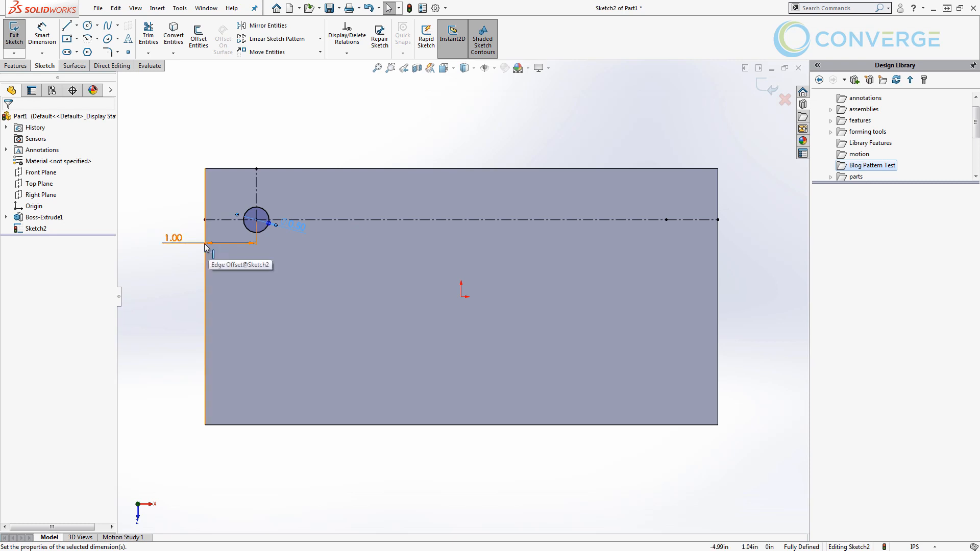
pyautogui.click(13, 33)
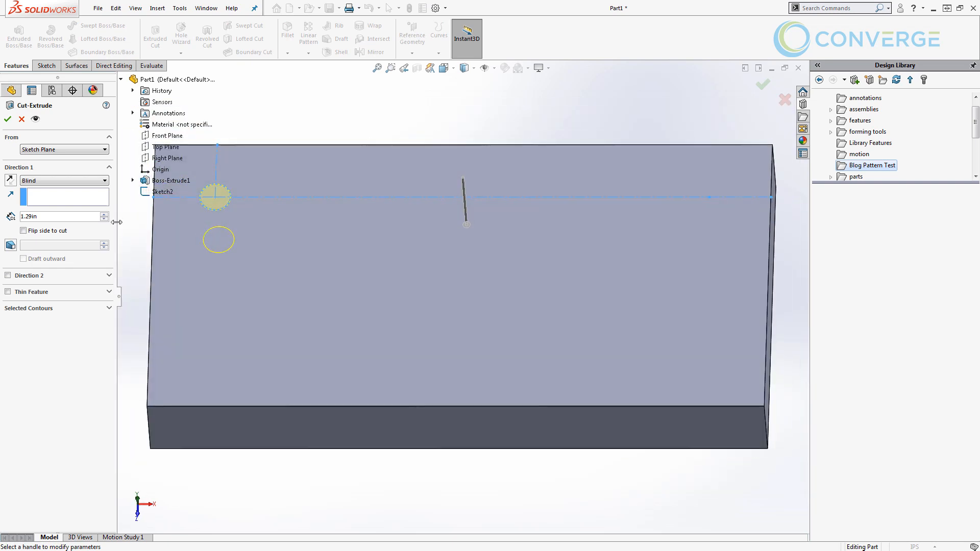
# Cut the circle Through All as Cut-Extrude1 and expand it to show its sketch
pyautogui.click(62, 181)
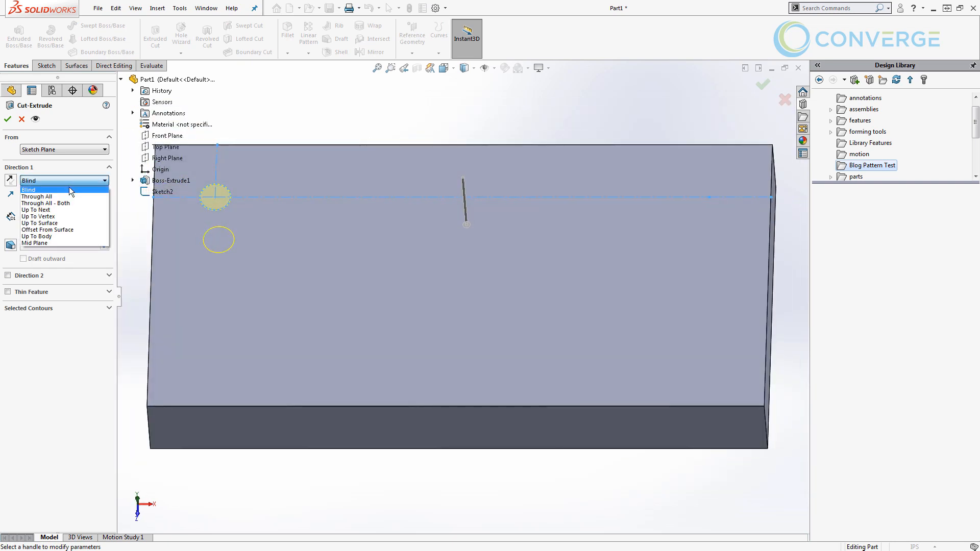
pyautogui.click(36, 196)
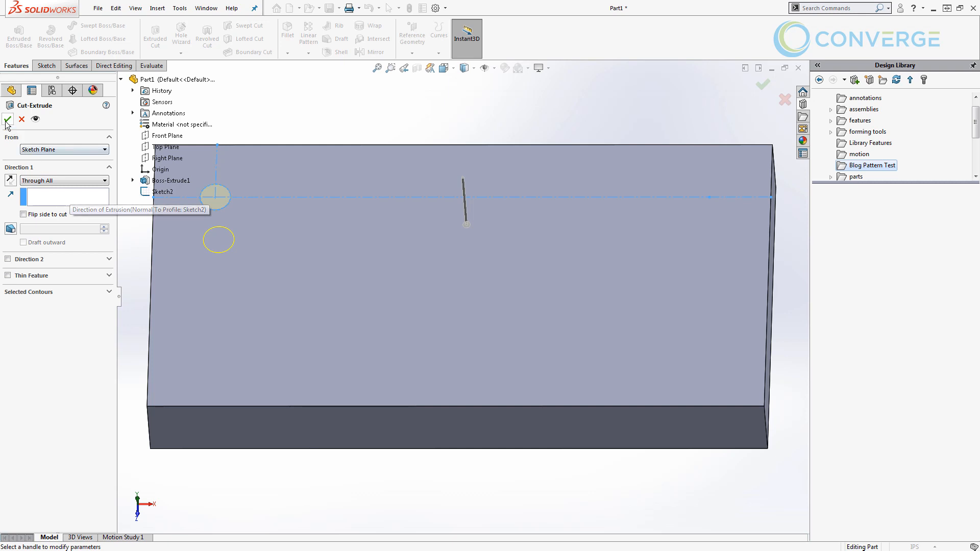
pyautogui.moveTo(7, 120)
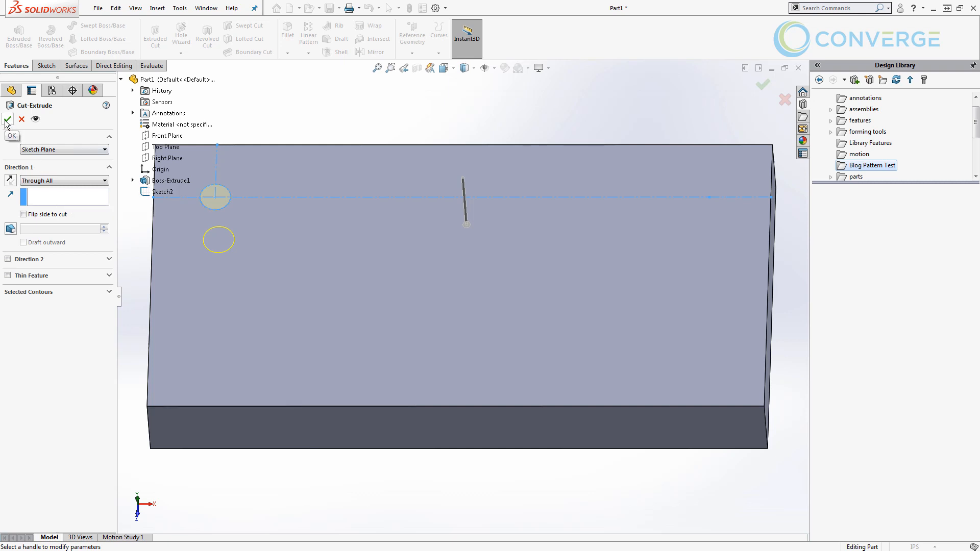
pyautogui.click(7, 121)
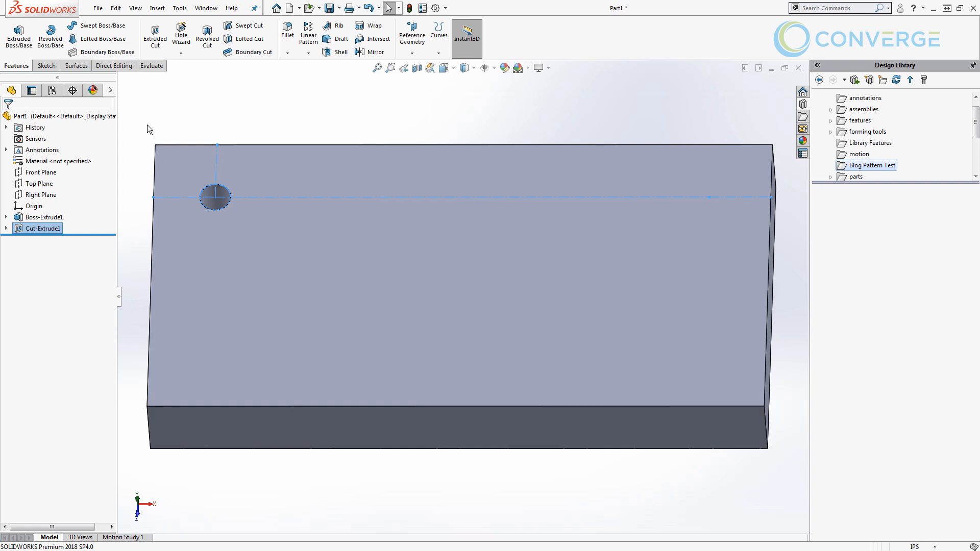
pyautogui.click(315, 122)
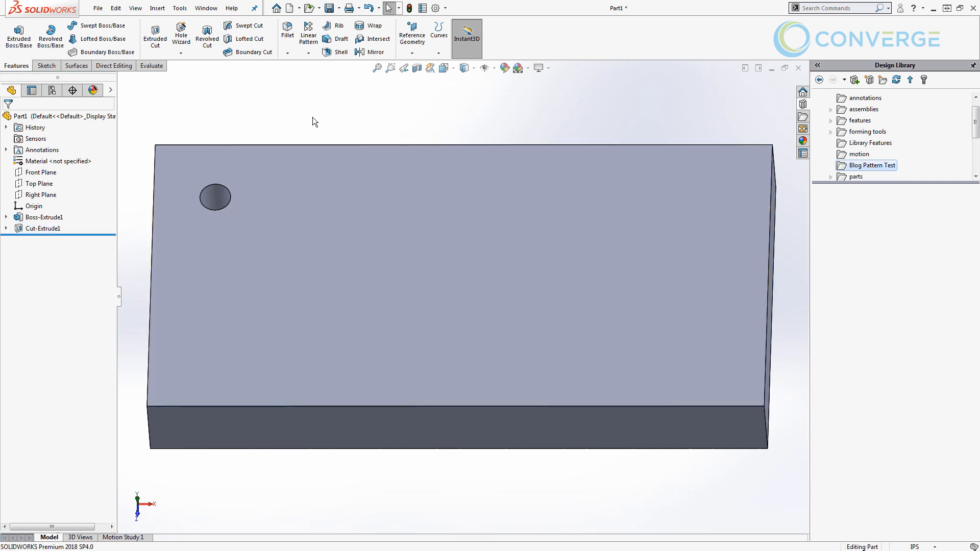
pyautogui.click(6, 228)
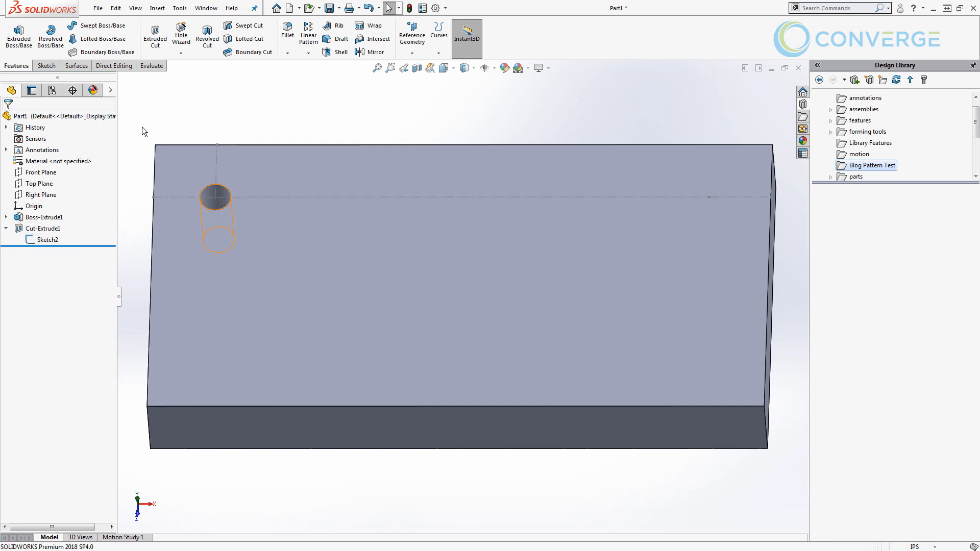
pyautogui.click(308, 52)
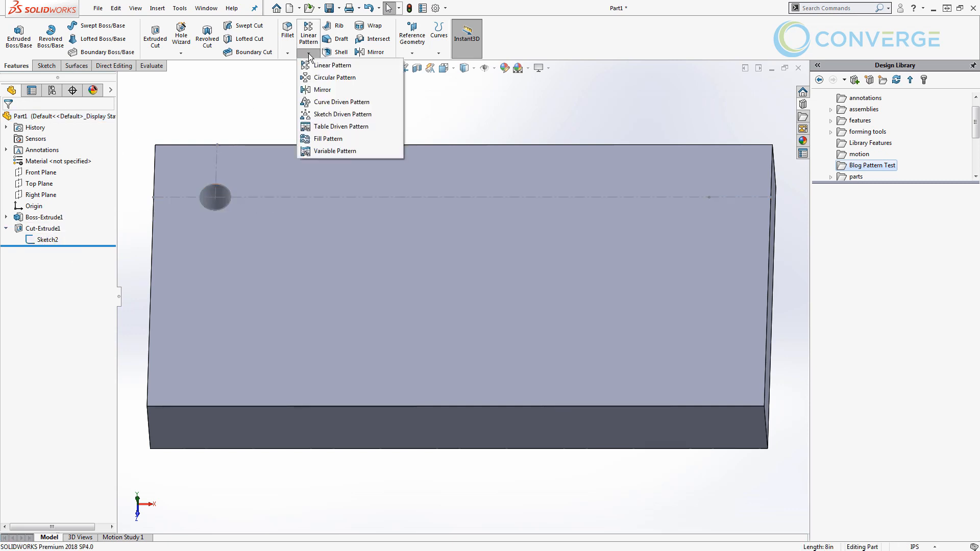
# Create CrvPattern1: ten equally spaced copies of Cut-Extrude1 along line3@Sketch2
pyautogui.click(342, 102)
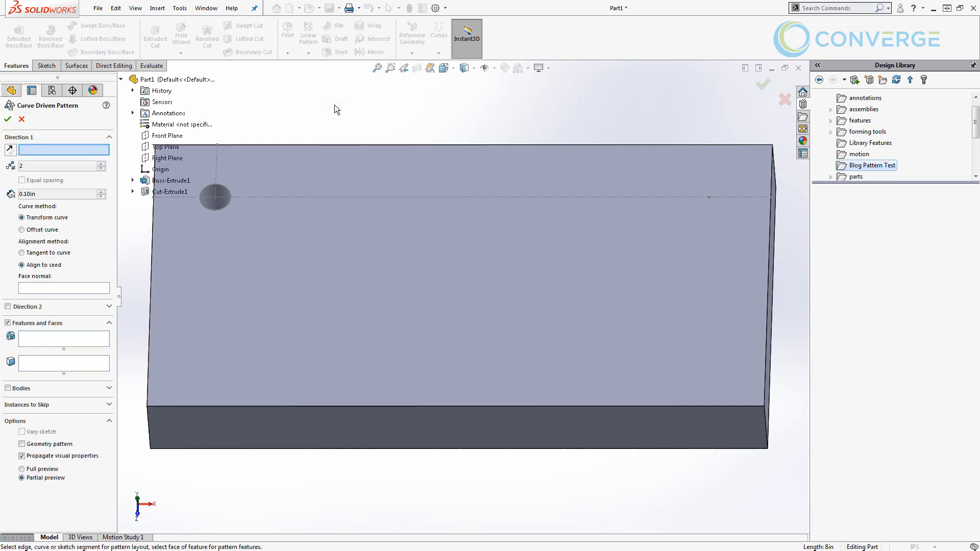
pyautogui.click(438, 199)
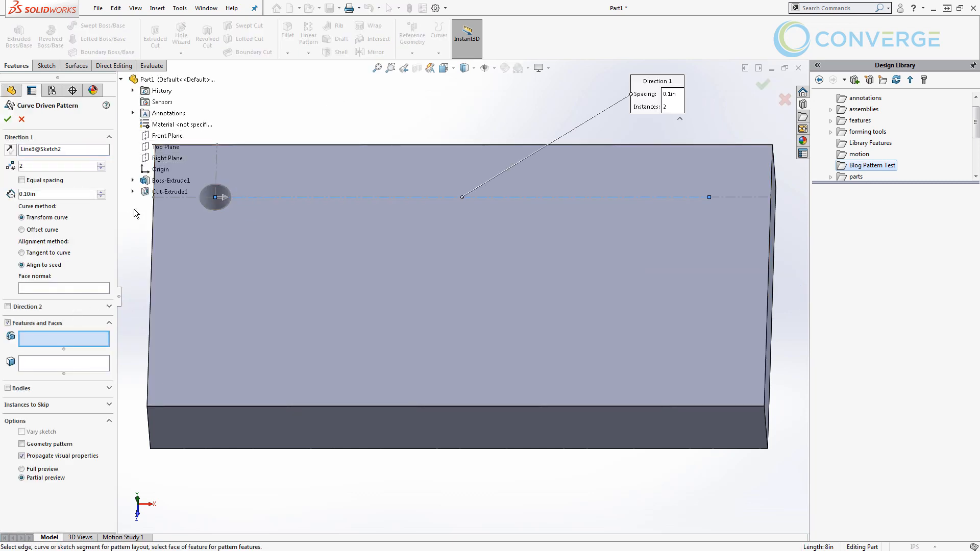
pyautogui.click(171, 192)
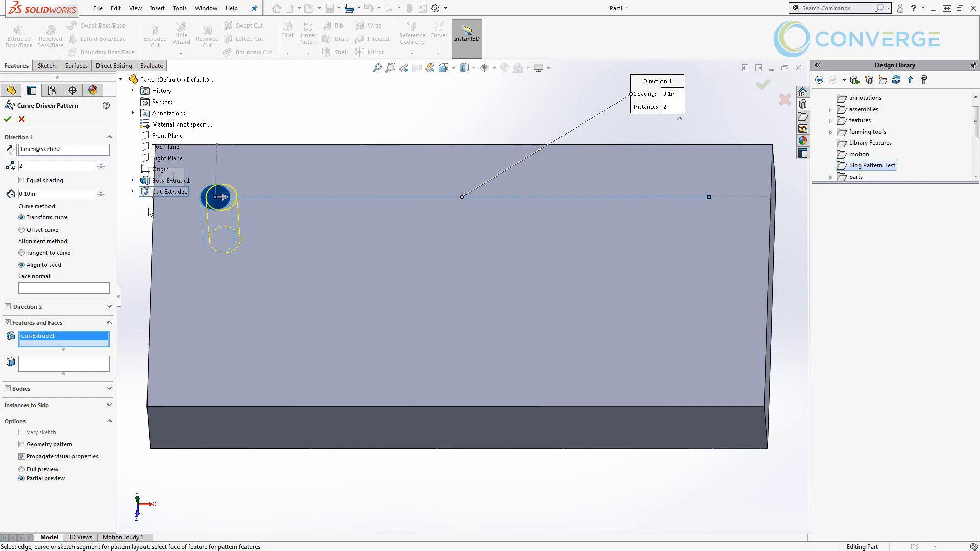
pyautogui.moveTo(126, 210)
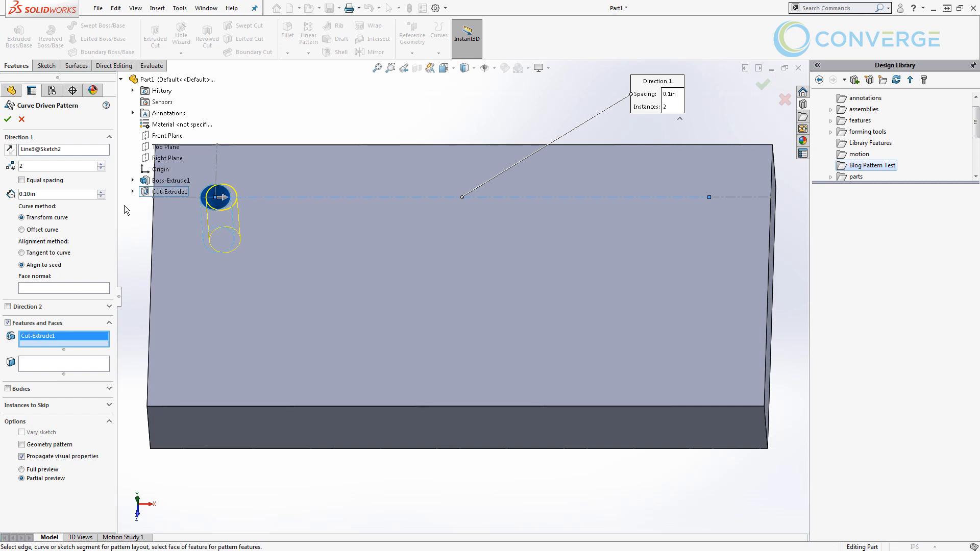
pyautogui.moveTo(103, 211)
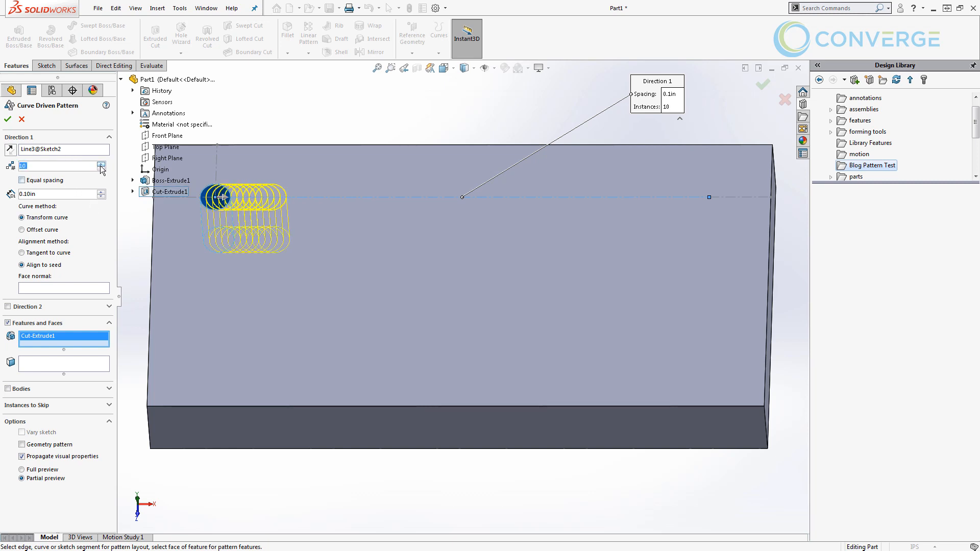
pyautogui.click(22, 179)
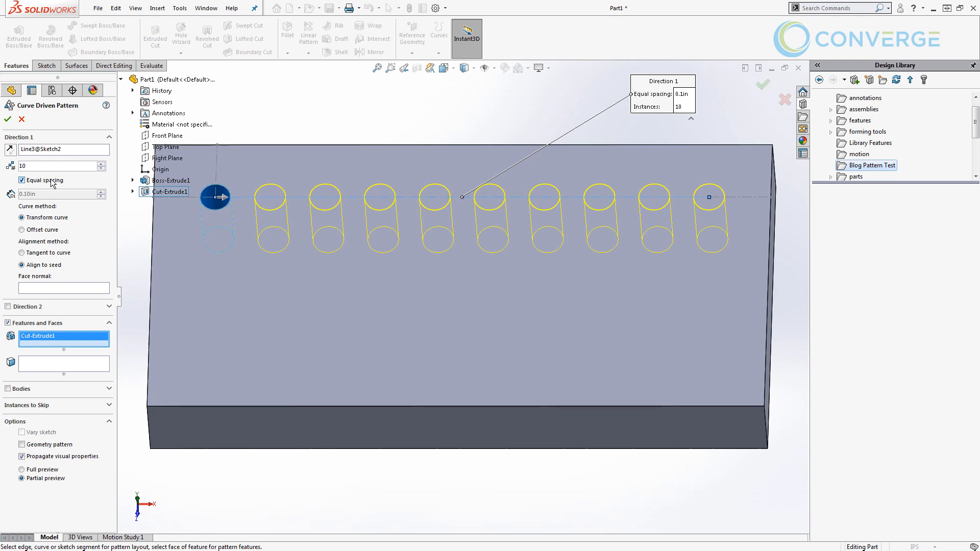
pyautogui.moveTo(764, 85)
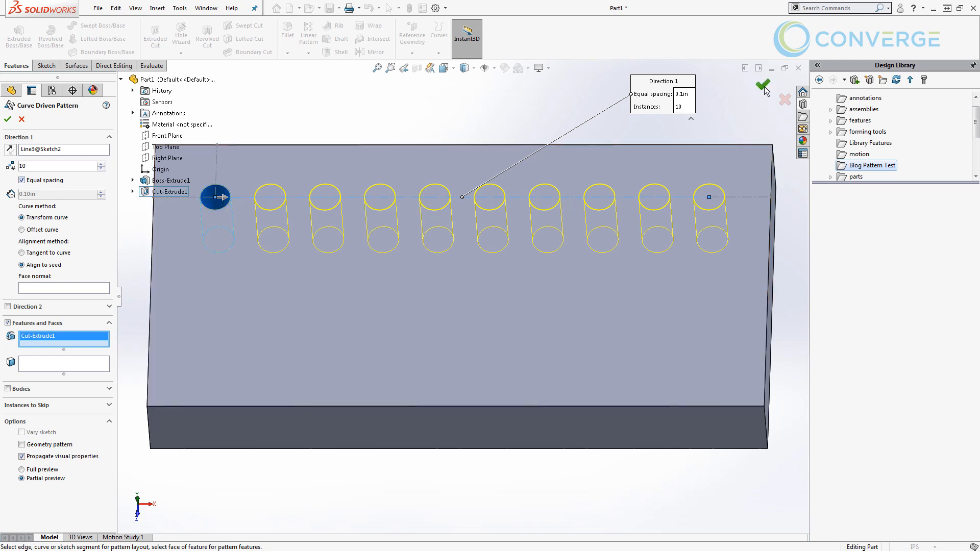
pyautogui.click(762, 86)
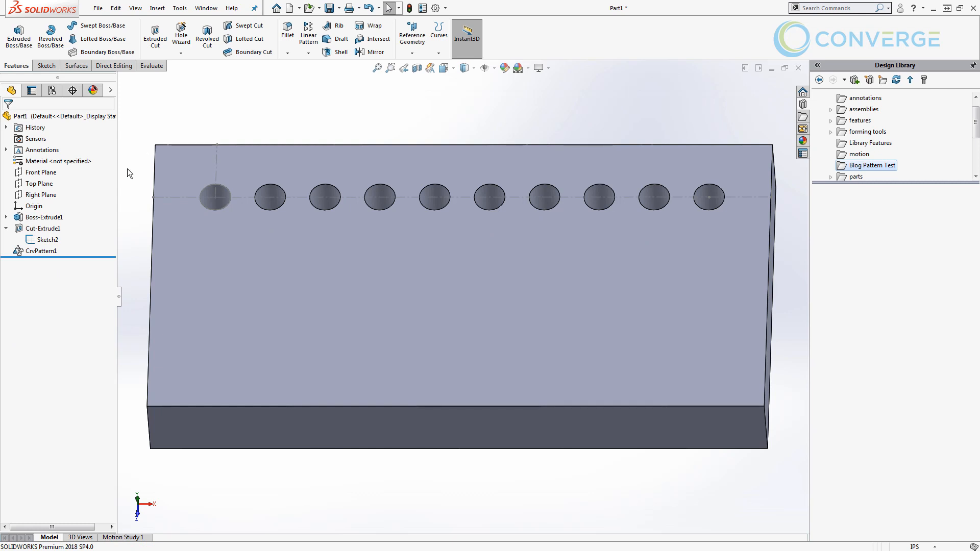
pyautogui.click(42, 251)
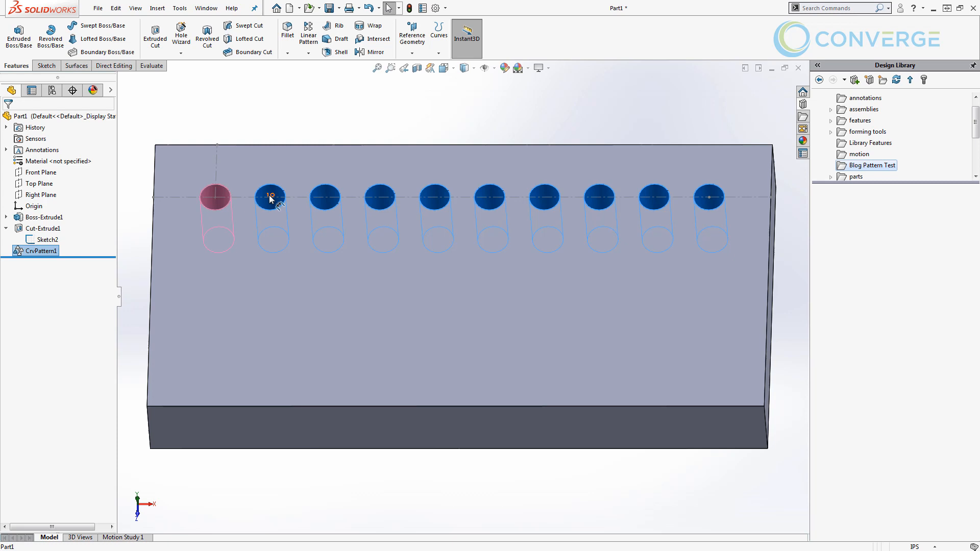
# Select Cut-Extrude1 and Ctrl-select CrvPattern1 together in the FeatureManager tree
pyautogui.click(269, 196)
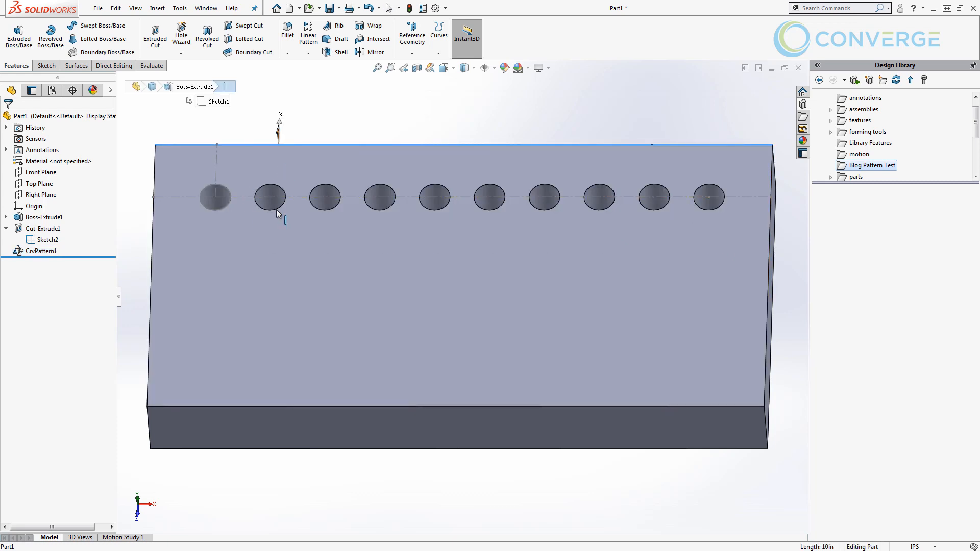
pyautogui.click(42, 251)
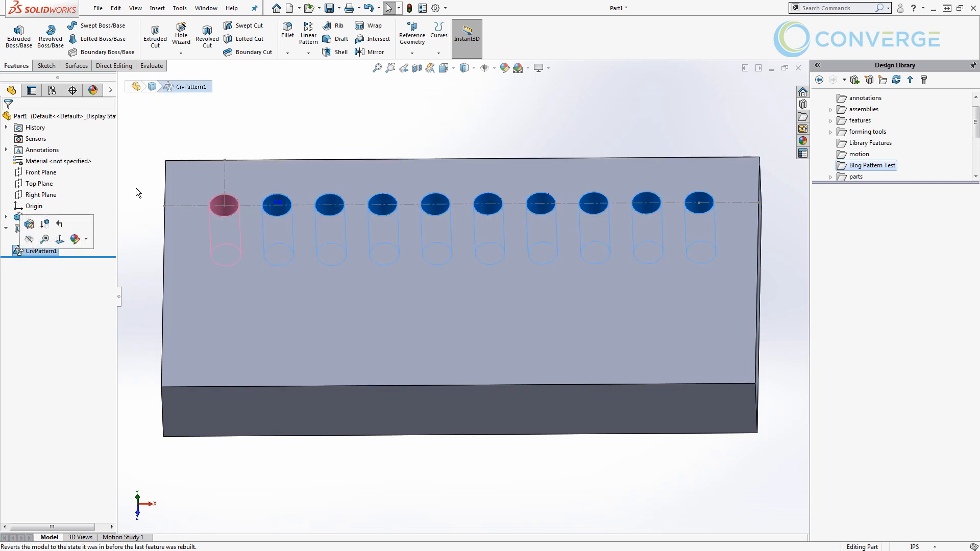
pyautogui.moveTo(256, 188)
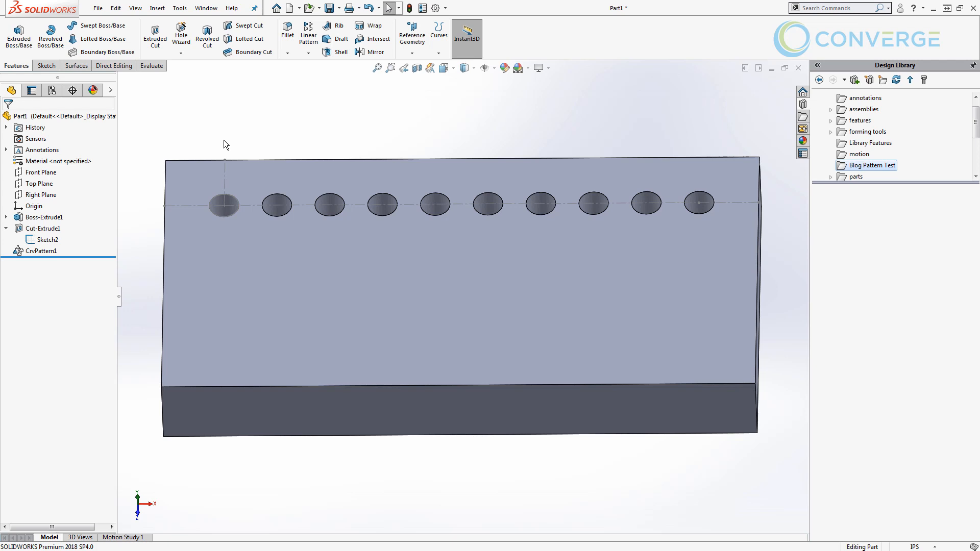
pyautogui.click(45, 238)
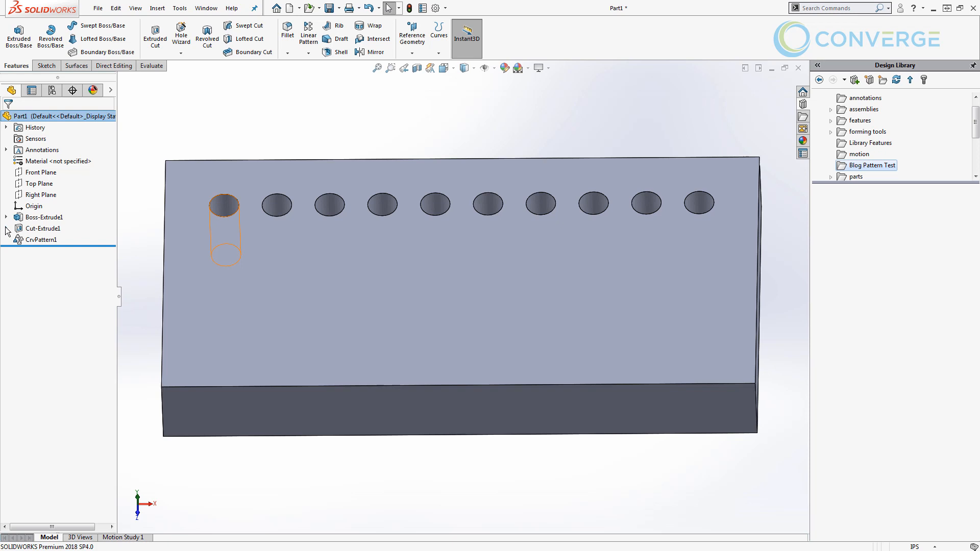
pyautogui.click(43, 227)
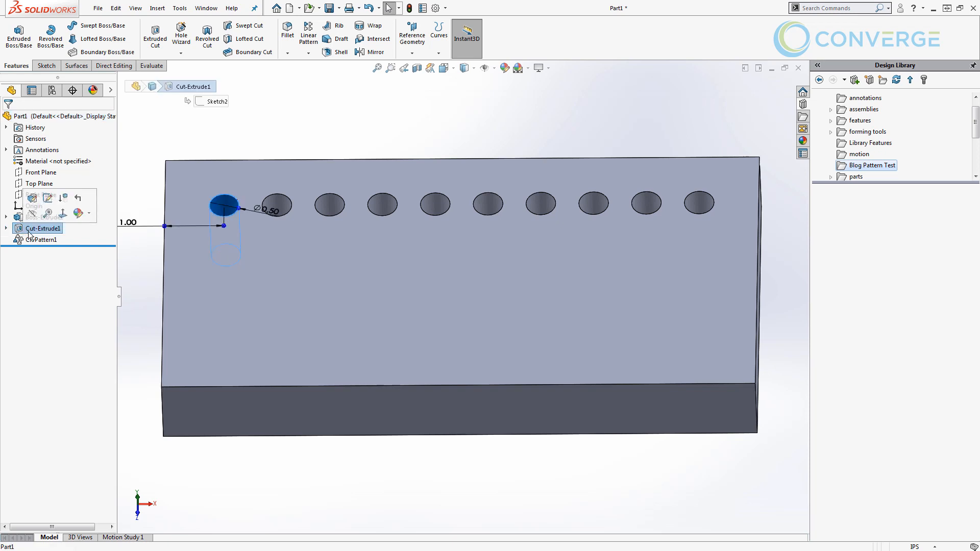
pyautogui.click(41, 239)
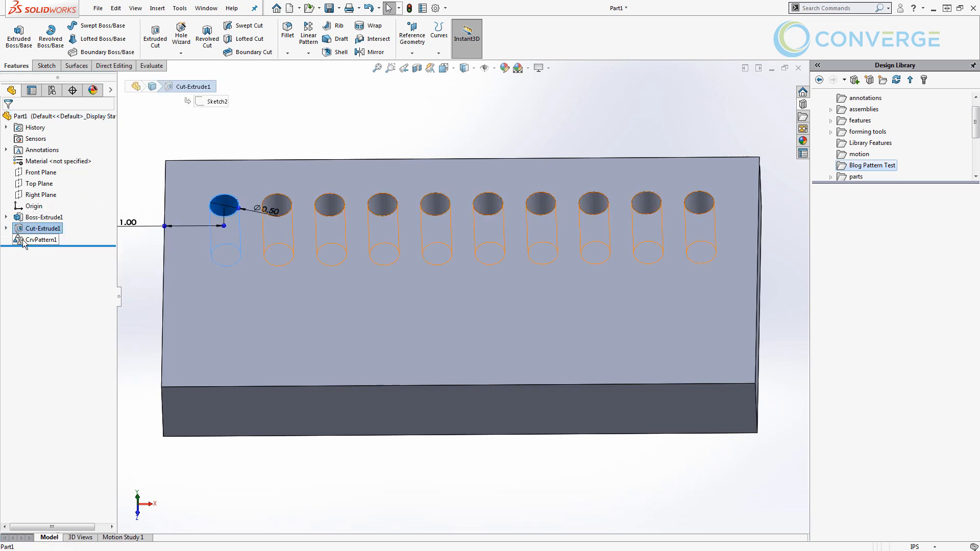
pyautogui.click(41, 239)
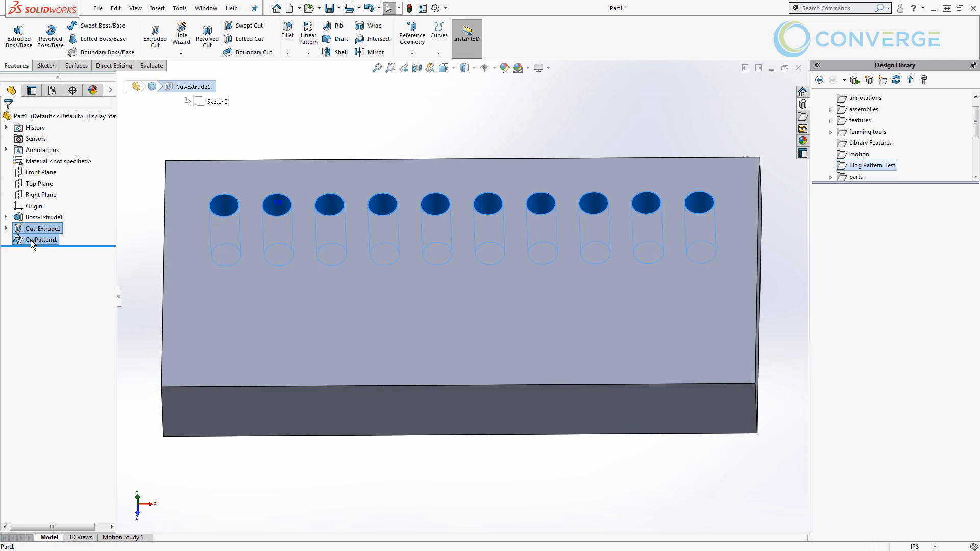
pyautogui.moveTo(836, 287)
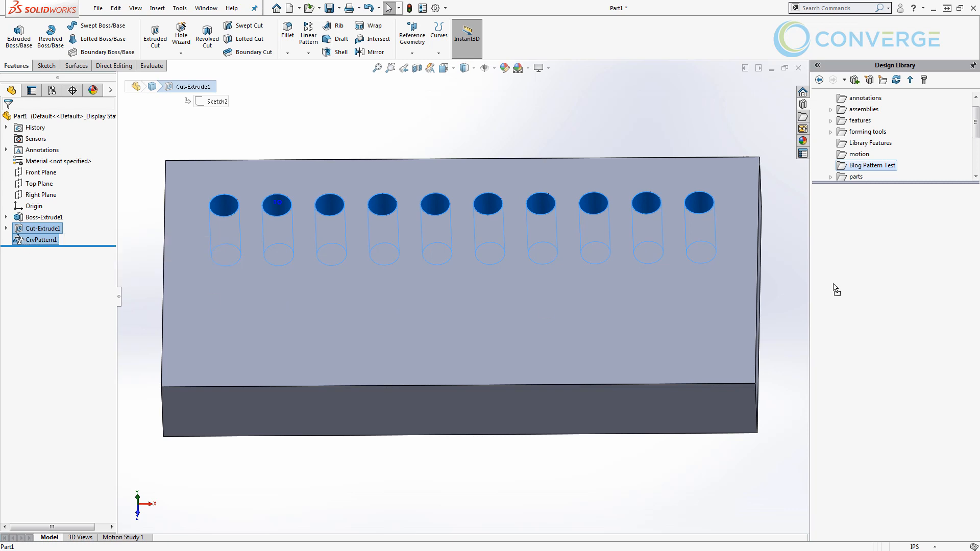
# Add the selection to the library as CrvPattern, Lib Feat Part, in Blog Pattern Test
pyautogui.click(881, 80)
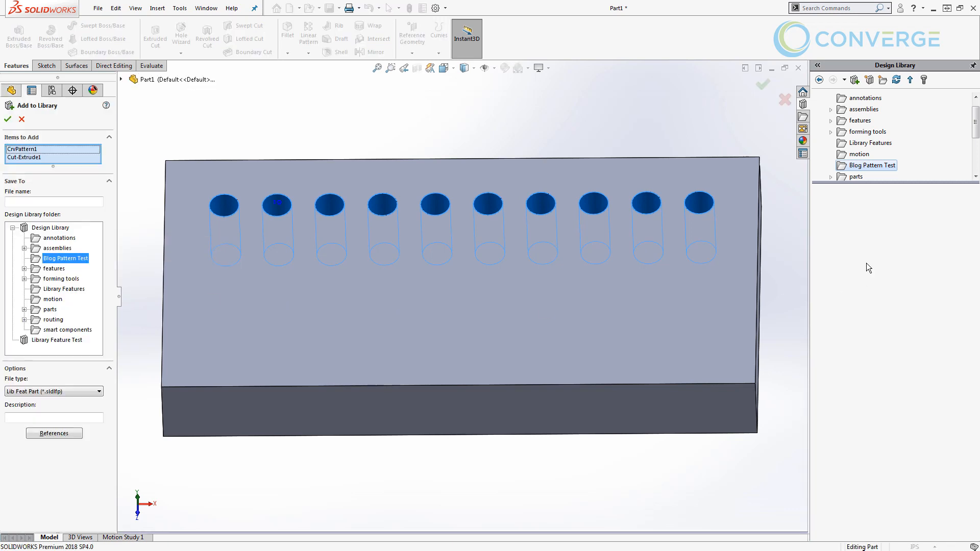
pyautogui.moveTo(896, 199)
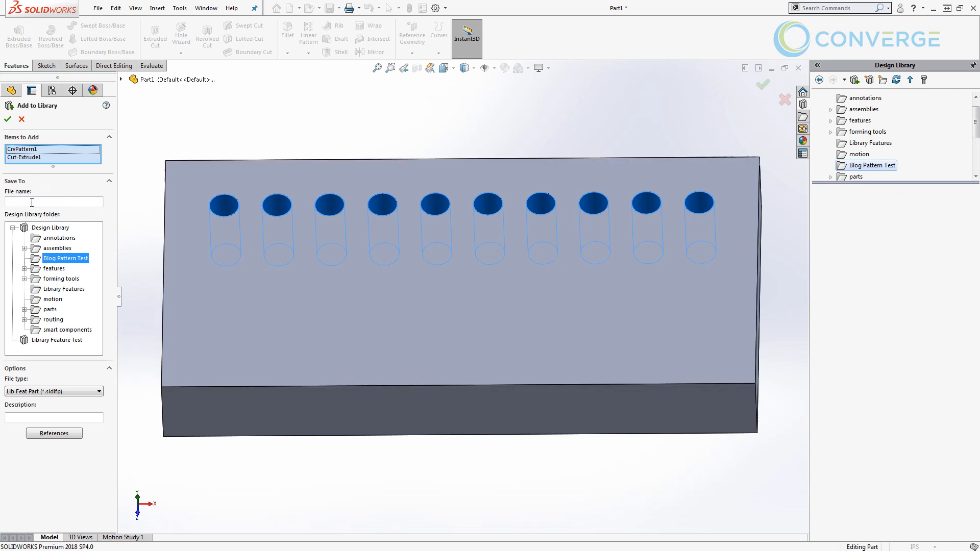
pyautogui.click(53, 202)
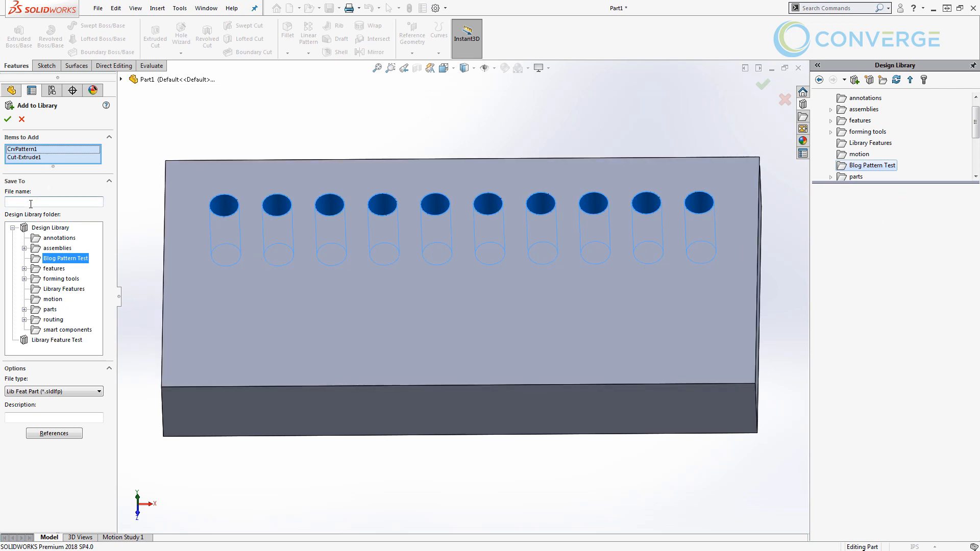
pyautogui.write('CrvPattern')
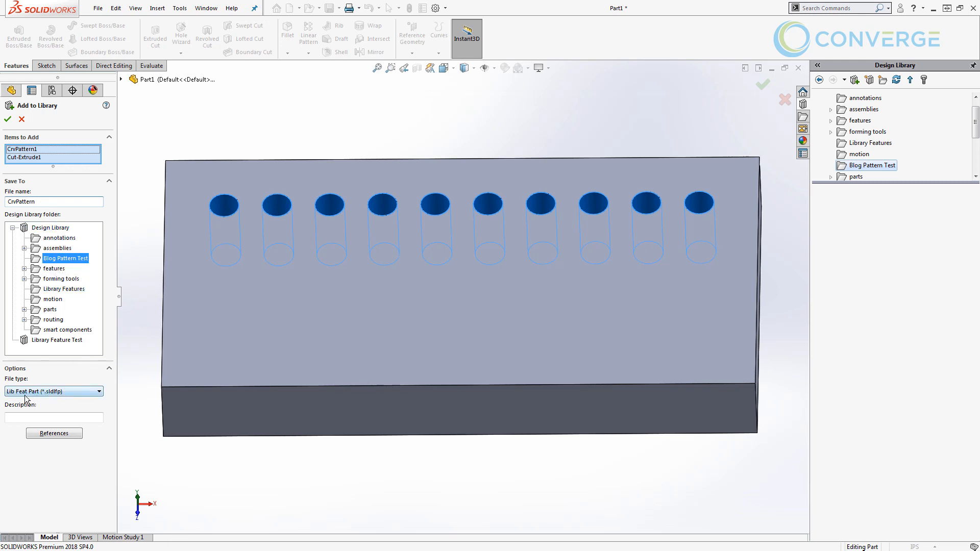
pyautogui.moveTo(27, 398)
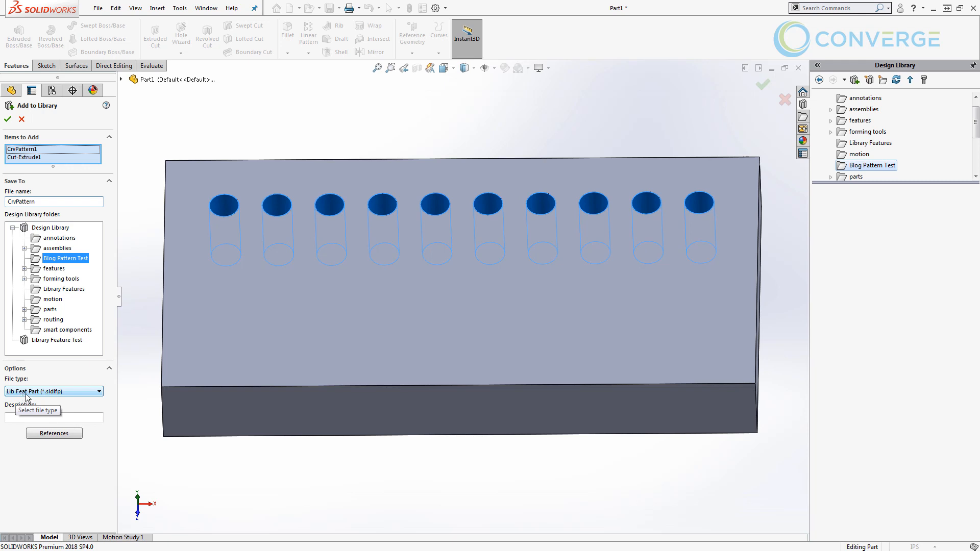
pyautogui.click(8, 118)
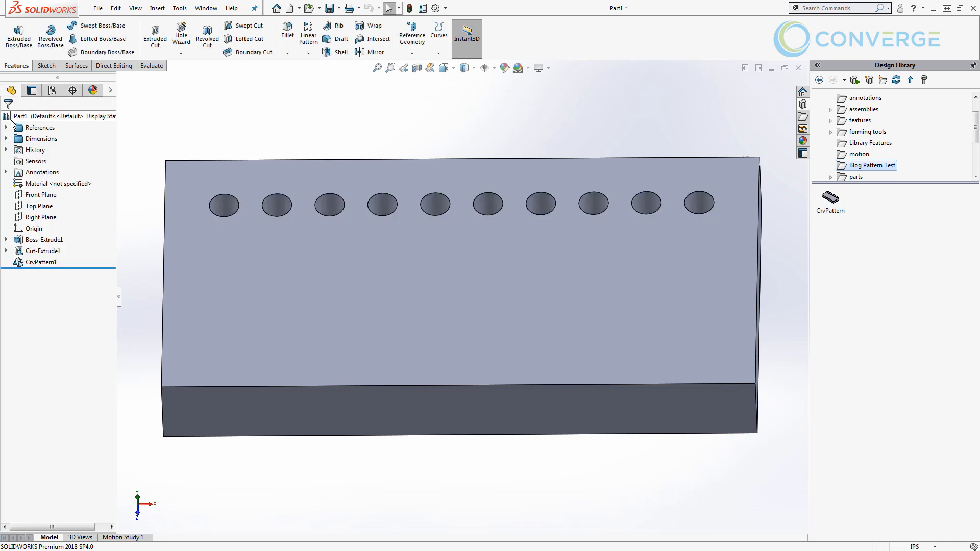
pyautogui.moveTo(632, 80)
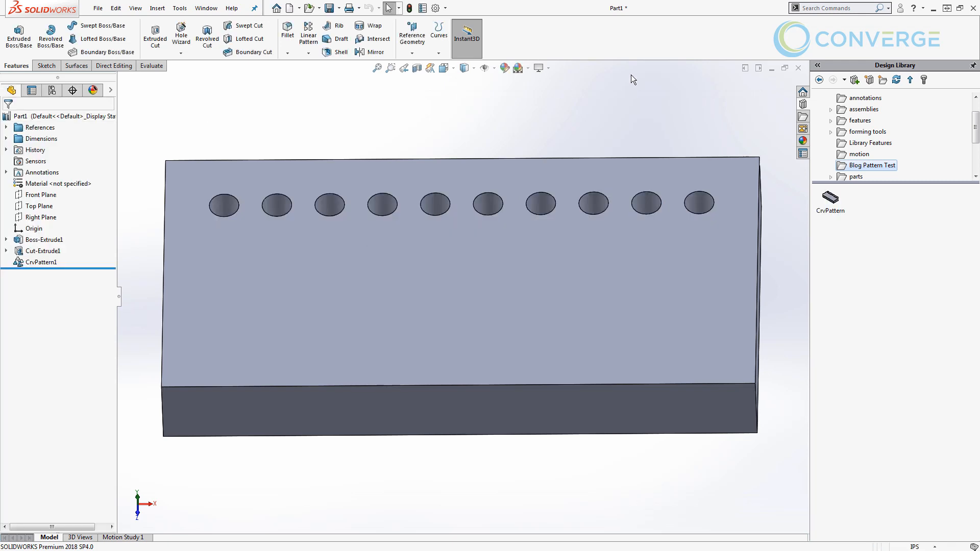
pyautogui.click(43, 251)
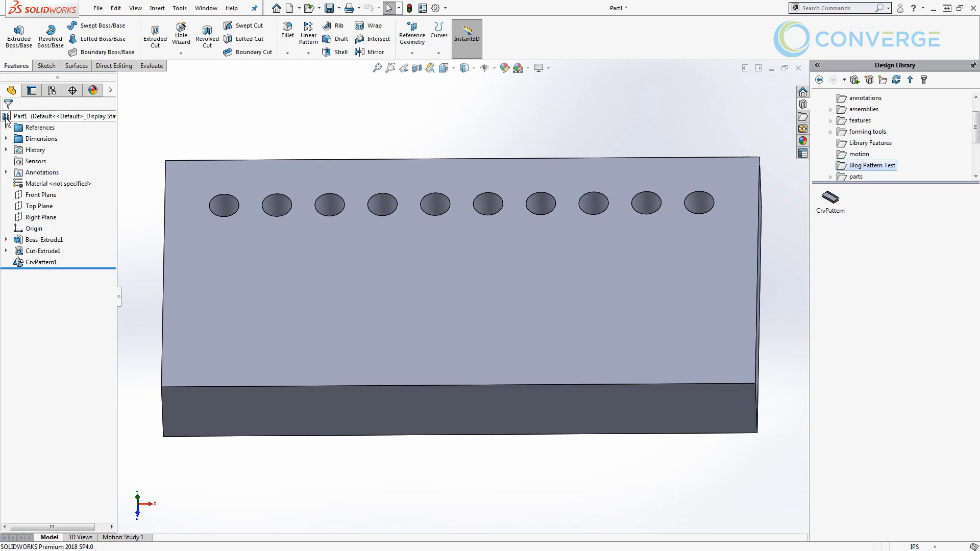
pyautogui.click(42, 251)
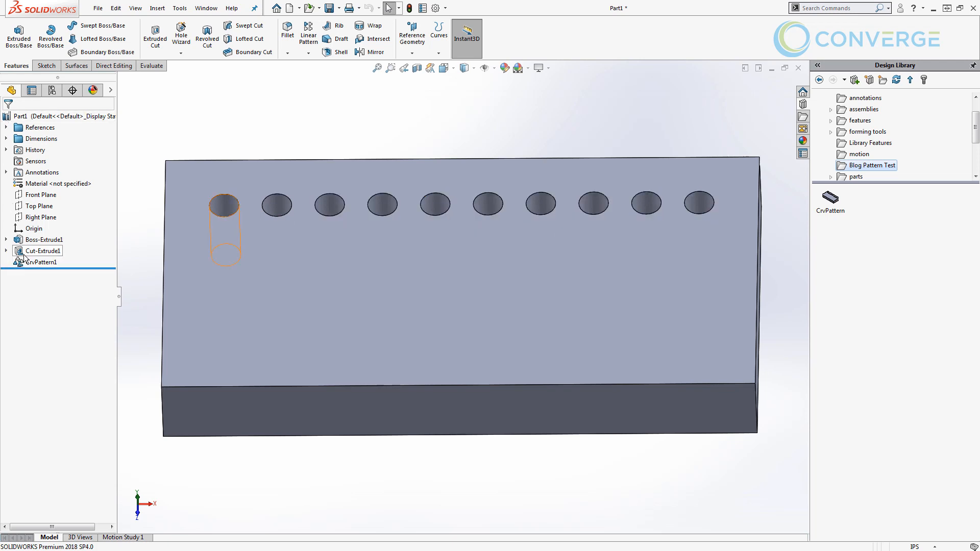
pyautogui.click(41, 262)
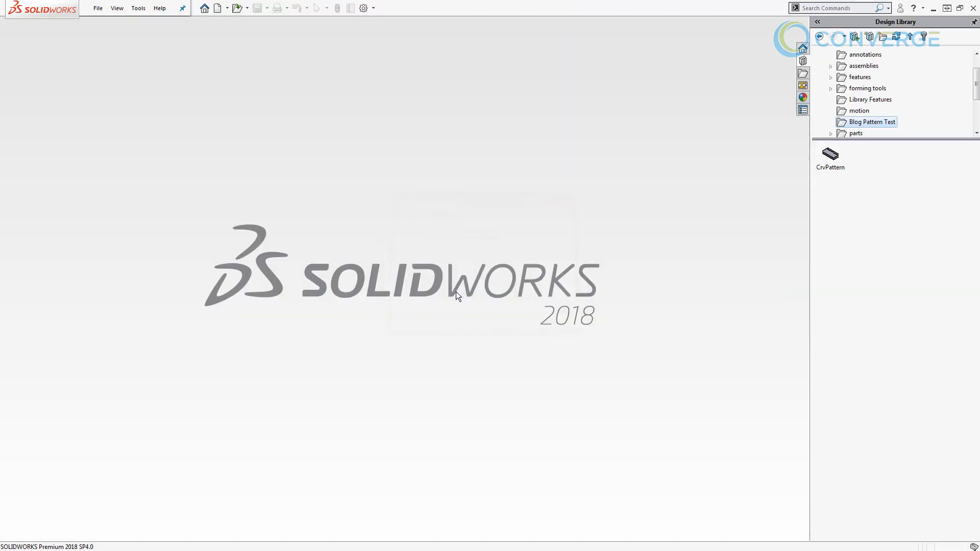
pyautogui.moveTo(836, 202)
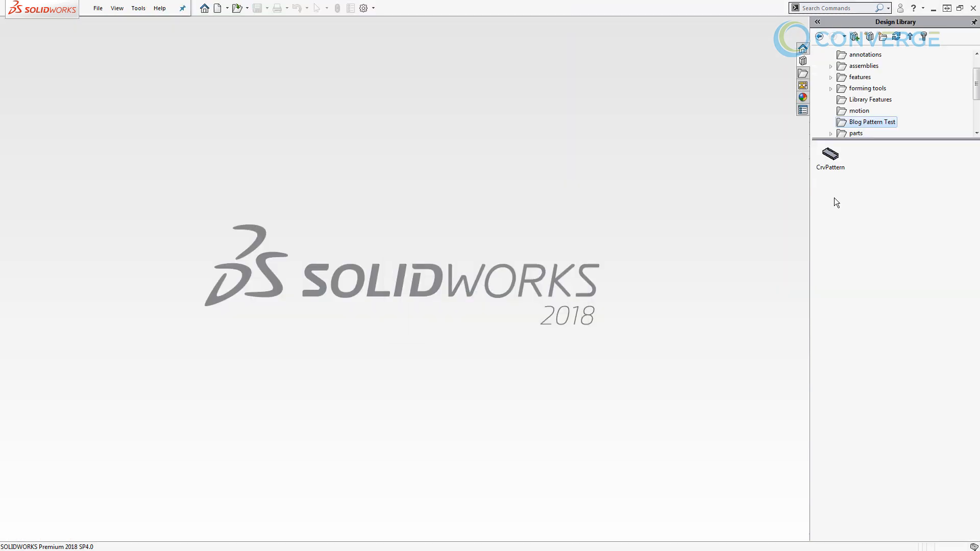
pyautogui.moveTo(830, 171)
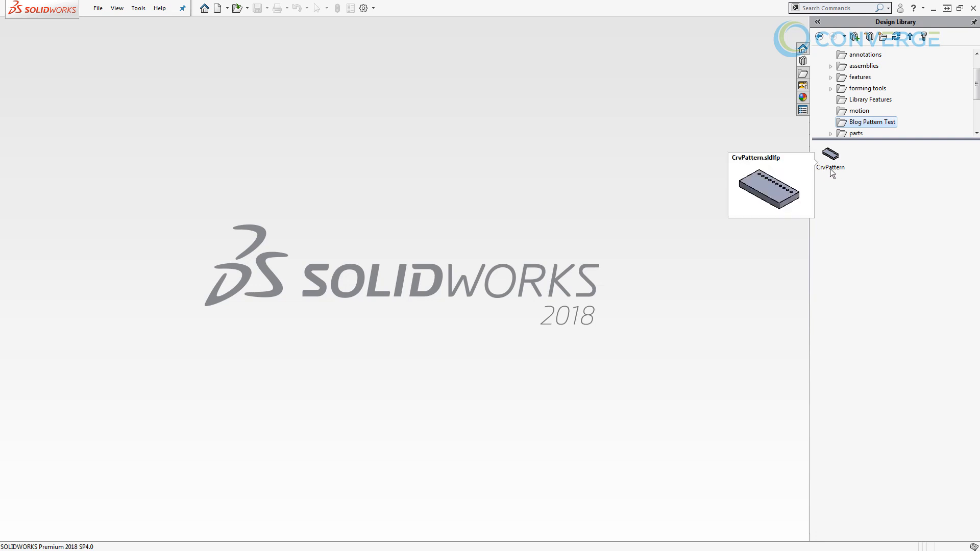
# Open CrvPattern.sldlfp from the Blog Pattern Test folder in the Design Library
pyautogui.doubleClick(830, 155)
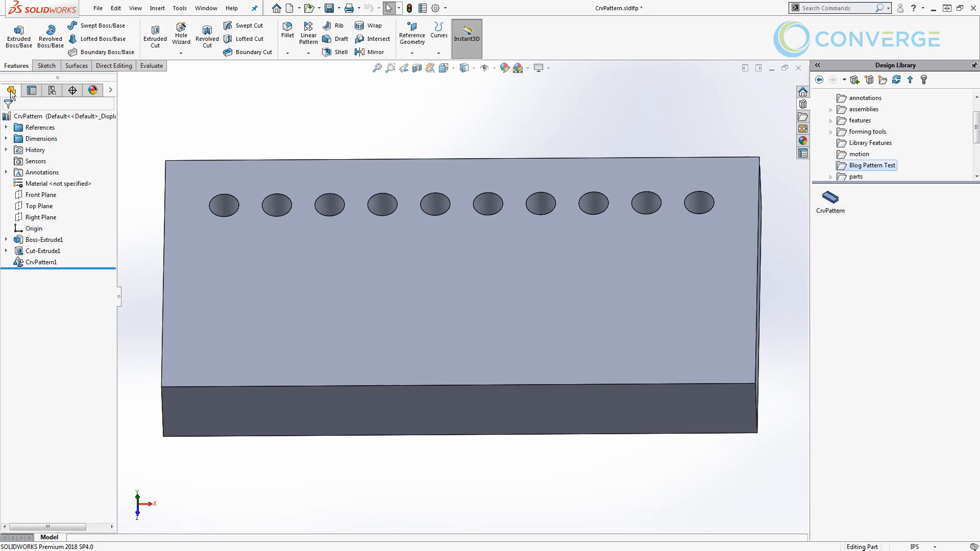
pyautogui.moveTo(608, 17)
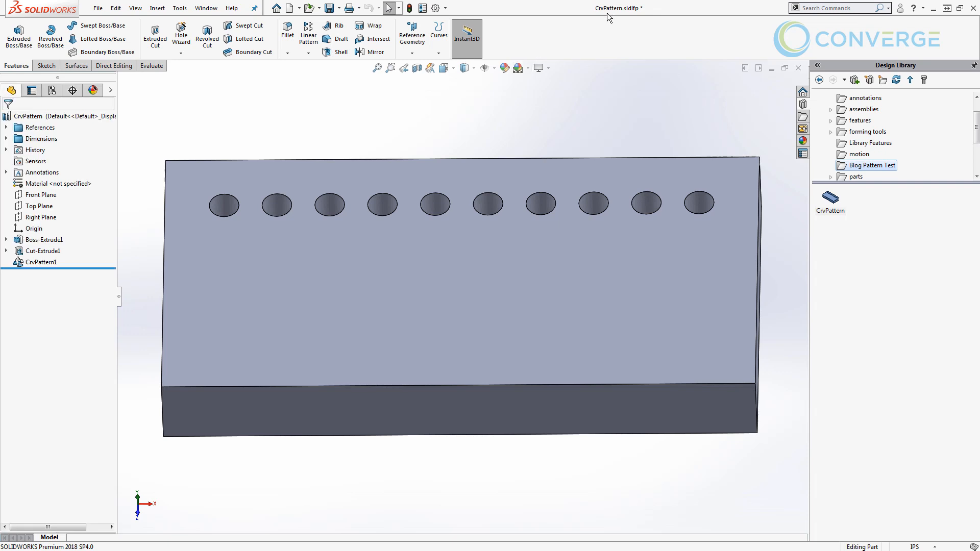
pyautogui.moveTo(618, 7)
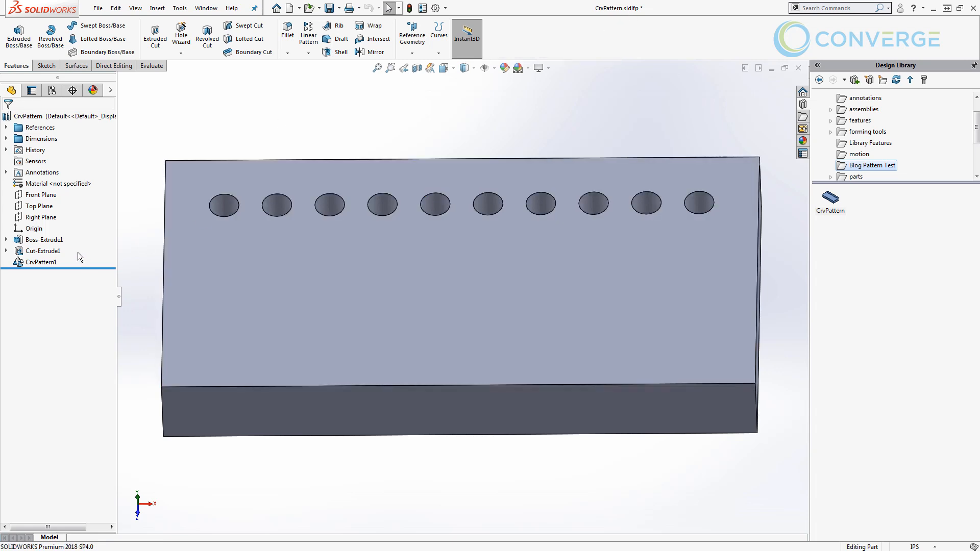
# Expand References and Dimensions and highlight the placement plane and reference edges
pyautogui.click(6, 127)
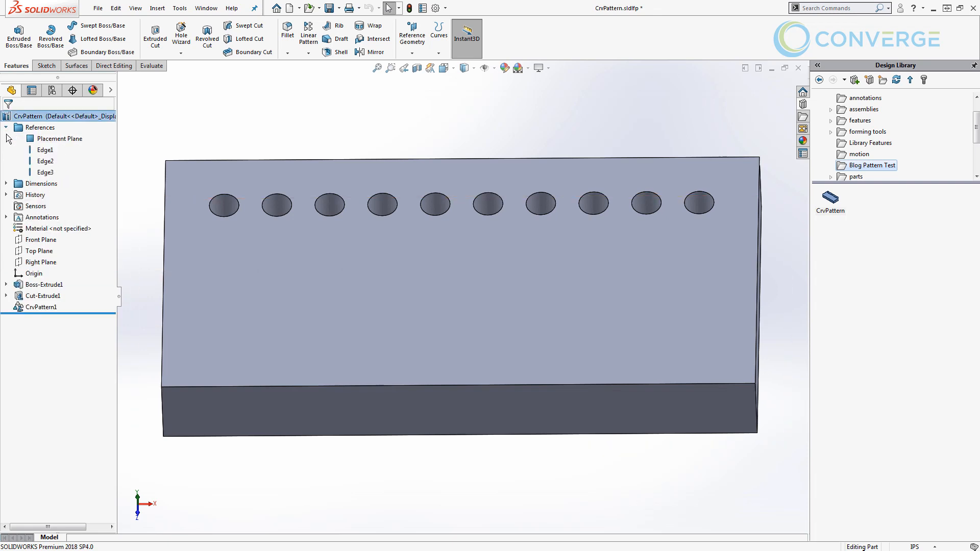
pyautogui.click(6, 183)
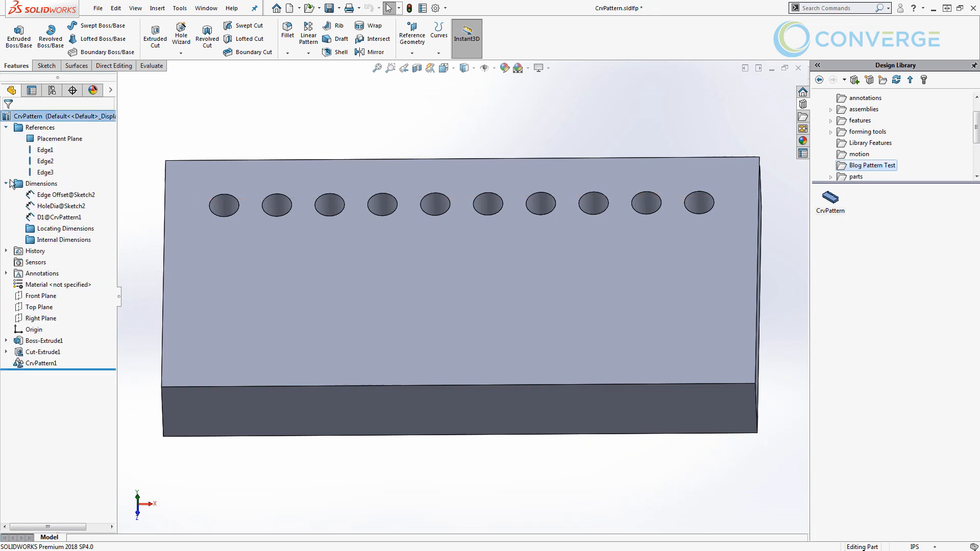
pyautogui.click(61, 138)
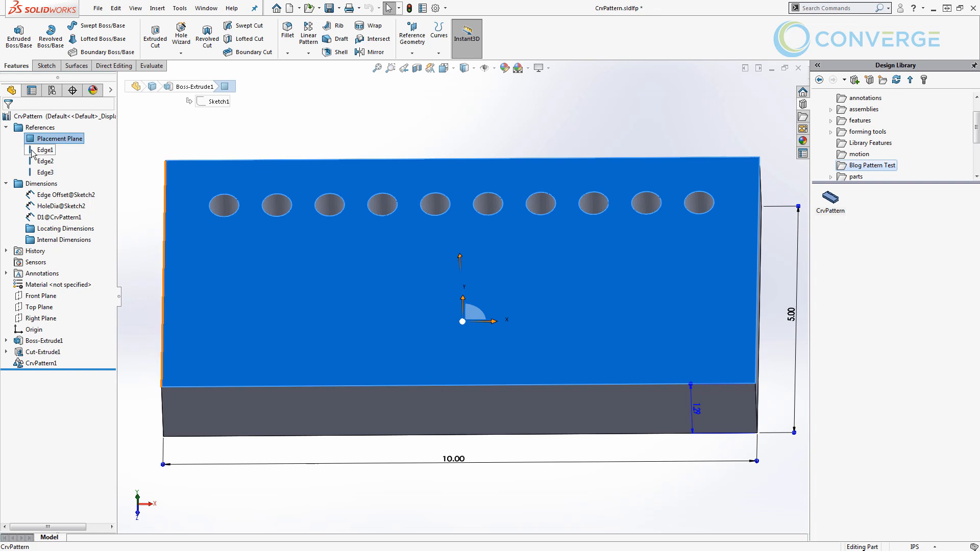
pyautogui.click(44, 160)
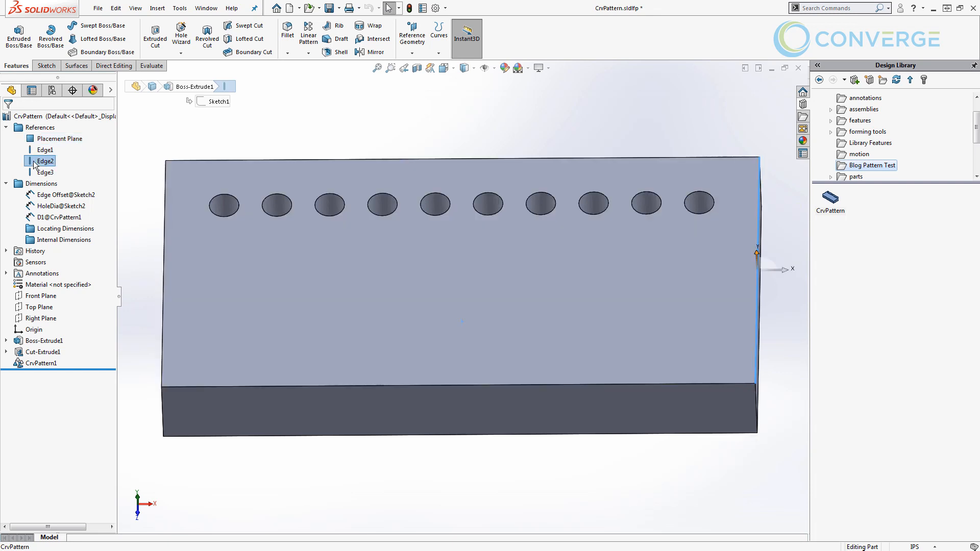
pyautogui.click(45, 172)
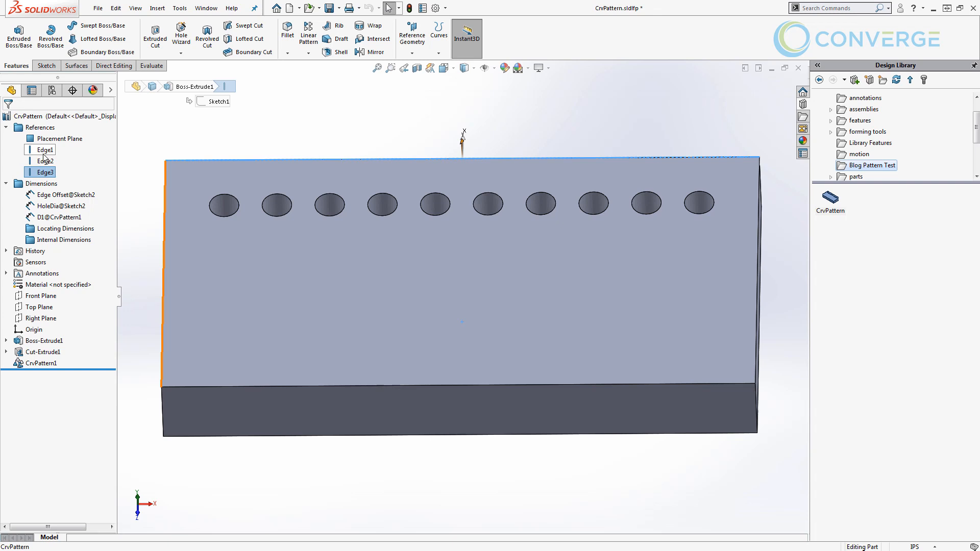
# Review the edge offset, hole diameter and D1@CrvPattern1 dimensions, starting to rename D1
pyautogui.click(65, 193)
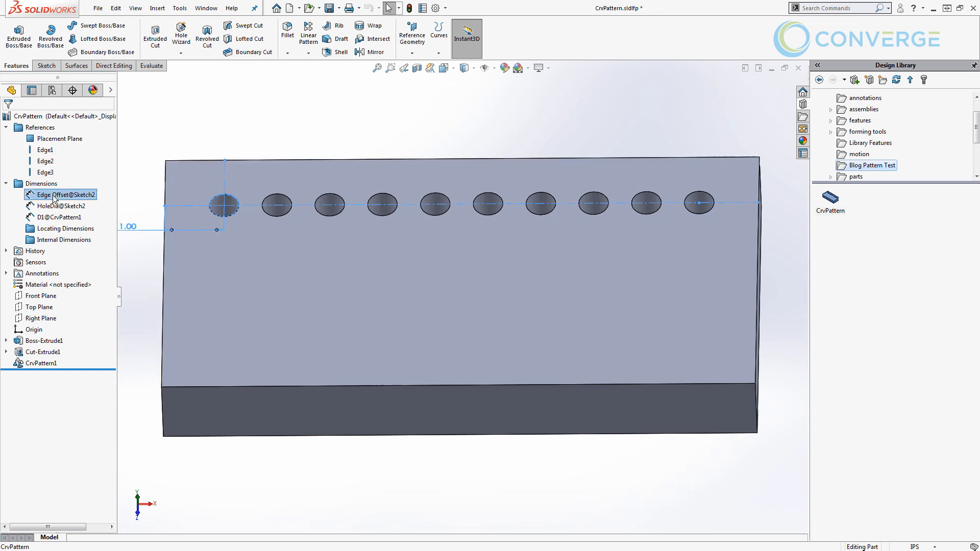
pyautogui.click(61, 205)
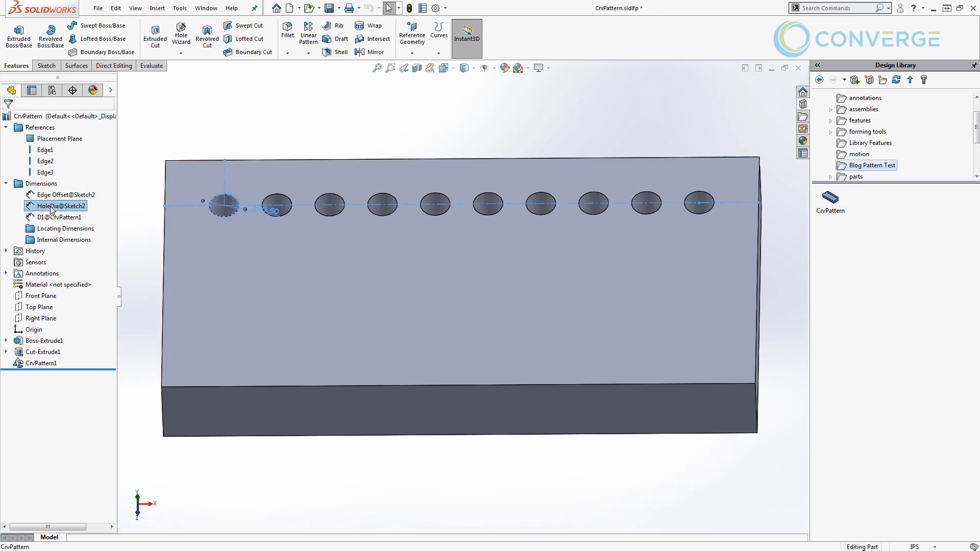
pyautogui.click(61, 216)
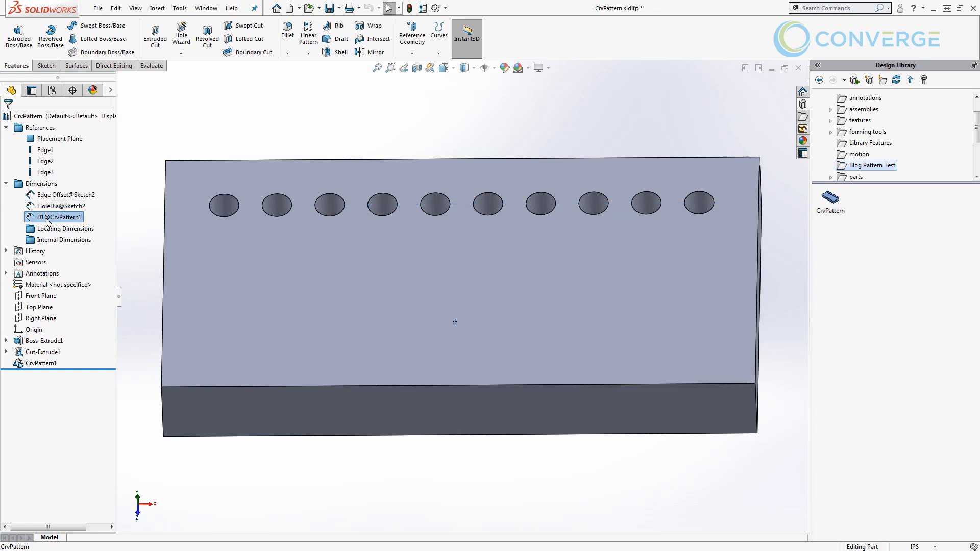
pyautogui.moveTo(59, 221)
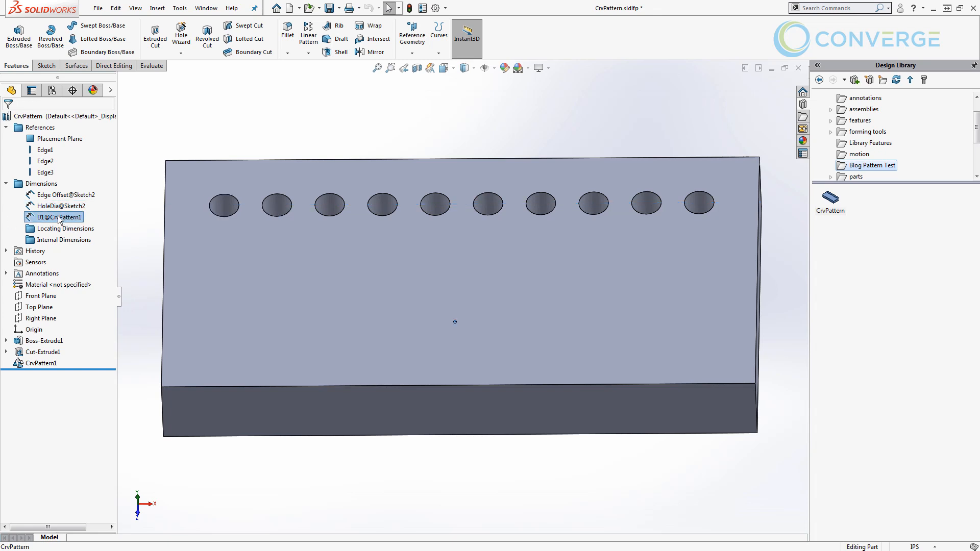
pyautogui.moveTo(133, 240)
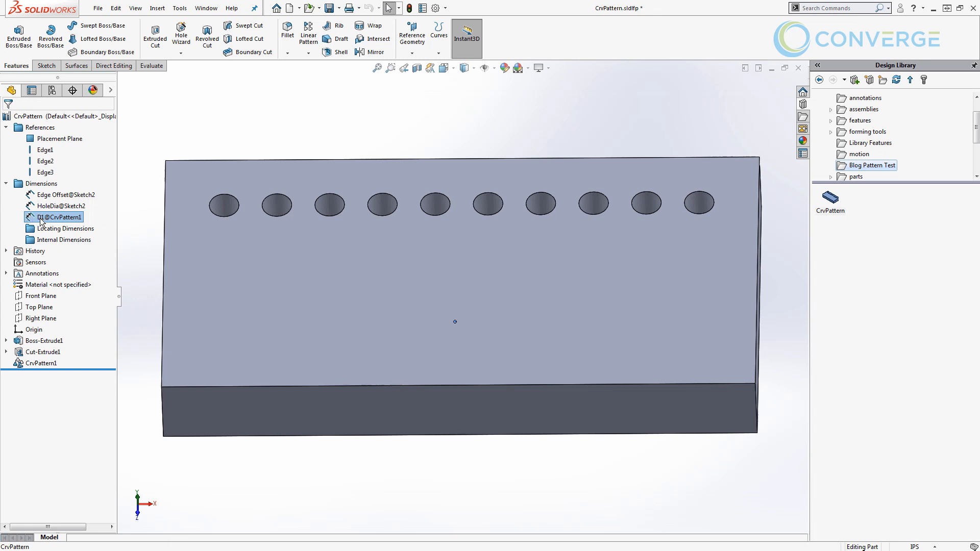
pyautogui.doubleClick(59, 216)
pyautogui.write('Inst')
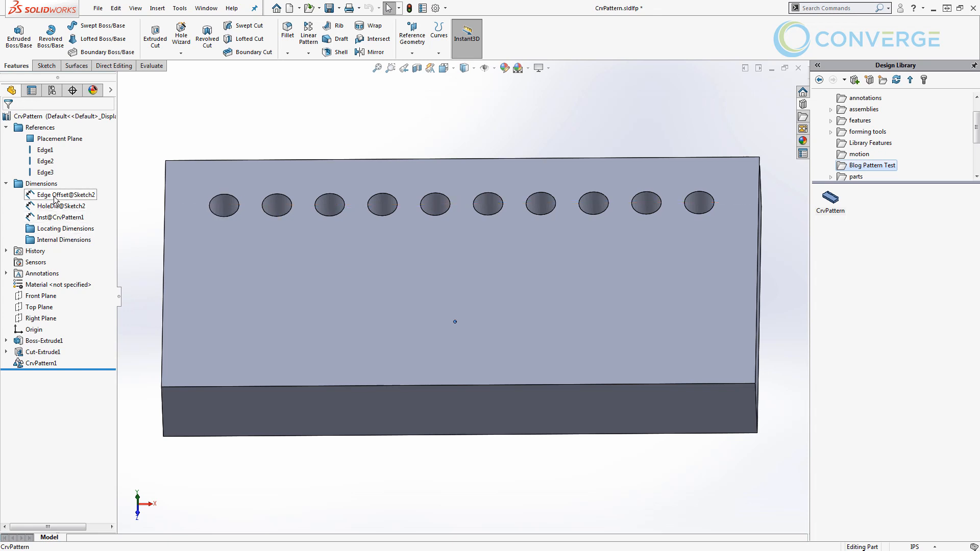
pyautogui.moveTo(65, 228)
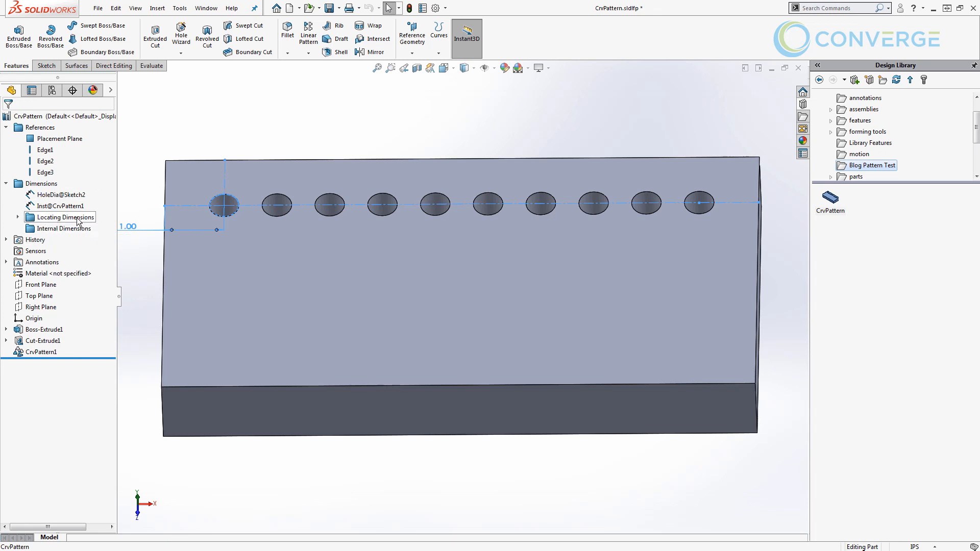
pyautogui.moveTo(92, 187)
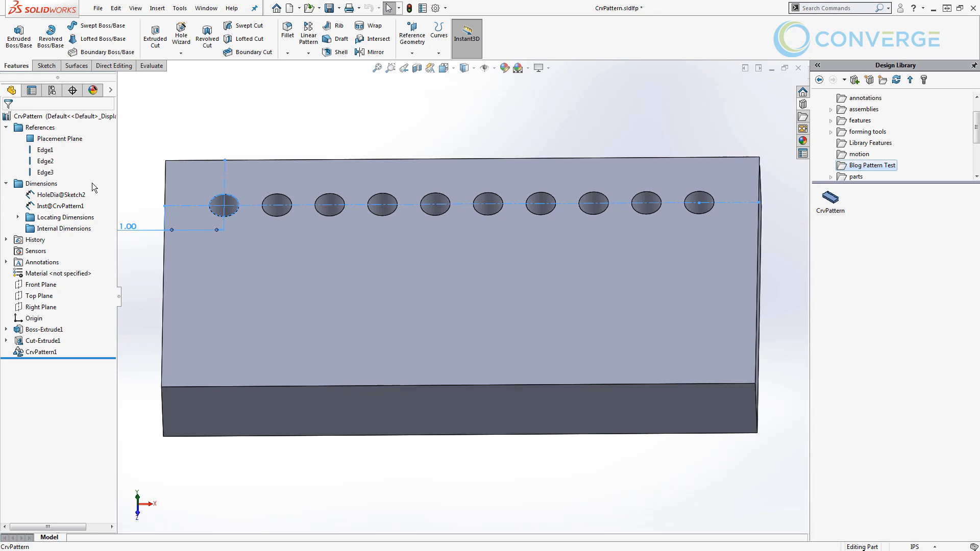
pyautogui.moveTo(178, 122)
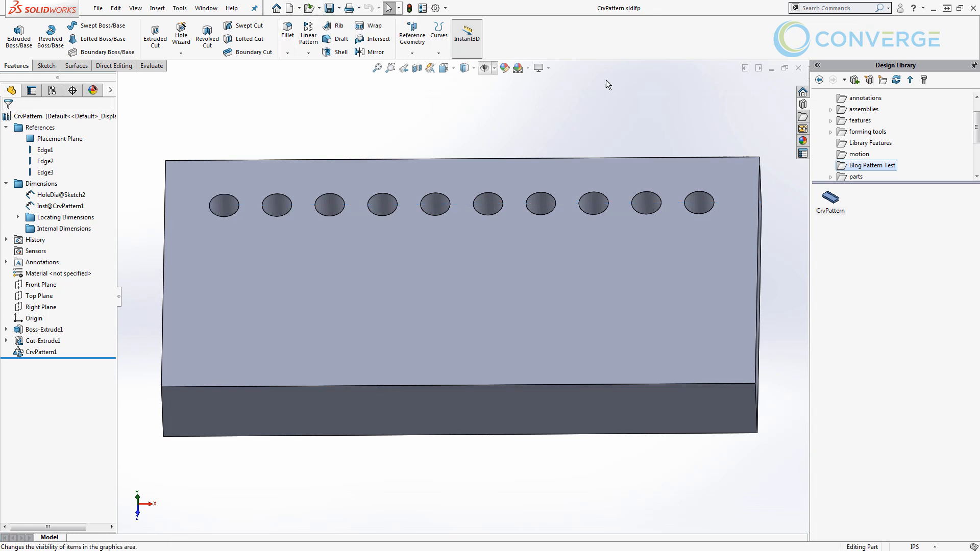
# Start a new blank part after saving the CrvPattern library feature
pyautogui.click(799, 67)
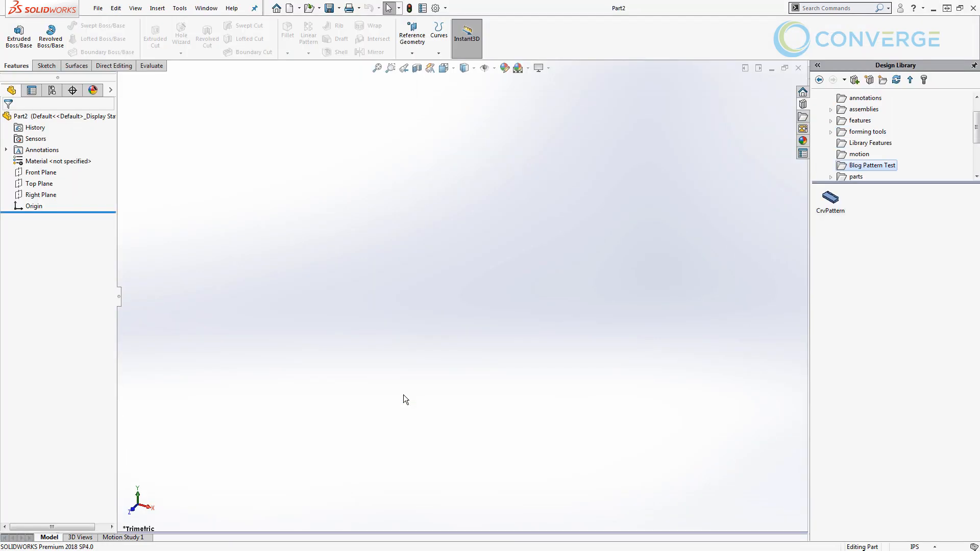
# Extrude Sketch1's 20 by 10 rectangle into the solid block Boss-Extrude1 with Blind depth
pyautogui.click(41, 38)
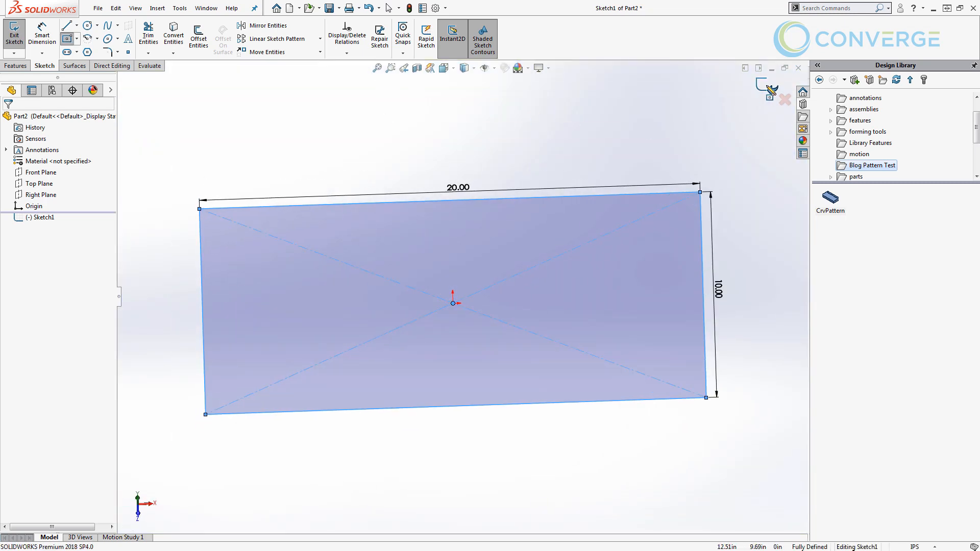
pyautogui.click(14, 33)
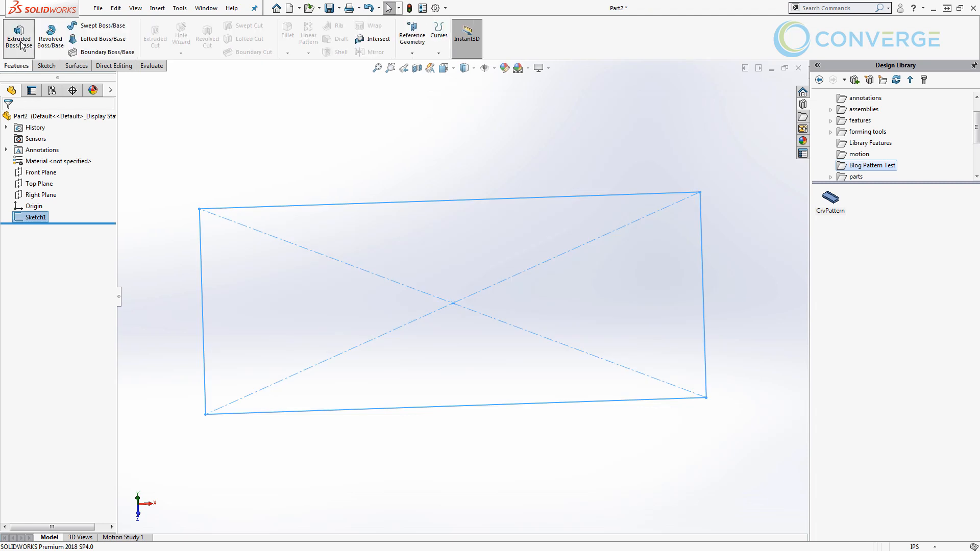
pyautogui.click(18, 38)
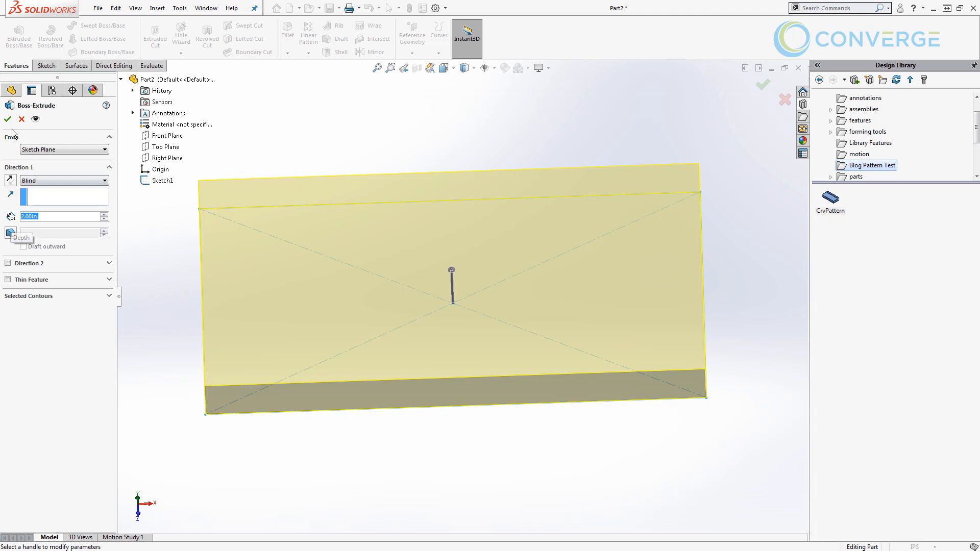
pyautogui.click(8, 119)
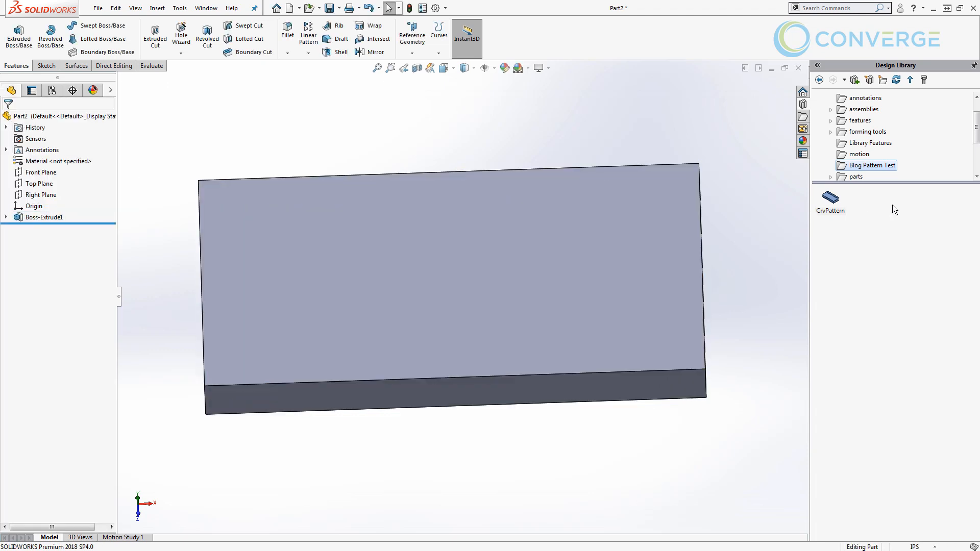
pyautogui.moveTo(834, 204)
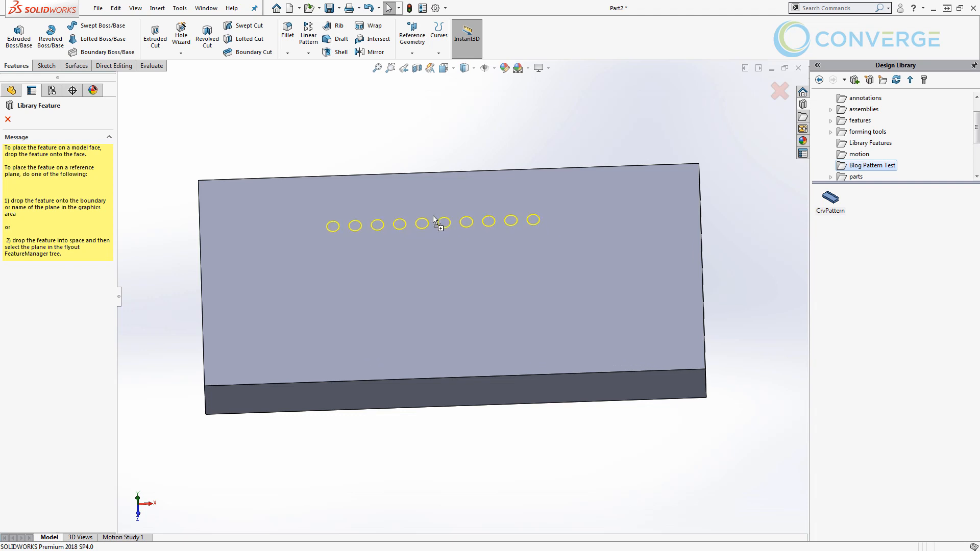
# Drop CrvPattern onto the plate's top face and match its reference edges to plate edges
pyautogui.click(441, 224)
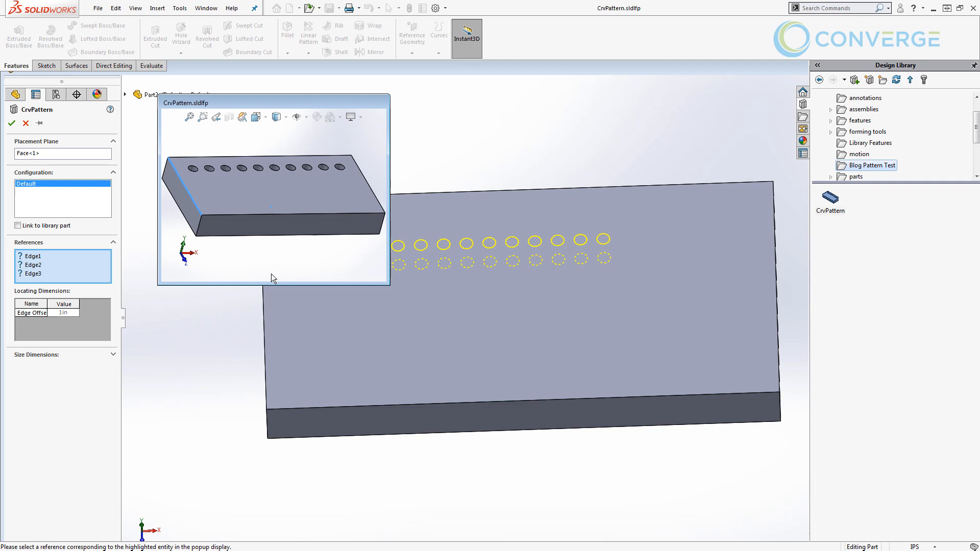
pyautogui.moveTo(253, 279)
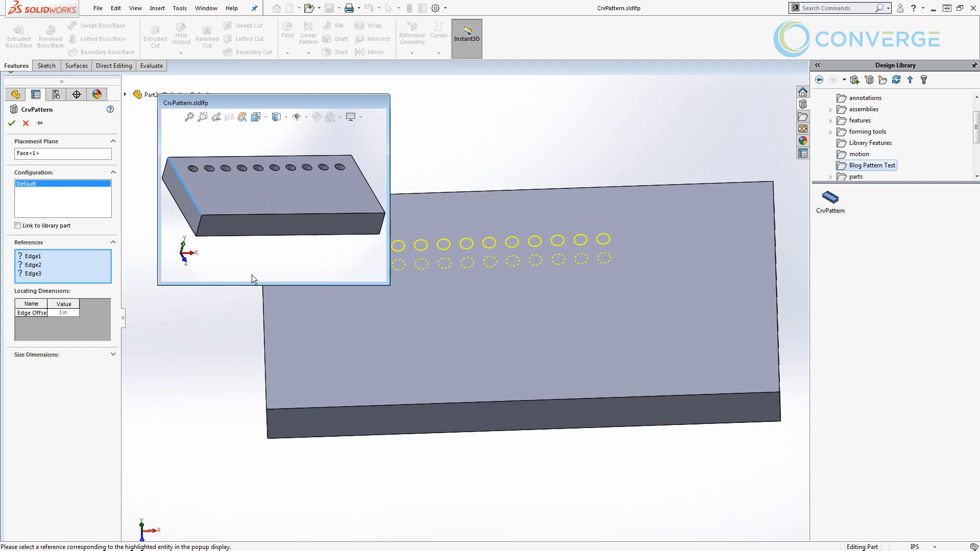
pyautogui.moveTo(33, 262)
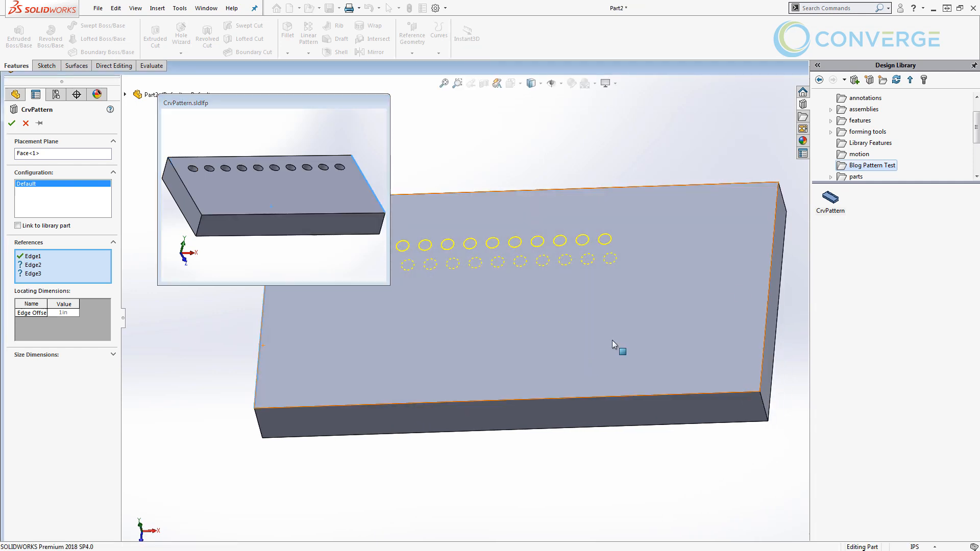
pyautogui.click(541, 194)
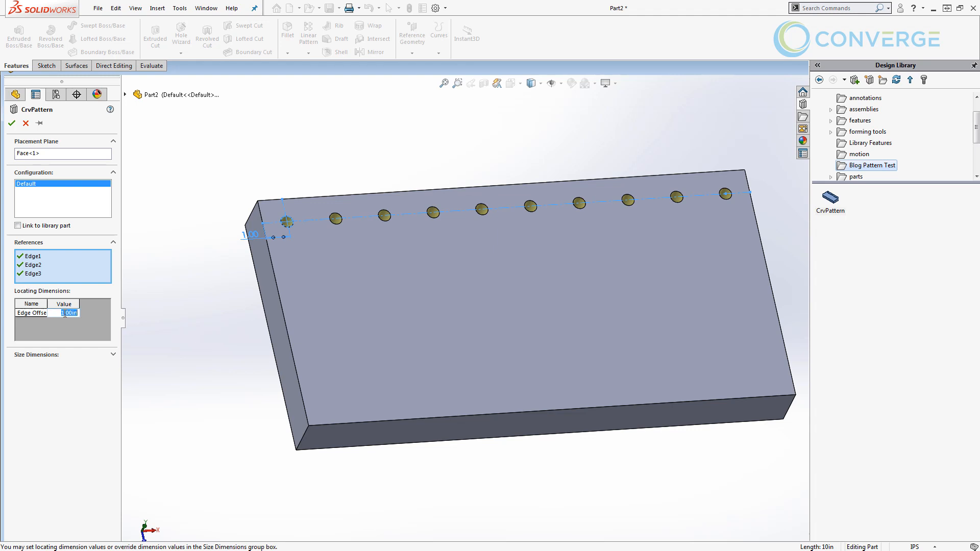
# Set Edge Offset 3in, override HoleDia to 1in and Inst to 8 holes, and accept the pattern
pyautogui.write('2')
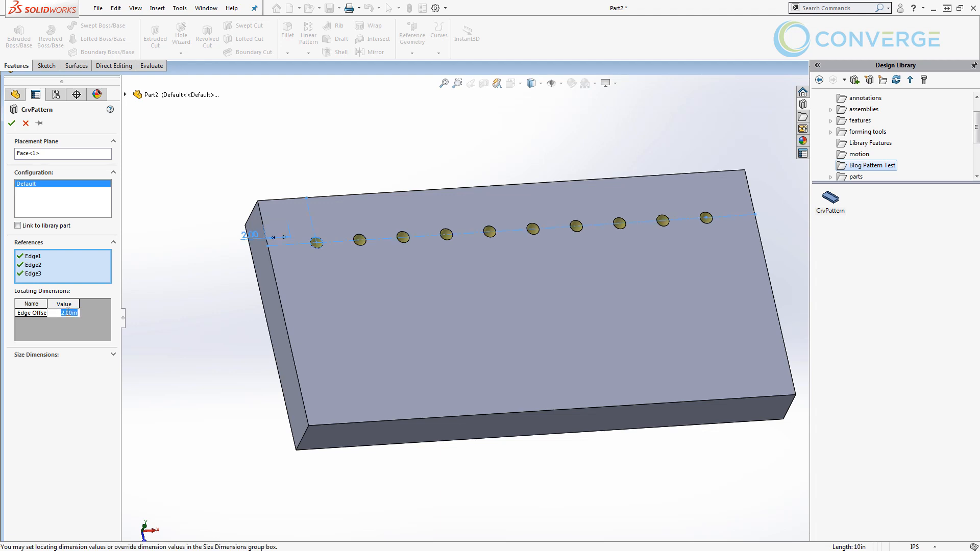
pyautogui.write('3in')
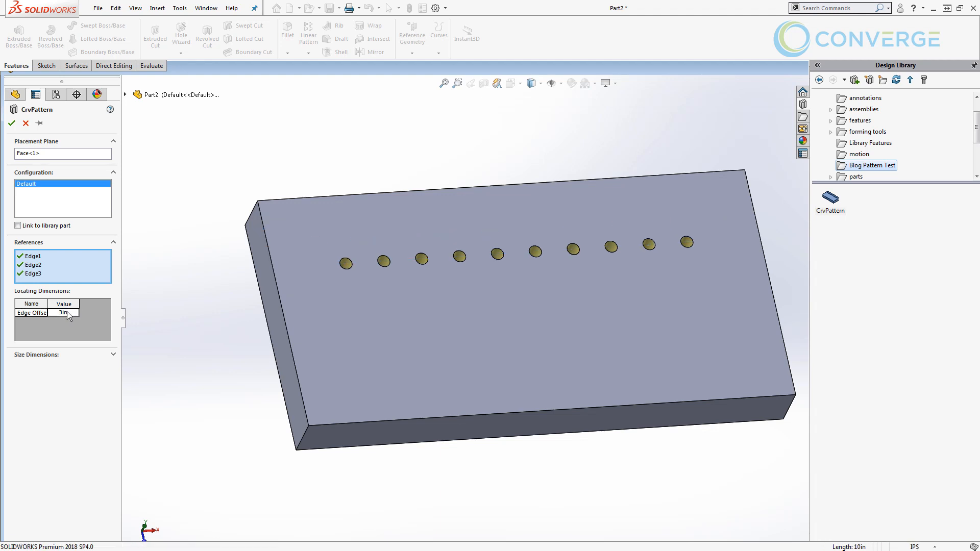
pyautogui.click(112, 359)
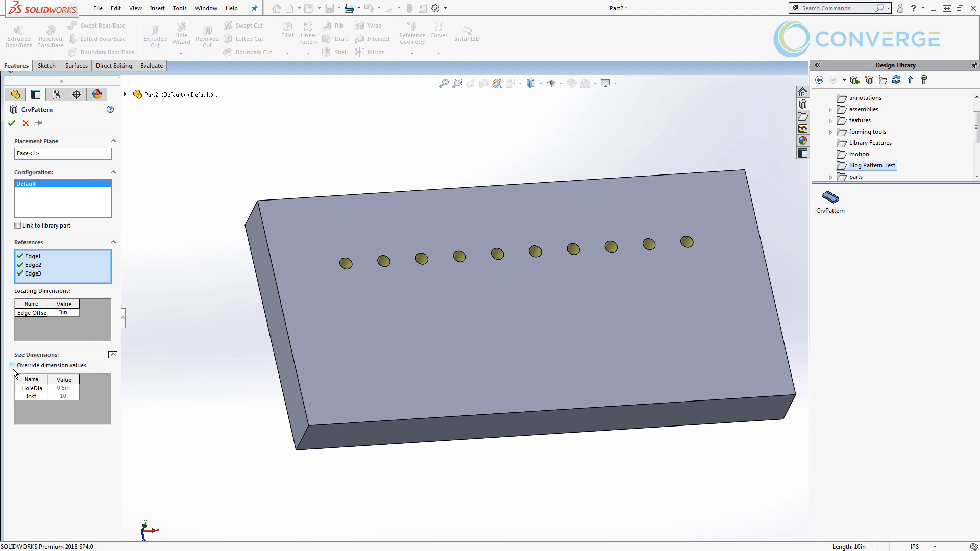
pyautogui.click(11, 365)
pyautogui.write('1')
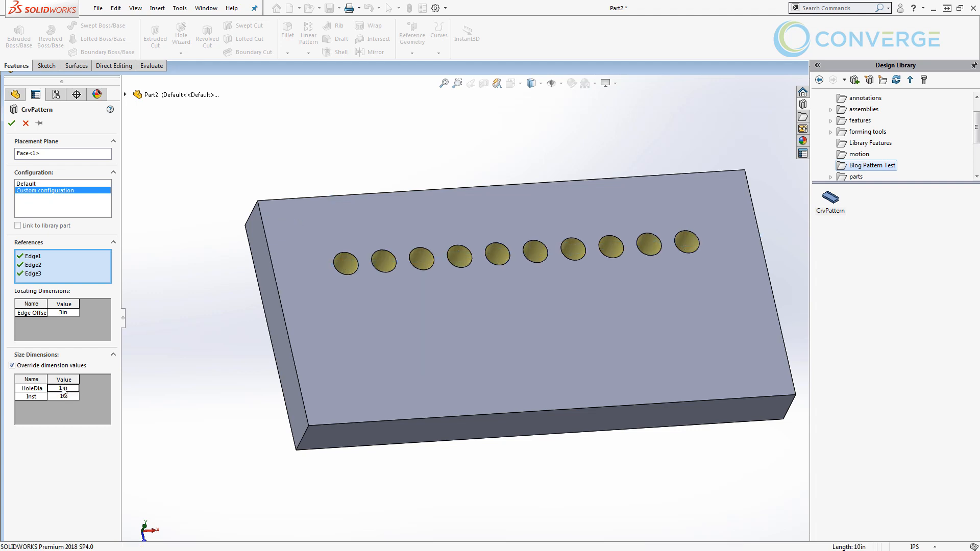
pyautogui.click(71, 396)
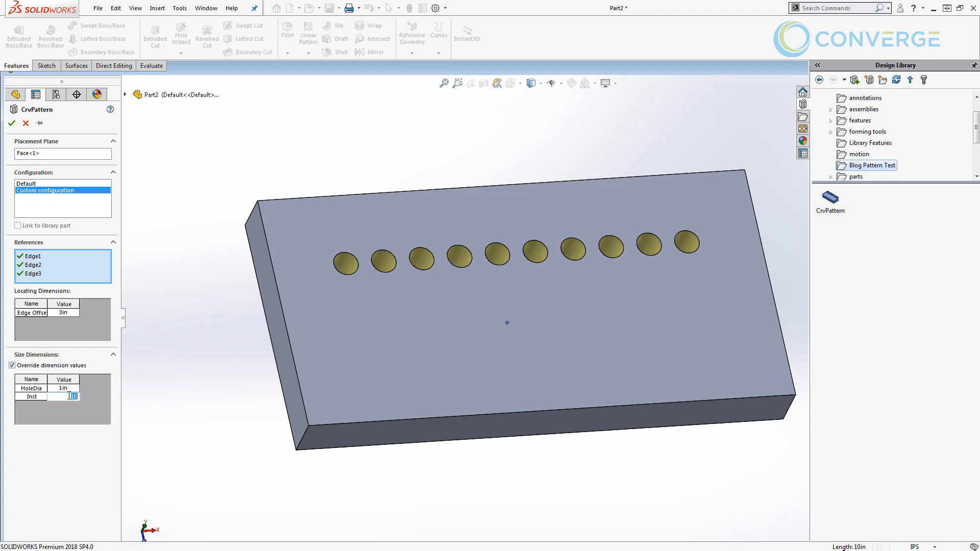
pyautogui.write('8')
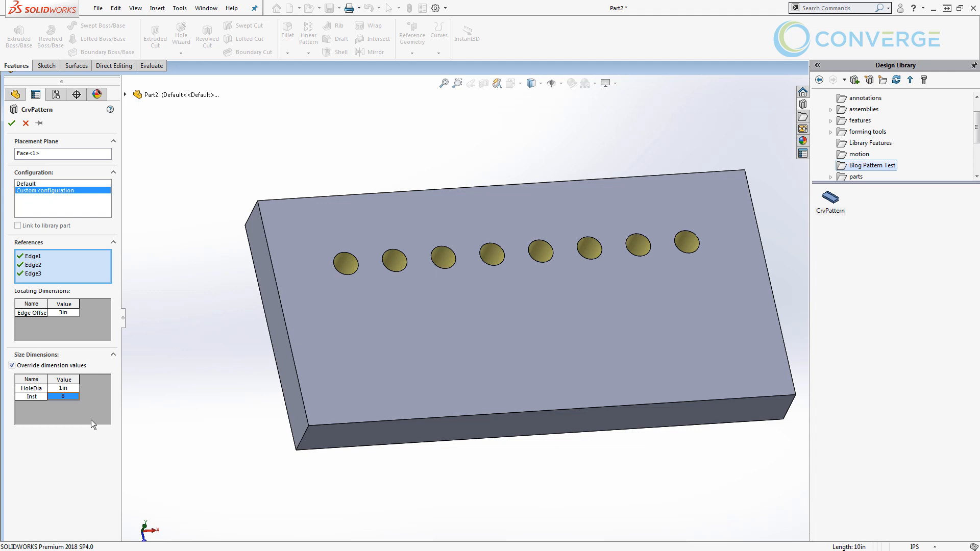
pyautogui.moveTo(82, 226)
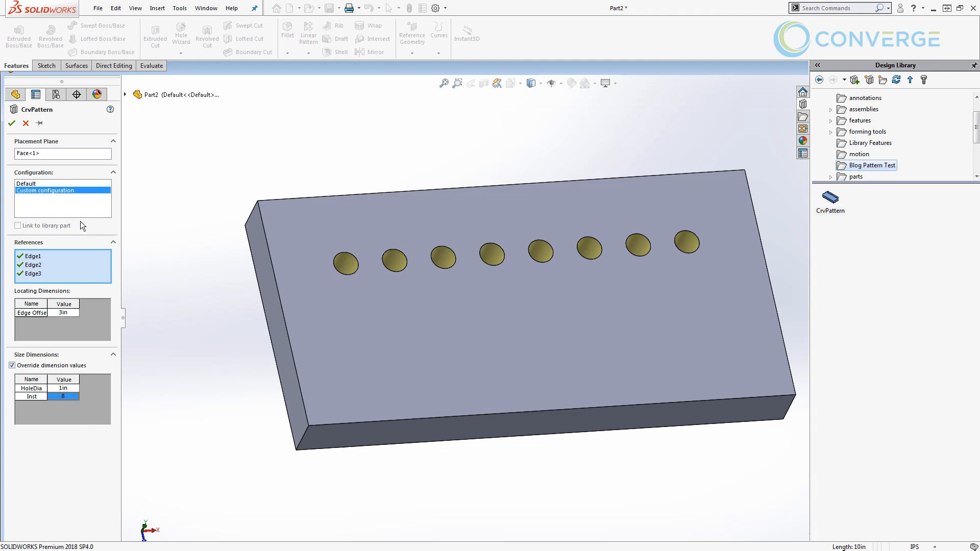
pyautogui.click(11, 122)
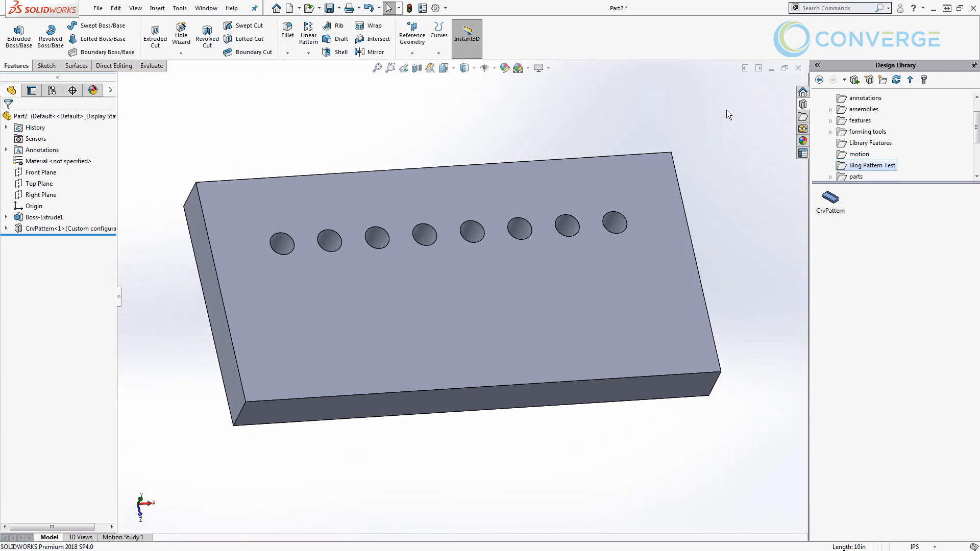
pyautogui.moveTo(719, 113)
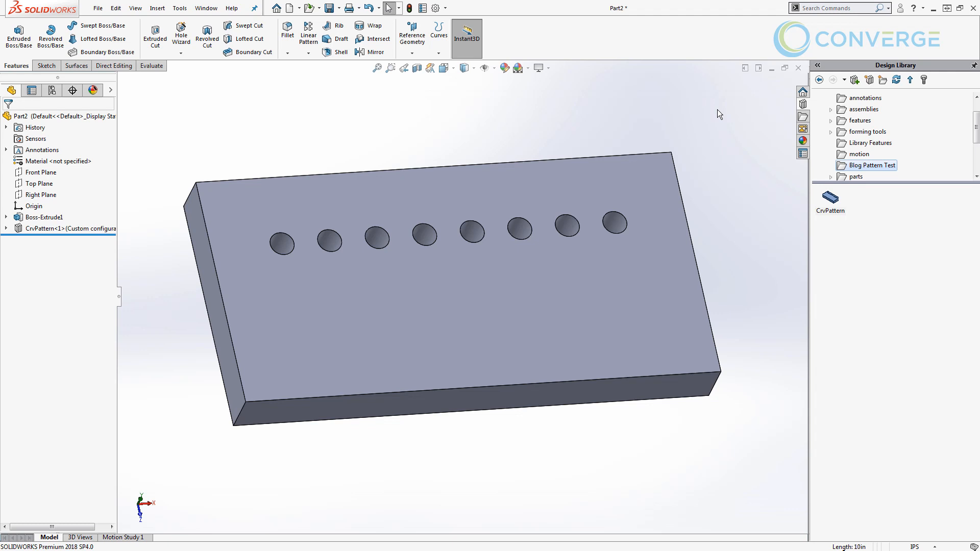
pyautogui.moveTo(774, 199)
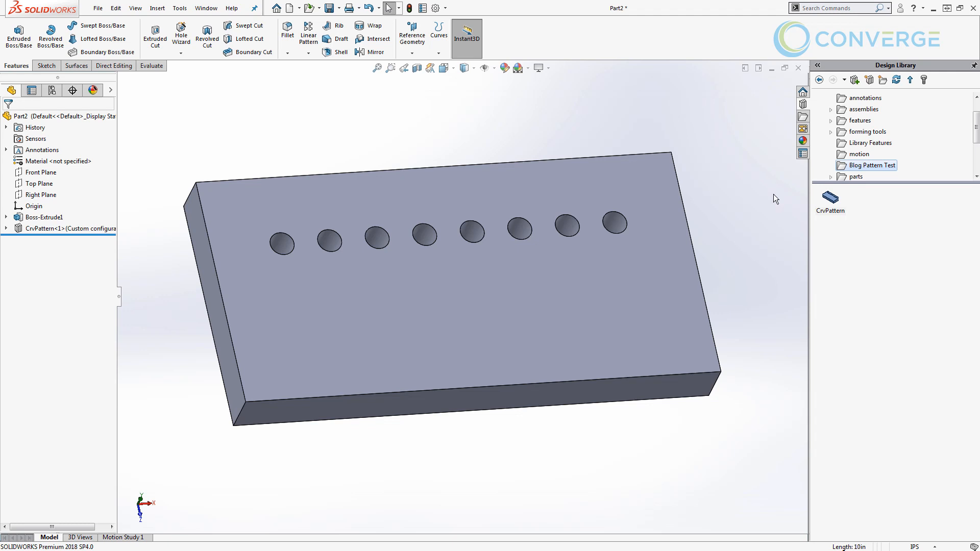
pyautogui.moveTo(479, 207)
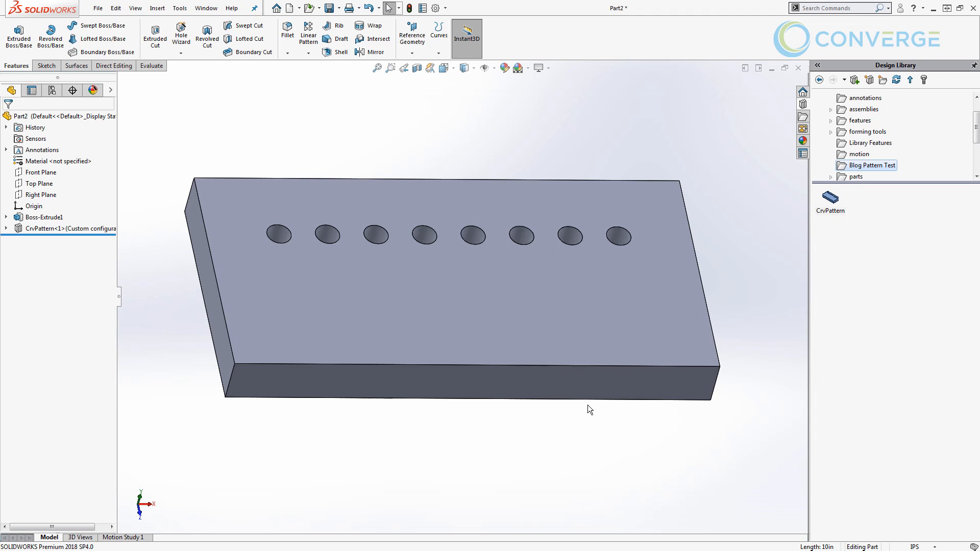
pyautogui.moveTo(629, 459)
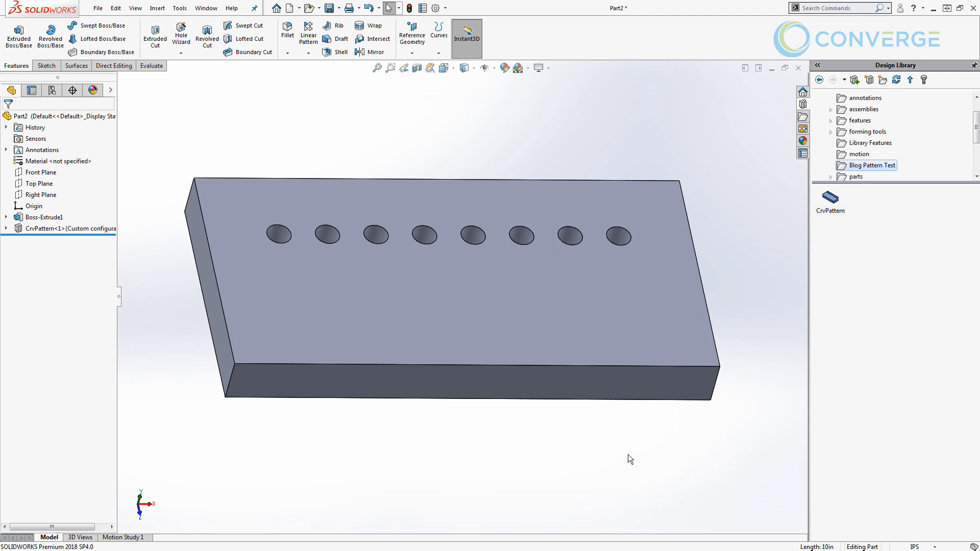
pyautogui.moveTo(772, 242)
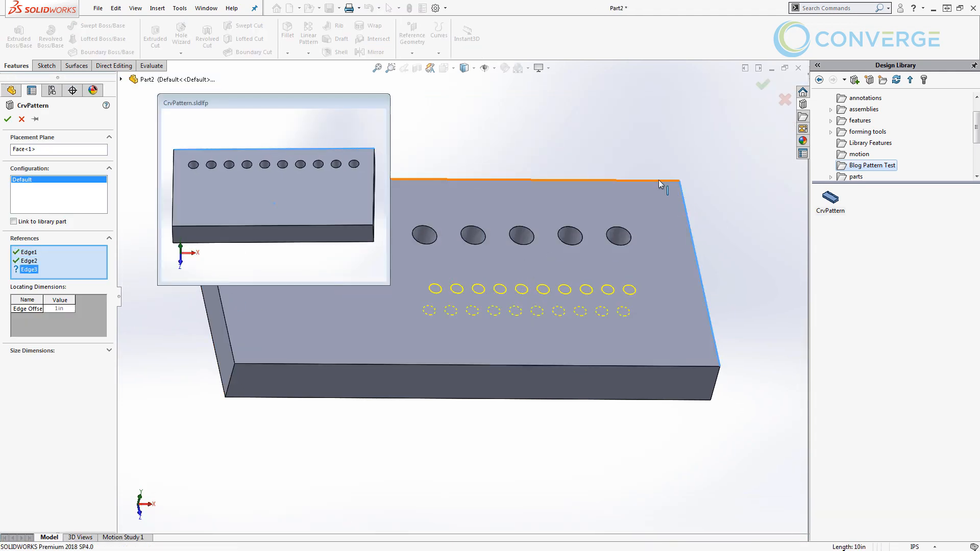
# Finish the edge references and accept the default ten-hole CrvPattern instance
pyautogui.click(7, 119)
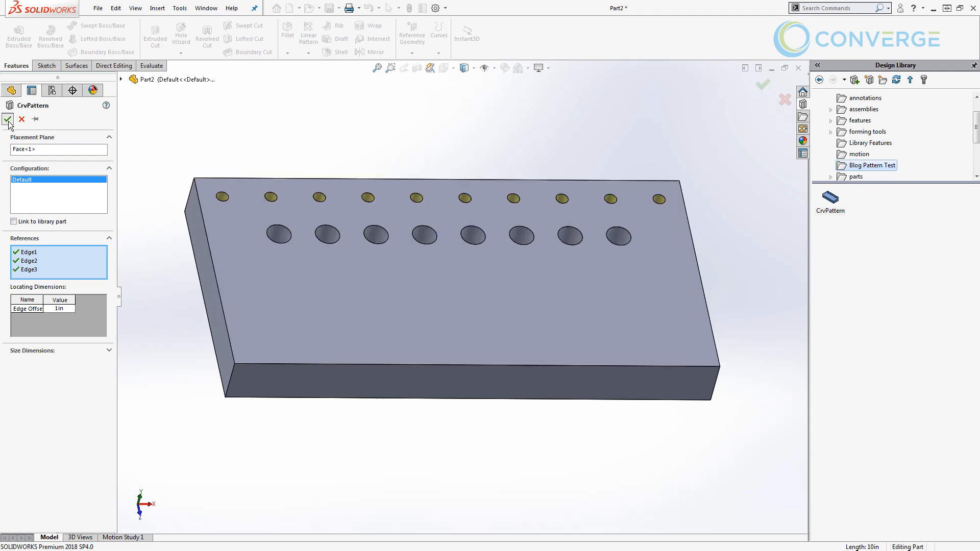
pyautogui.click(7, 118)
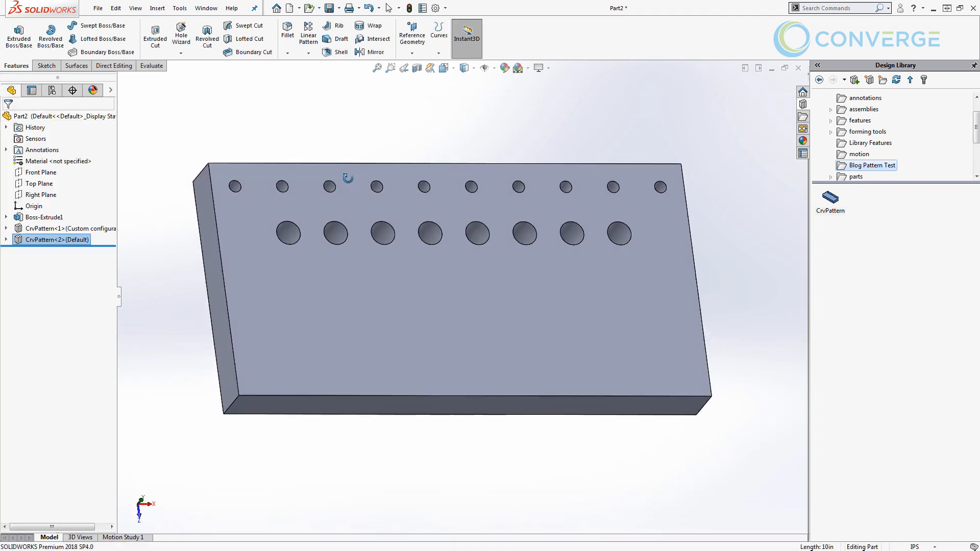